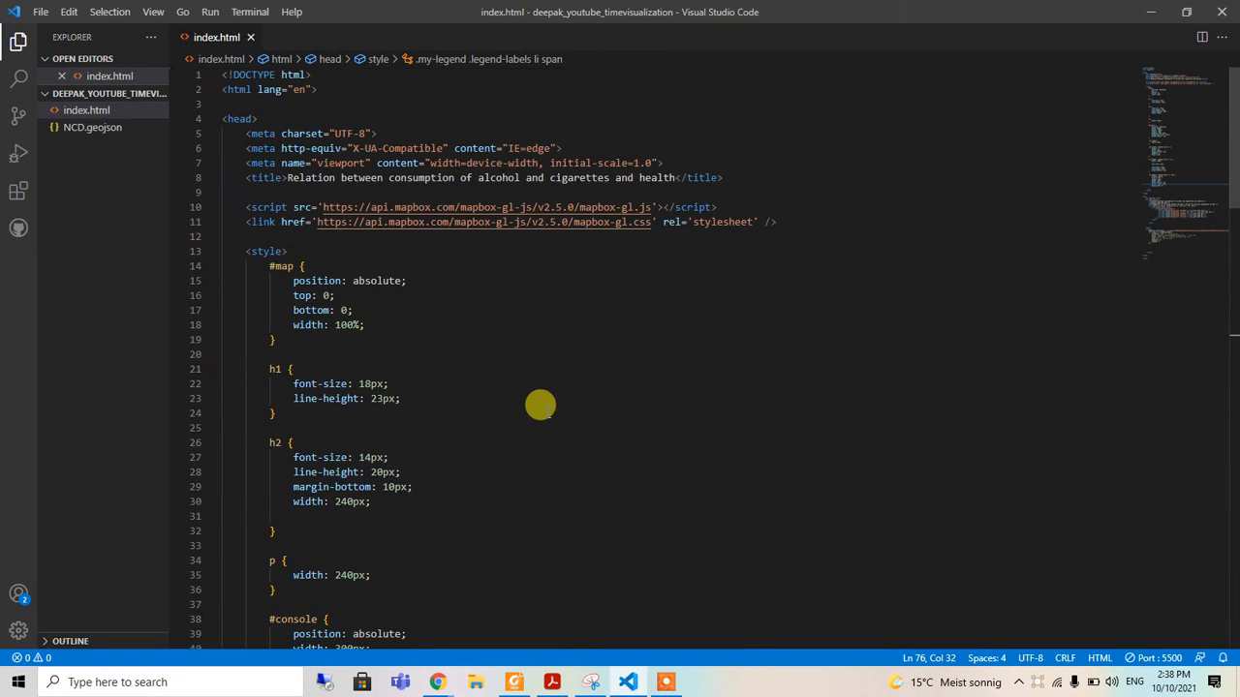
Enlarge the browser window showing the map page, then hide it
{"action": "scroll", "scroll_direction": "down", "scroll_amount": 3}
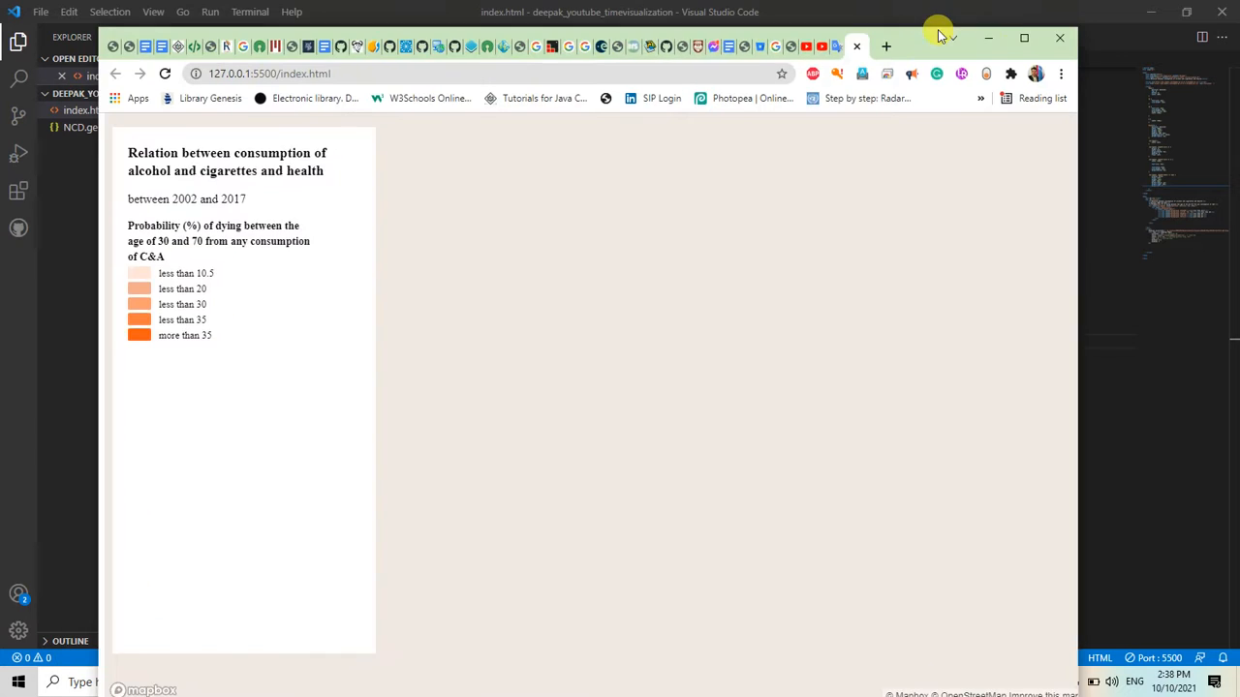
{"action": "left_click", "coordinate": [1024, 37]}
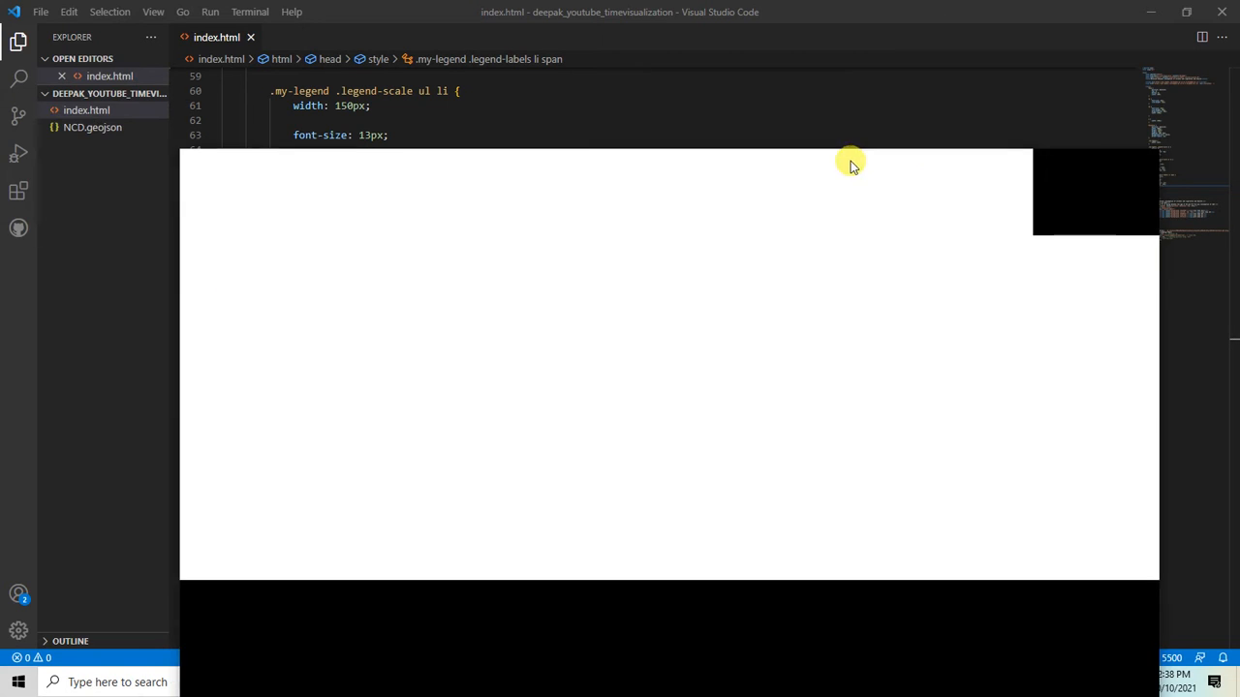
{"action": "left_click", "coordinate": [1151, 17]}
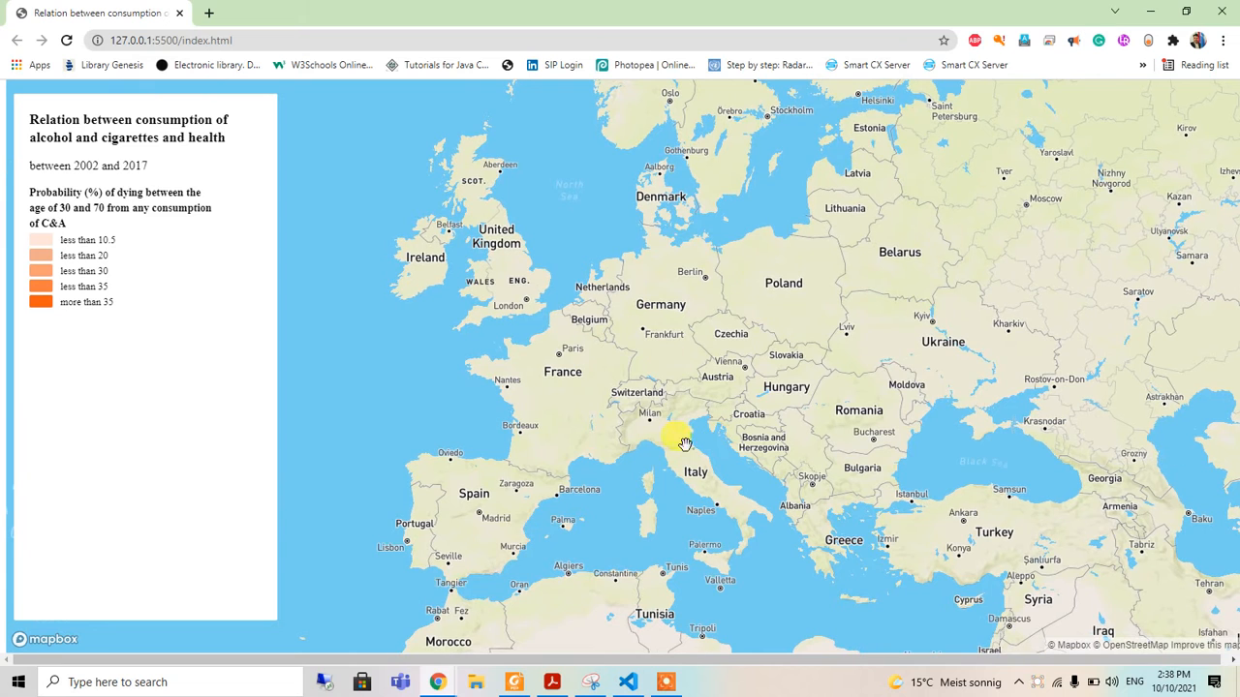
{"action": "mouse_move", "coordinate": [721, 319]}
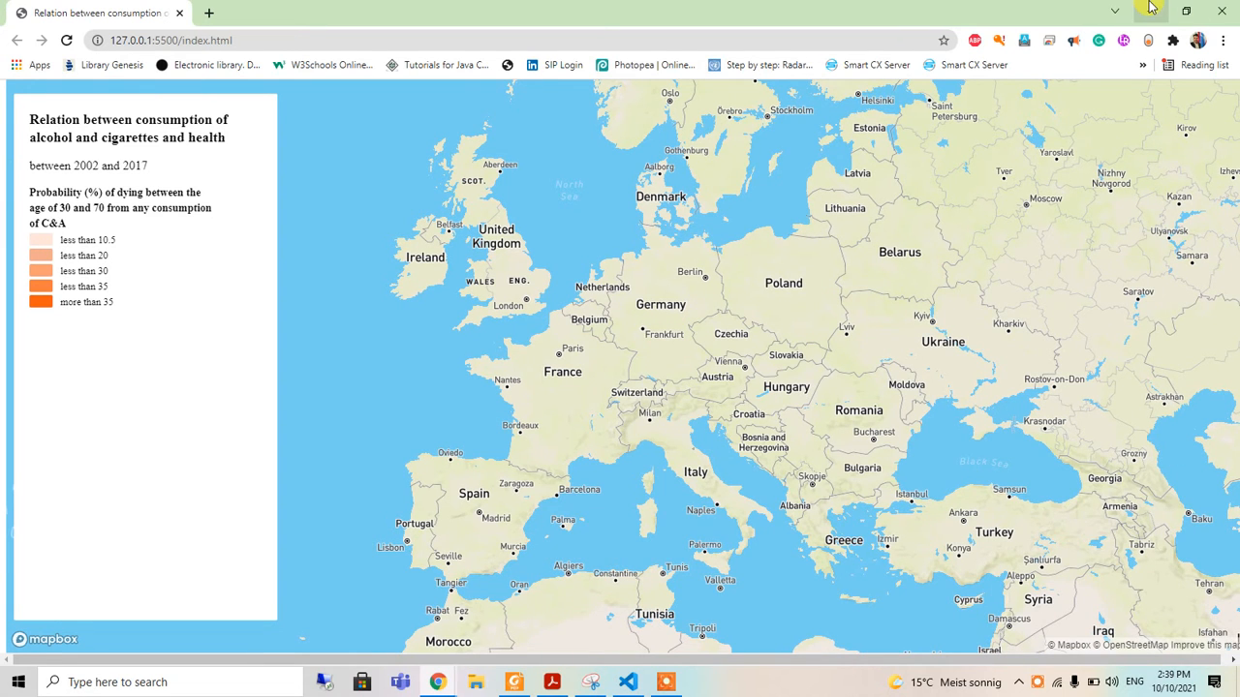
{"action": "left_click", "coordinate": [474, 682]}
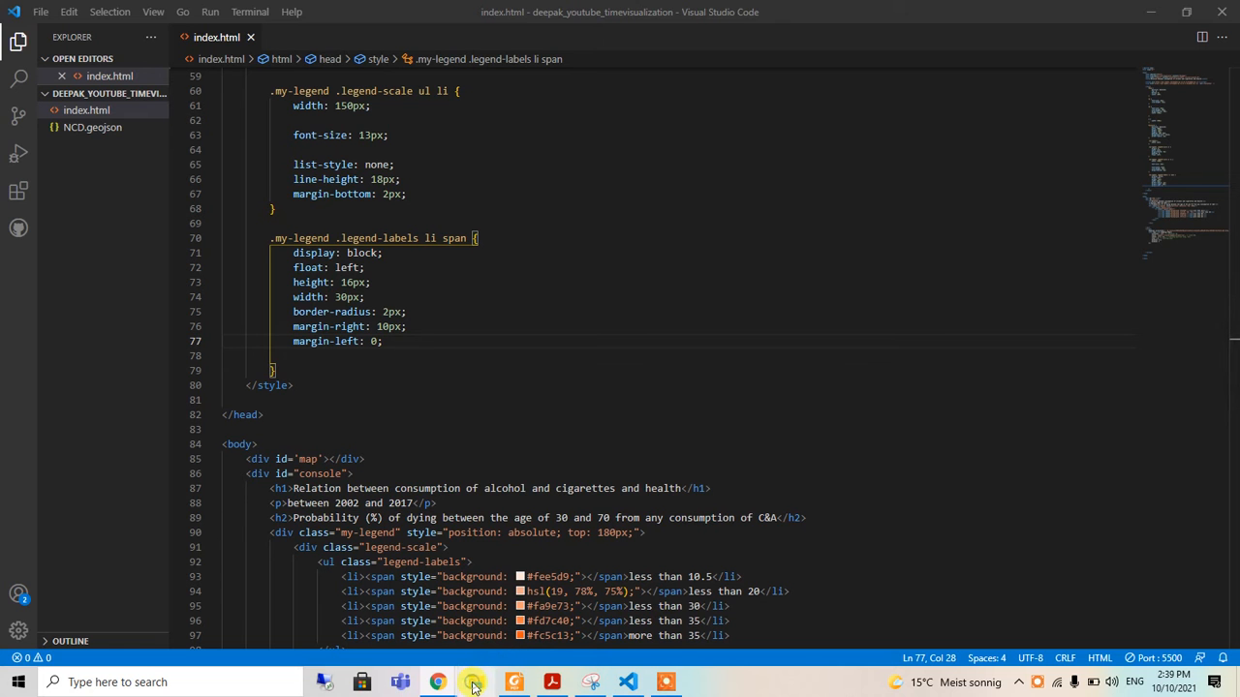
Open NCD.geojson from the deepak_youtube_timevisualization folder in VS Code
{"action": "left_click", "coordinate": [474, 682]}
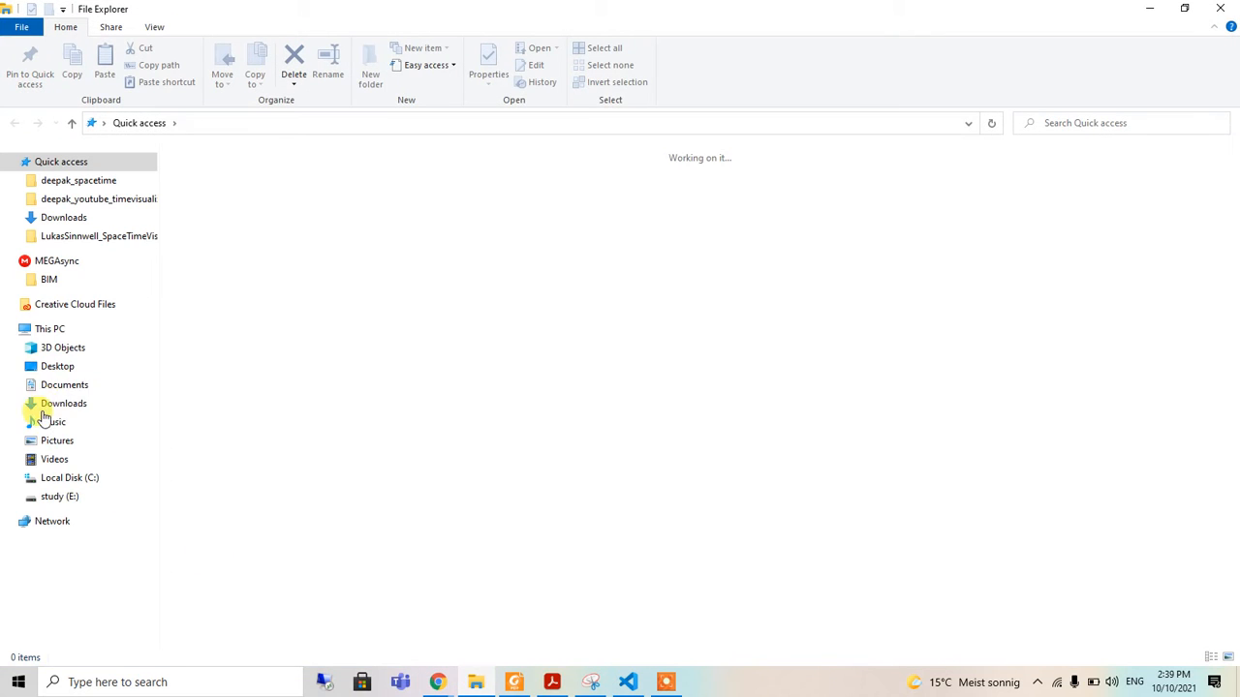
{"action": "double_click", "coordinate": [98, 198]}
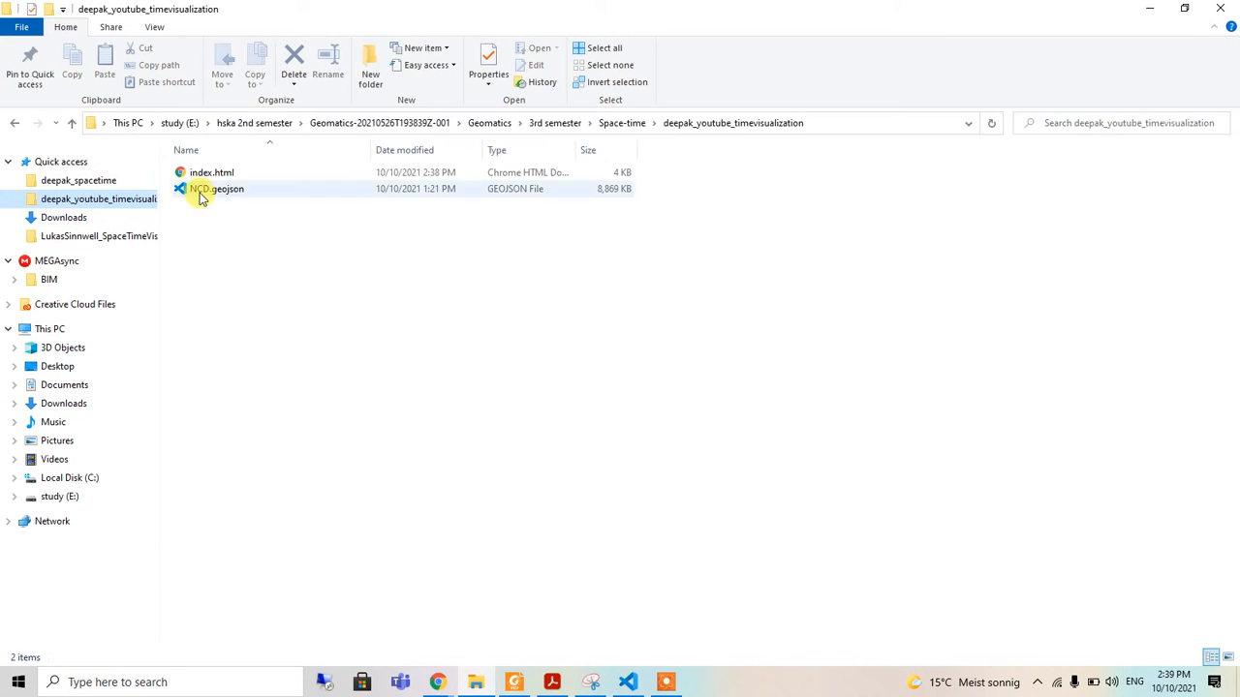
{"action": "mouse_move", "coordinate": [218, 189]}
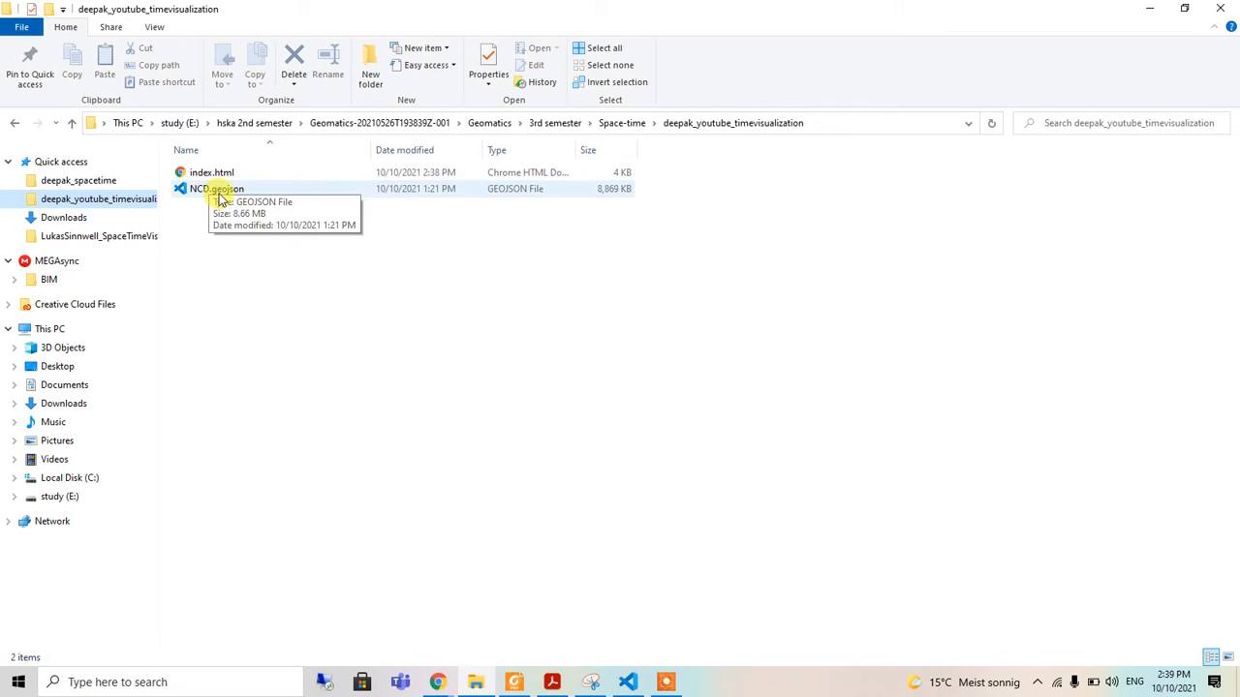
{"action": "mouse_move", "coordinate": [412, 375]}
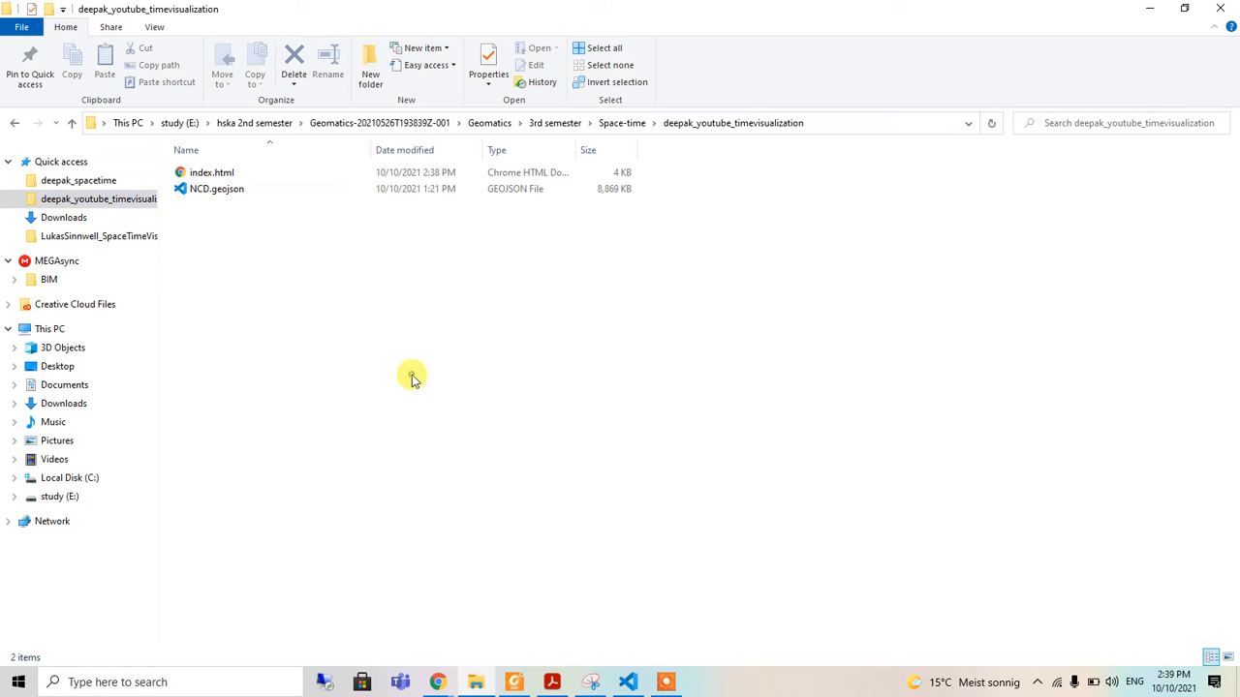
{"action": "left_click", "coordinate": [217, 188]}
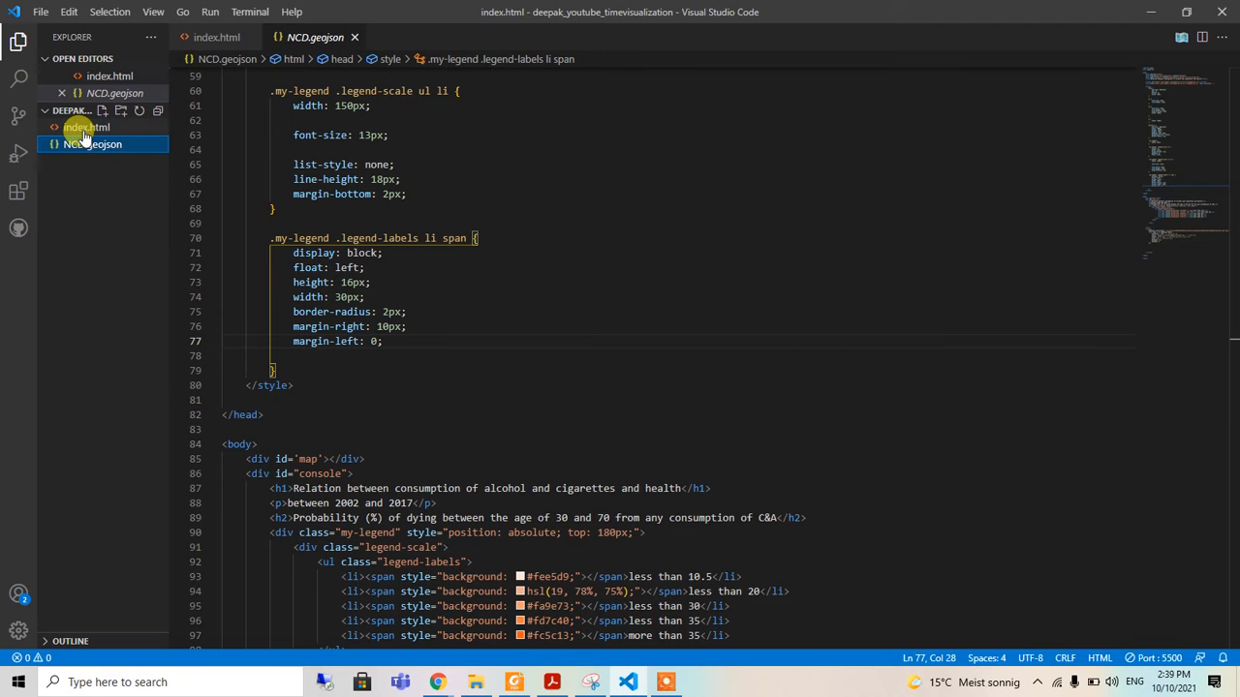
Scroll through NCD.geojson's country features, then close its tab to return to index.html
{"action": "left_click", "coordinate": [92, 143]}
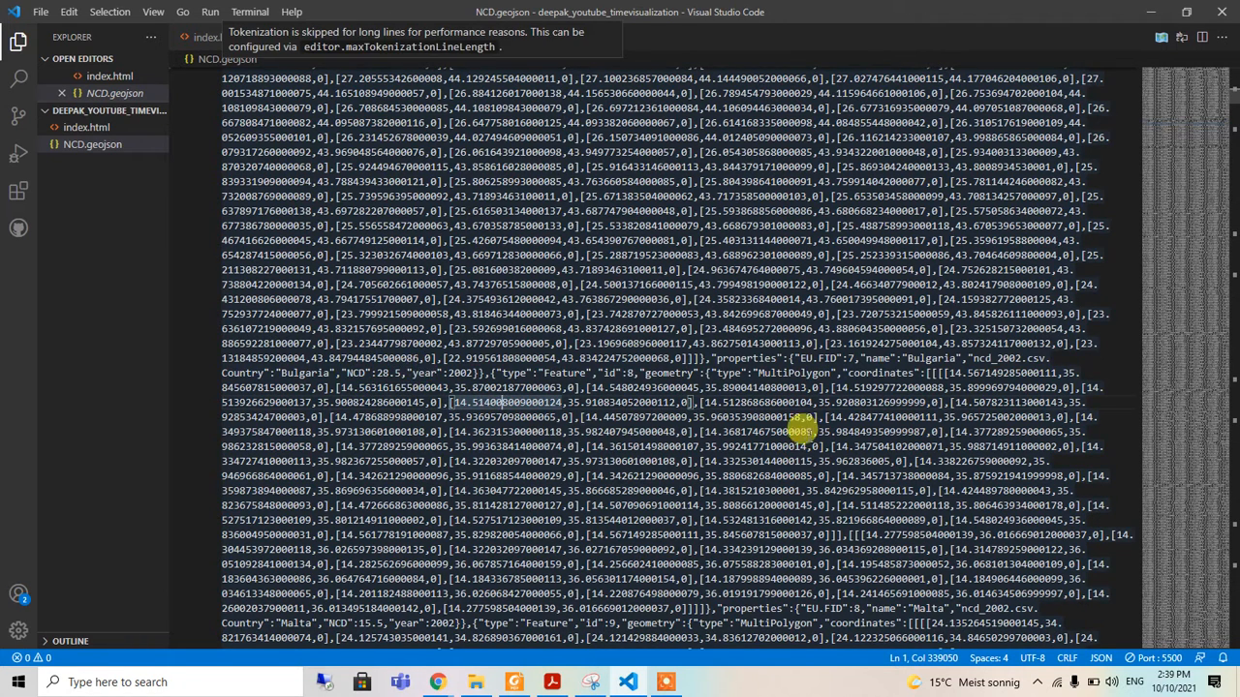
{"action": "scroll", "scroll_direction": "down", "scroll_amount": 3}
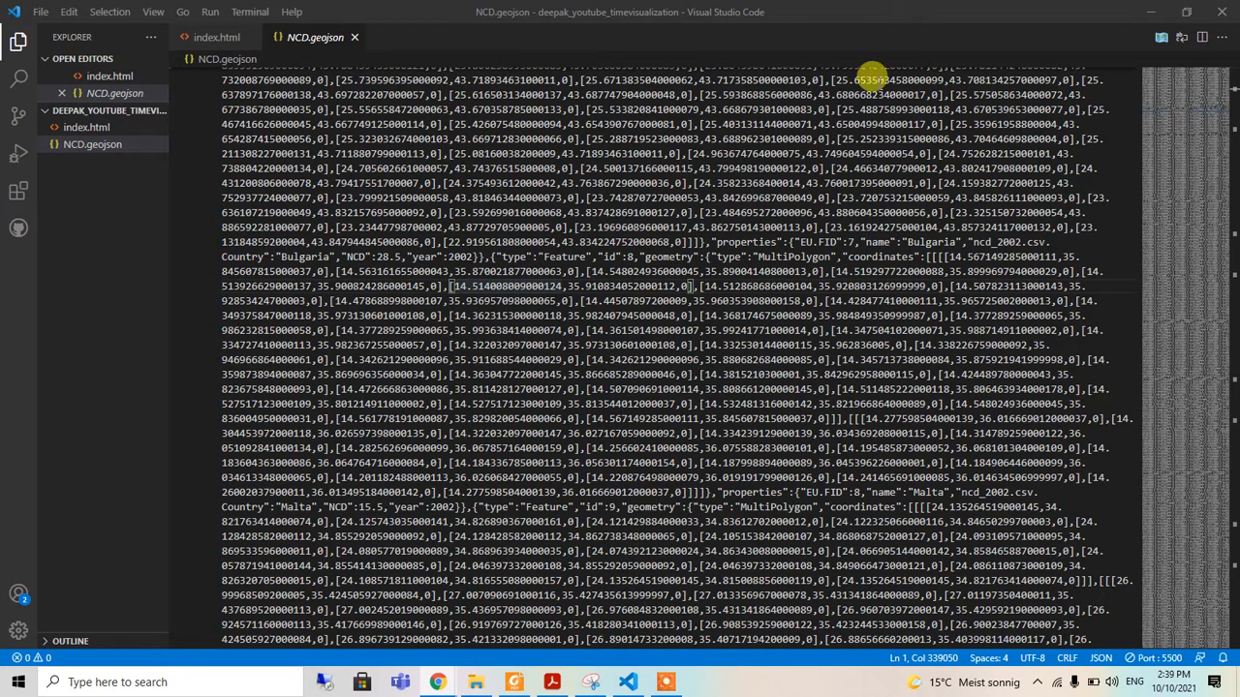
{"action": "mouse_move", "coordinate": [393, 32]}
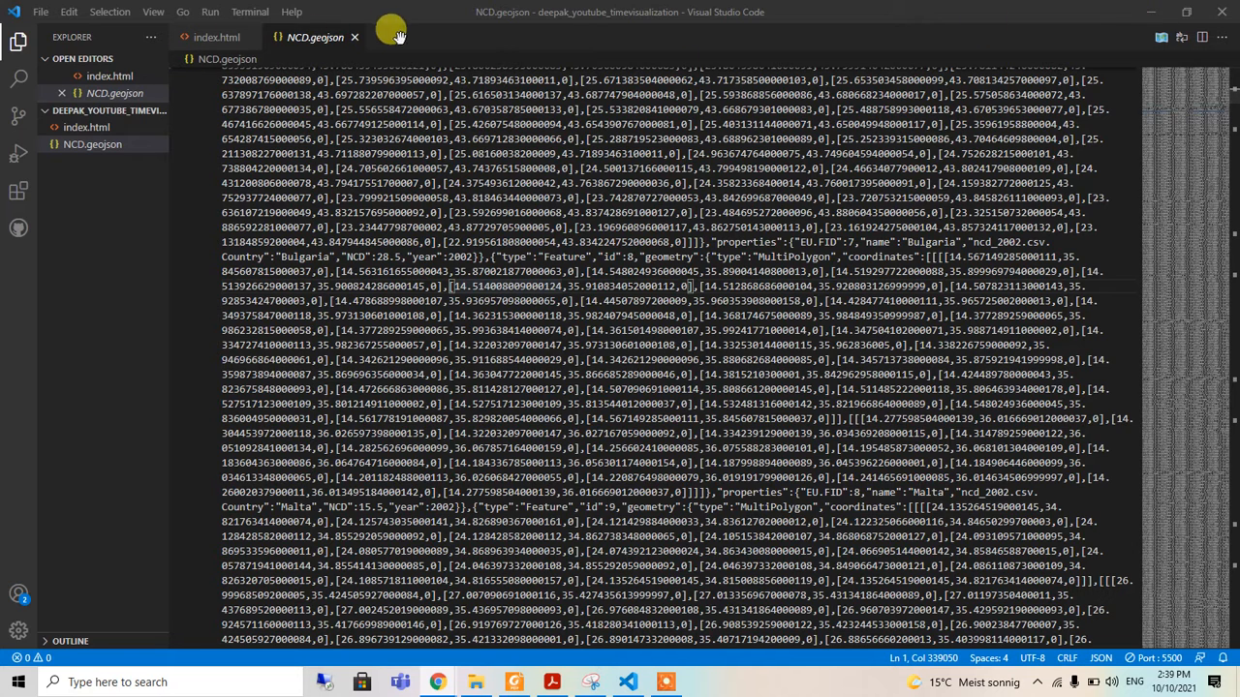
{"action": "left_click", "coordinate": [216, 37]}
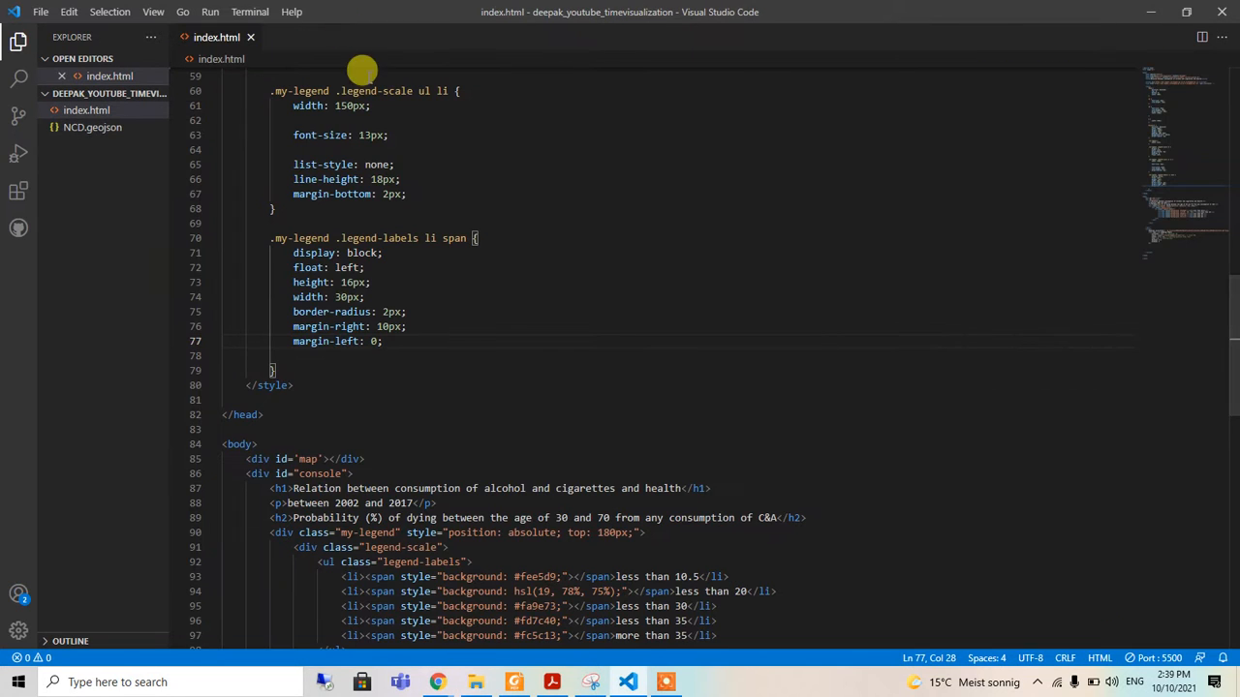
Add a map.on('load', function() handler in index.html
{"action": "scroll", "scroll_direction": "down", "scroll_amount": 3}
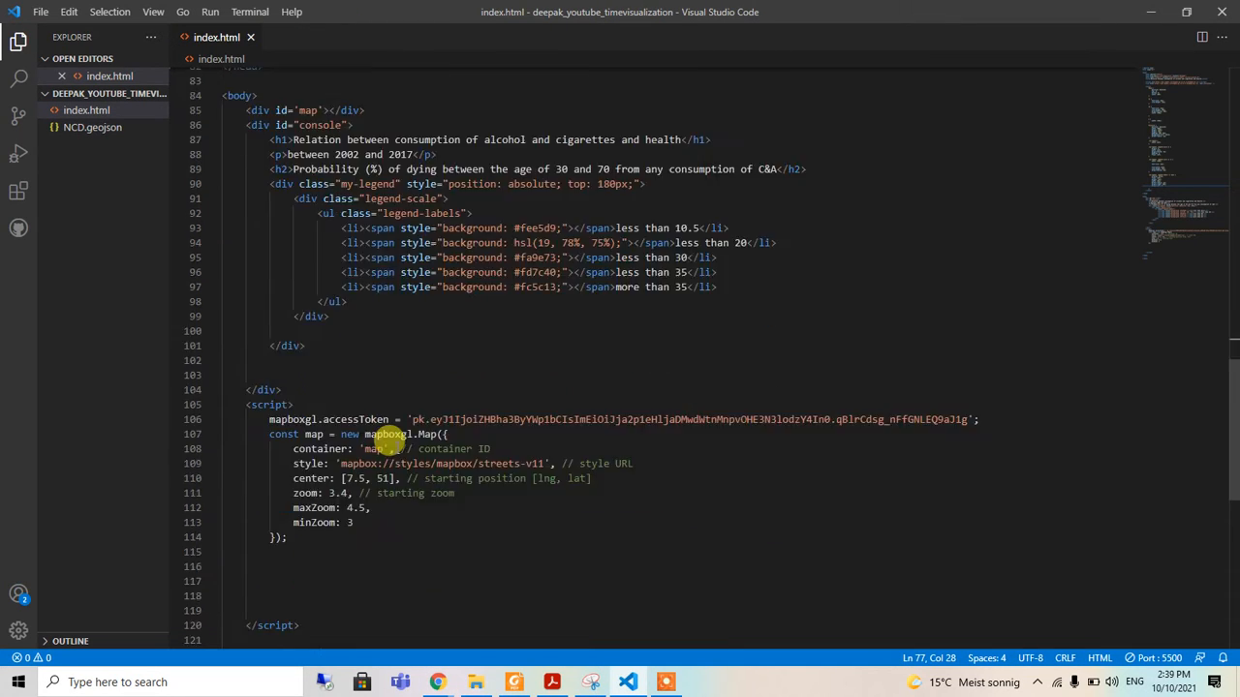
{"action": "scroll", "scroll_direction": "down", "scroll_amount": 3}
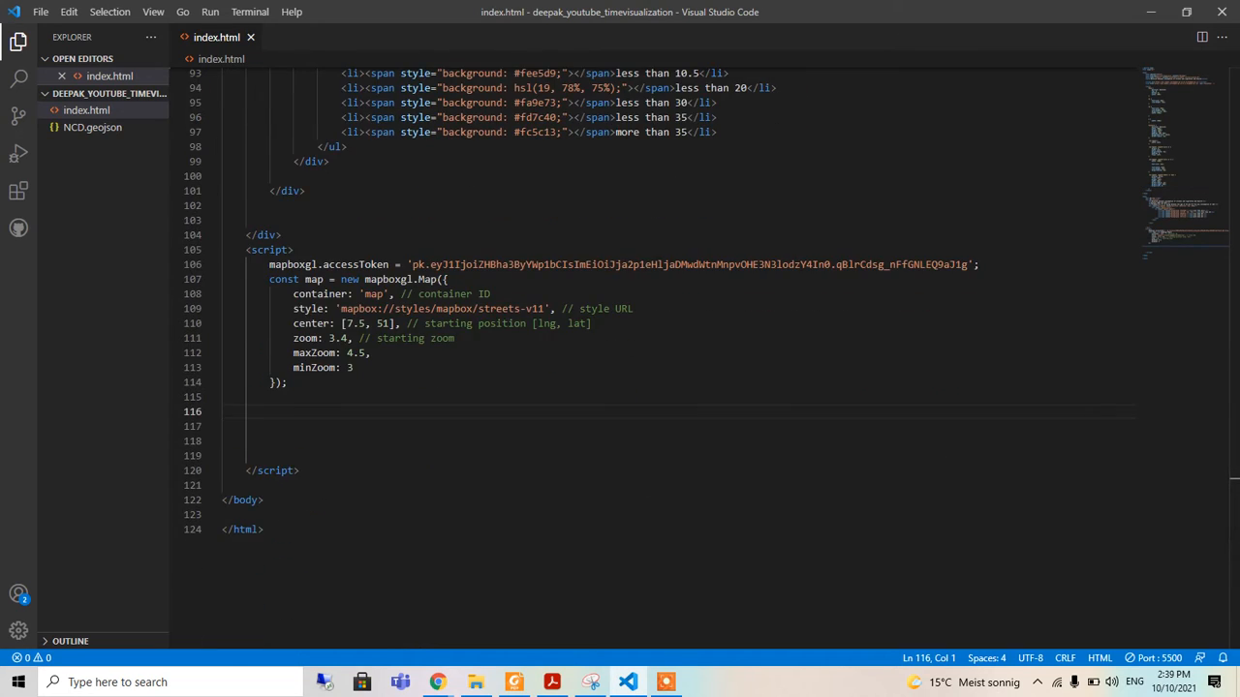
{"action": "type", "text": "map."}
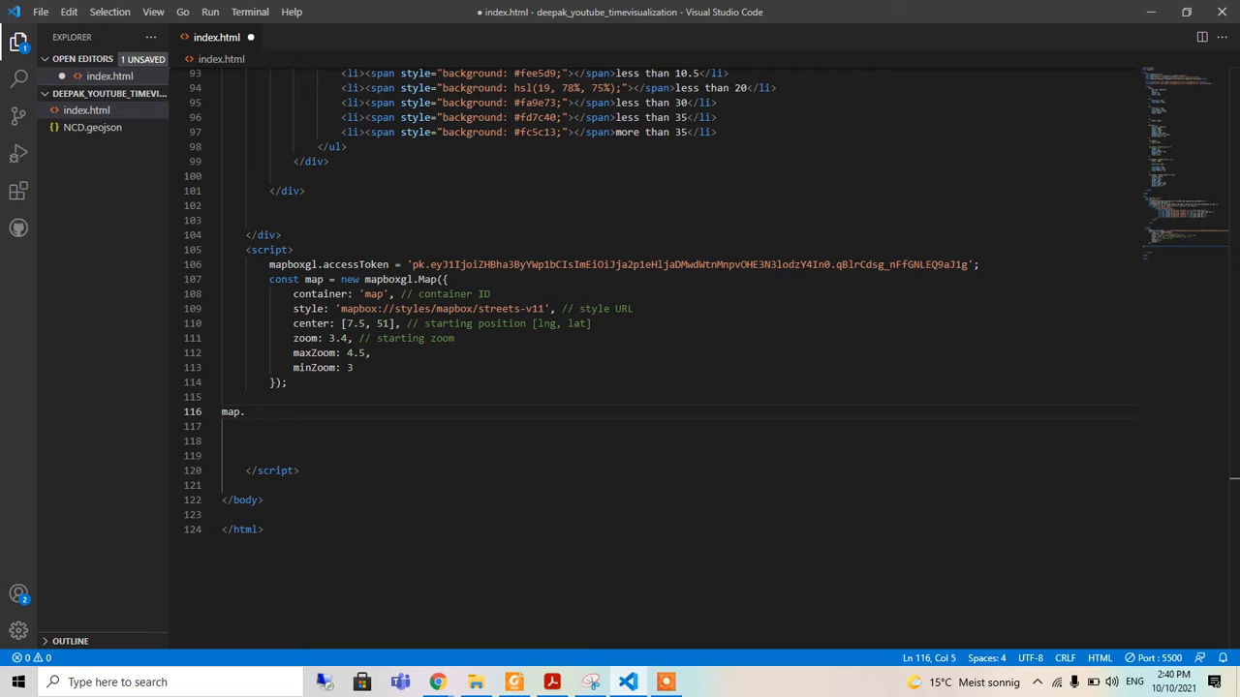
{"action": "type", "text": "on()"}
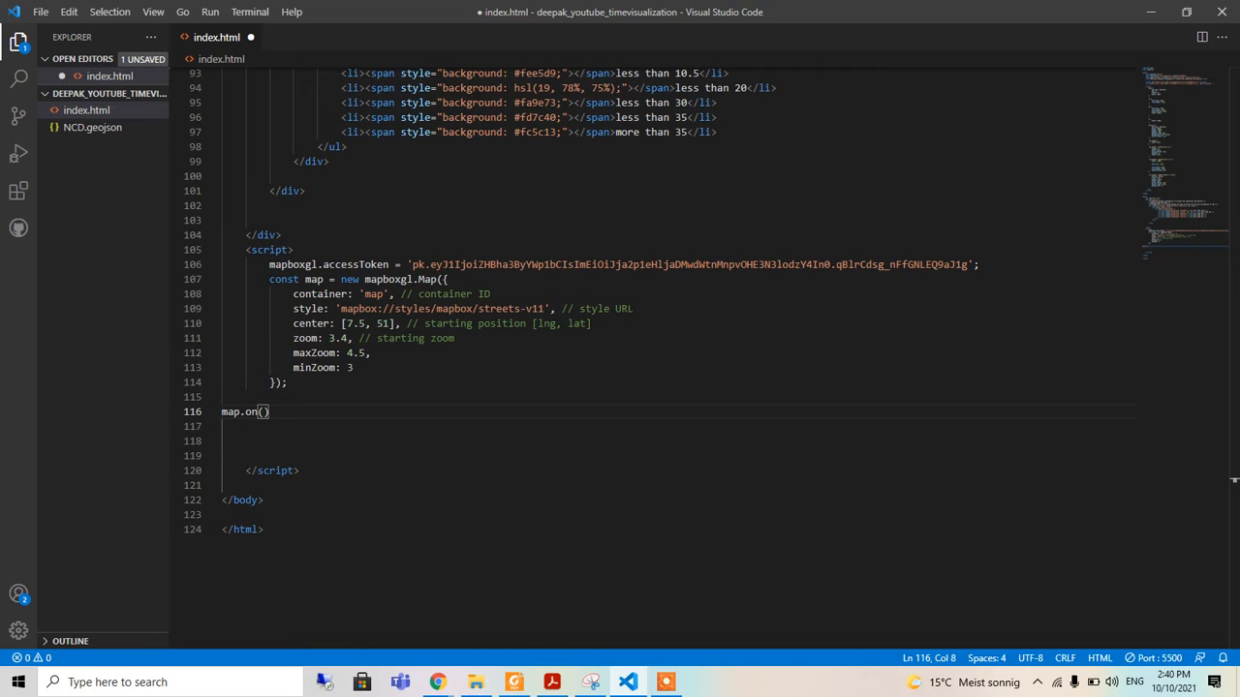
{"action": "type", "text": "'load',"}
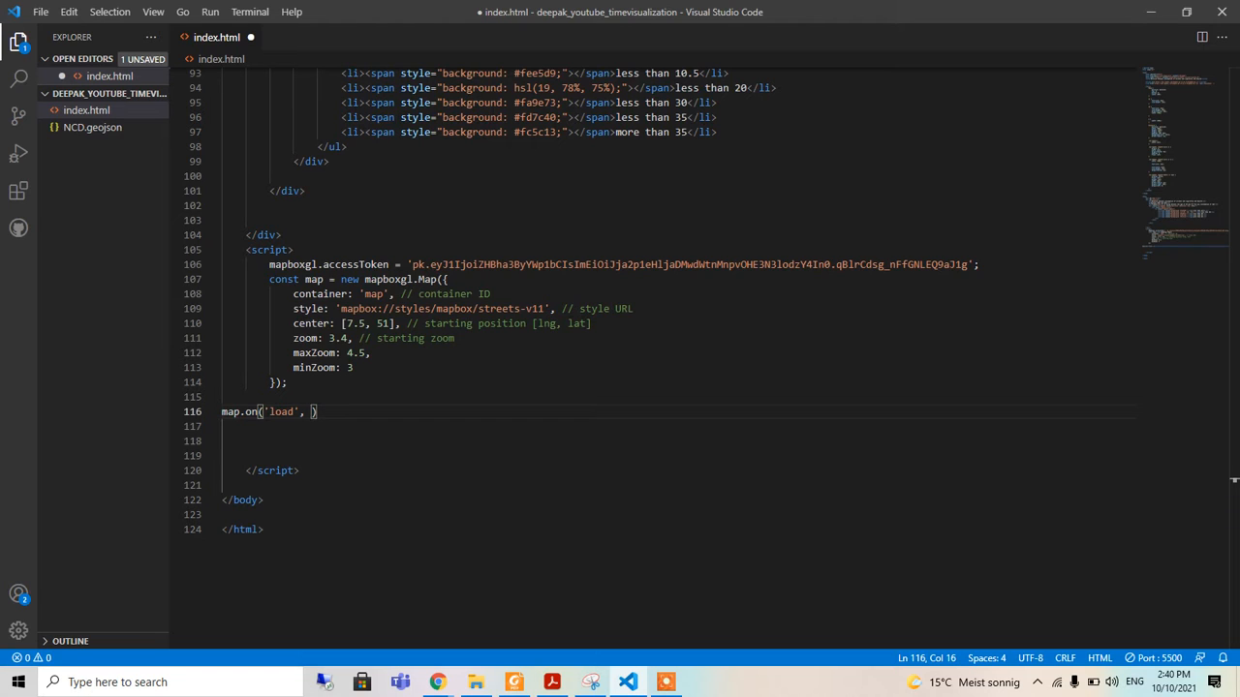
{"action": "type", "text": "f"}
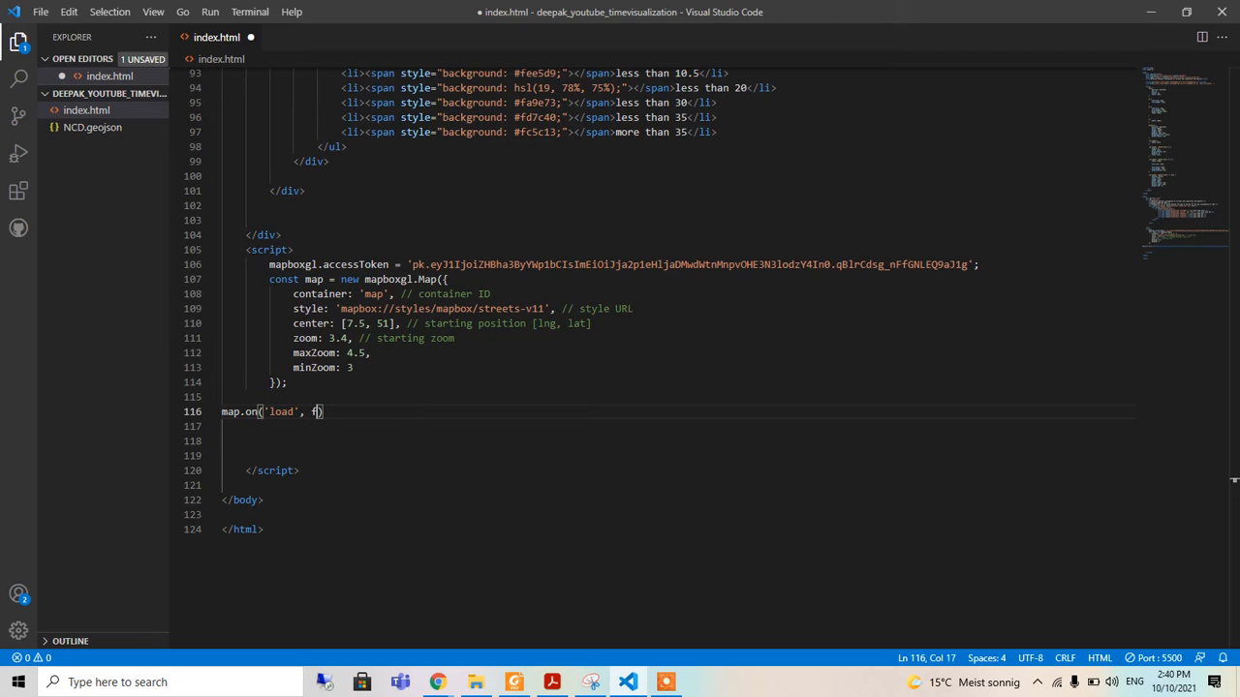
{"action": "type", "text": "unct"}
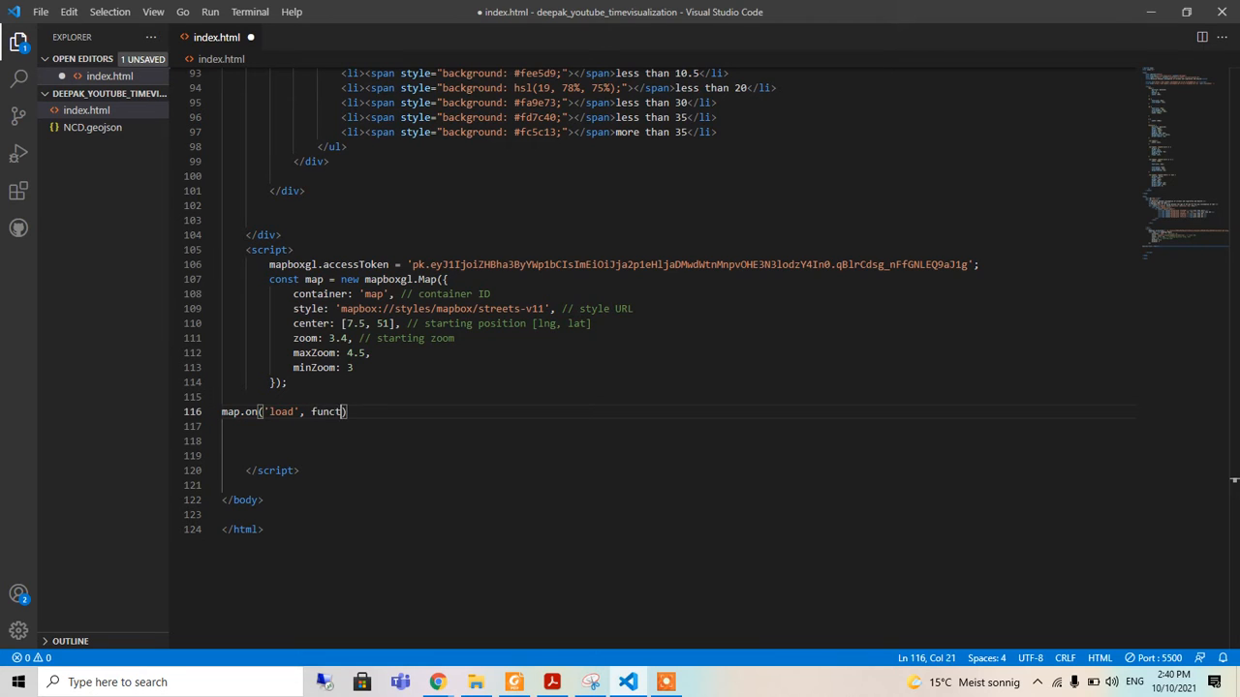
{"action": "type", "text": "ion()"}
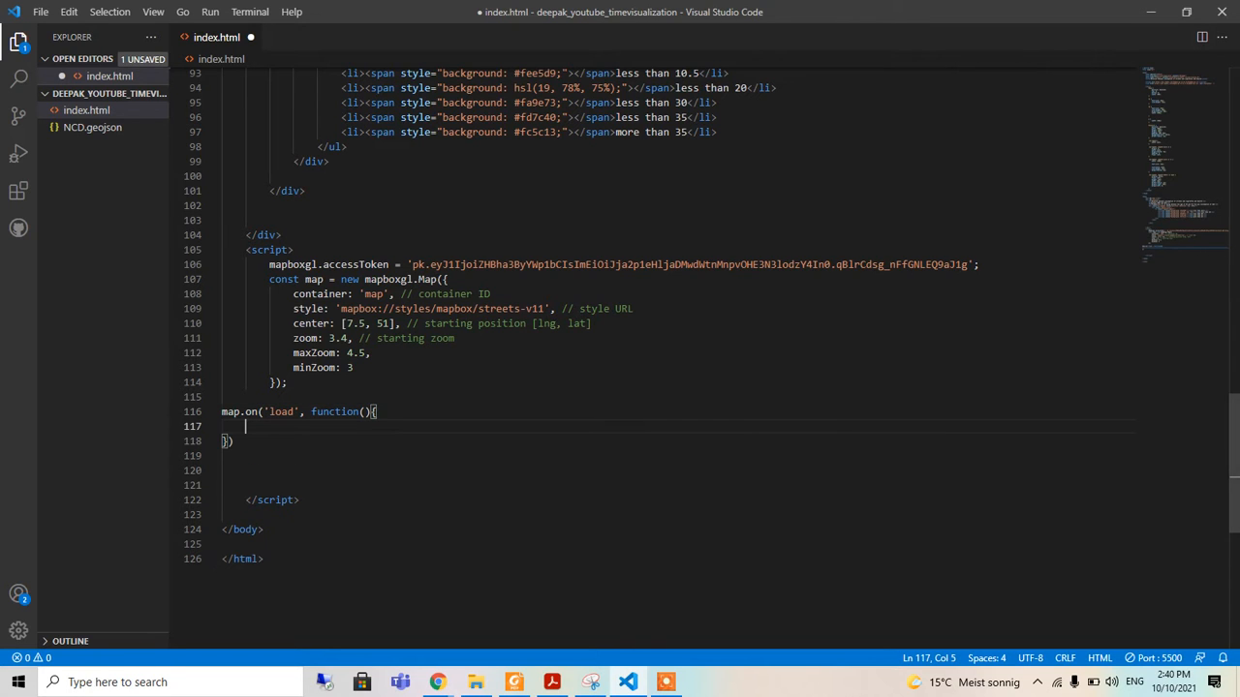
{"action": "mouse_move", "coordinate": [487, 415]}
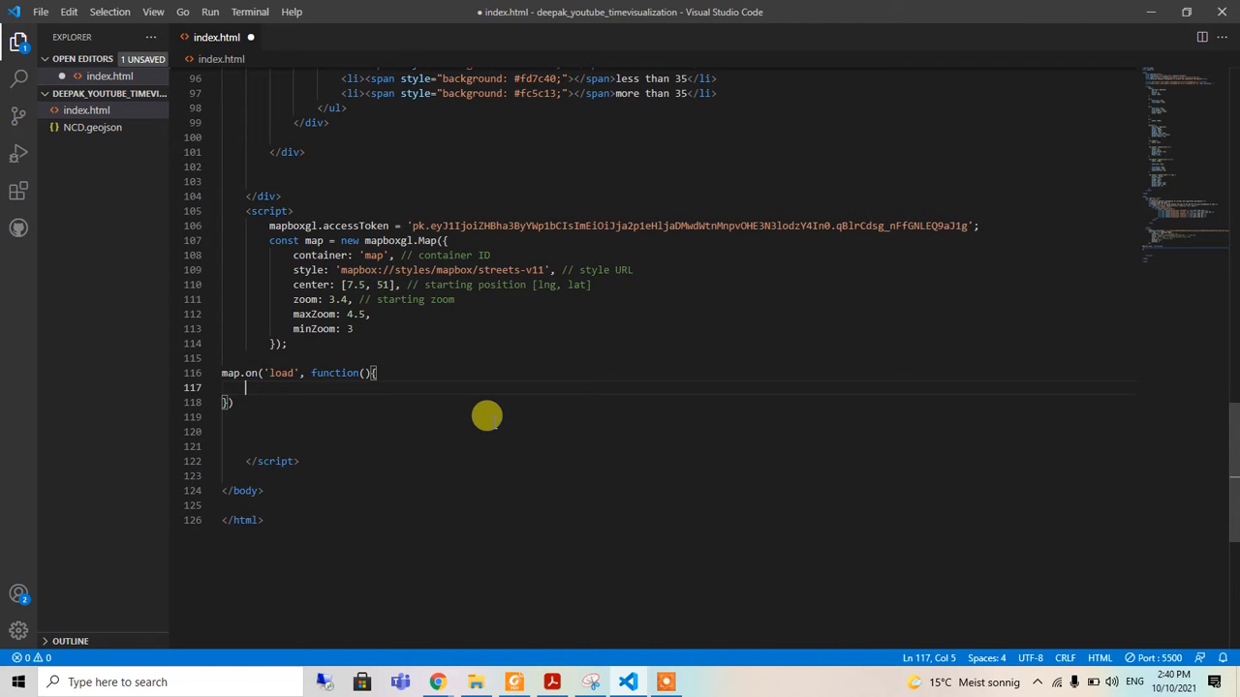
Start a map.addLayer call with id 'ncd' and type 'fill'
{"action": "type", "text": "map.addLayer("}
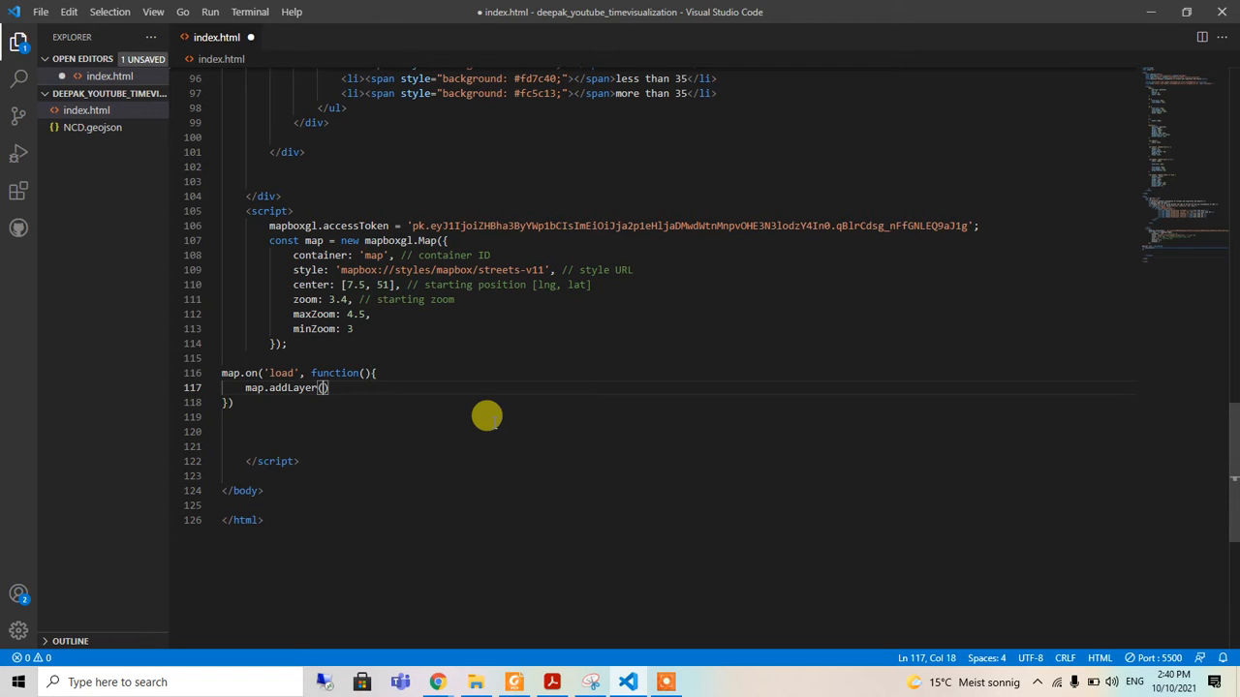
{"action": "key", "text": "Enter"}
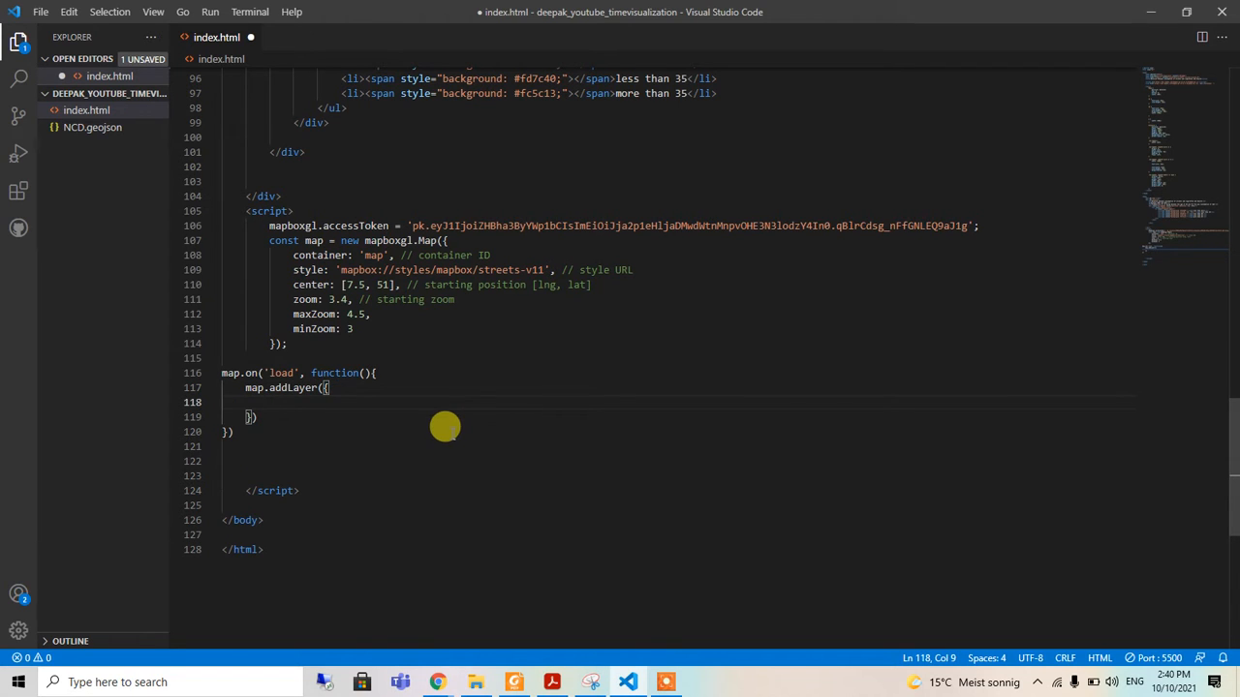
{"action": "type", "text": "id: '"}
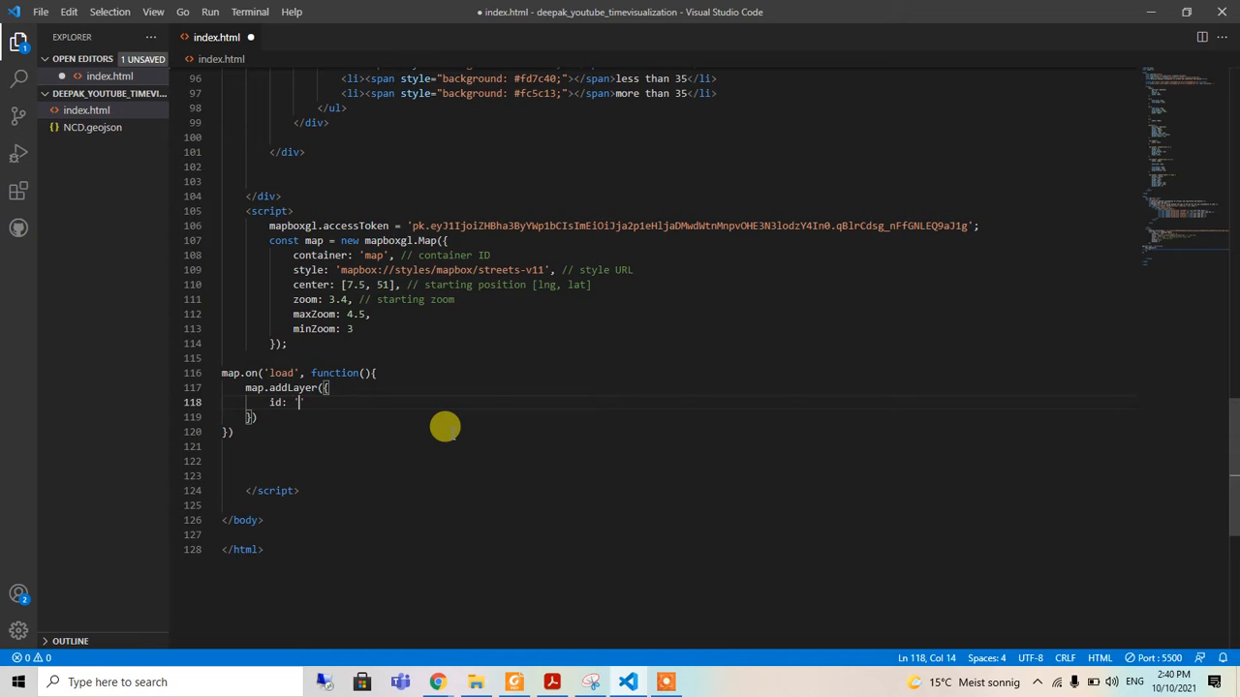
{"action": "type", "text": "ncd'"}
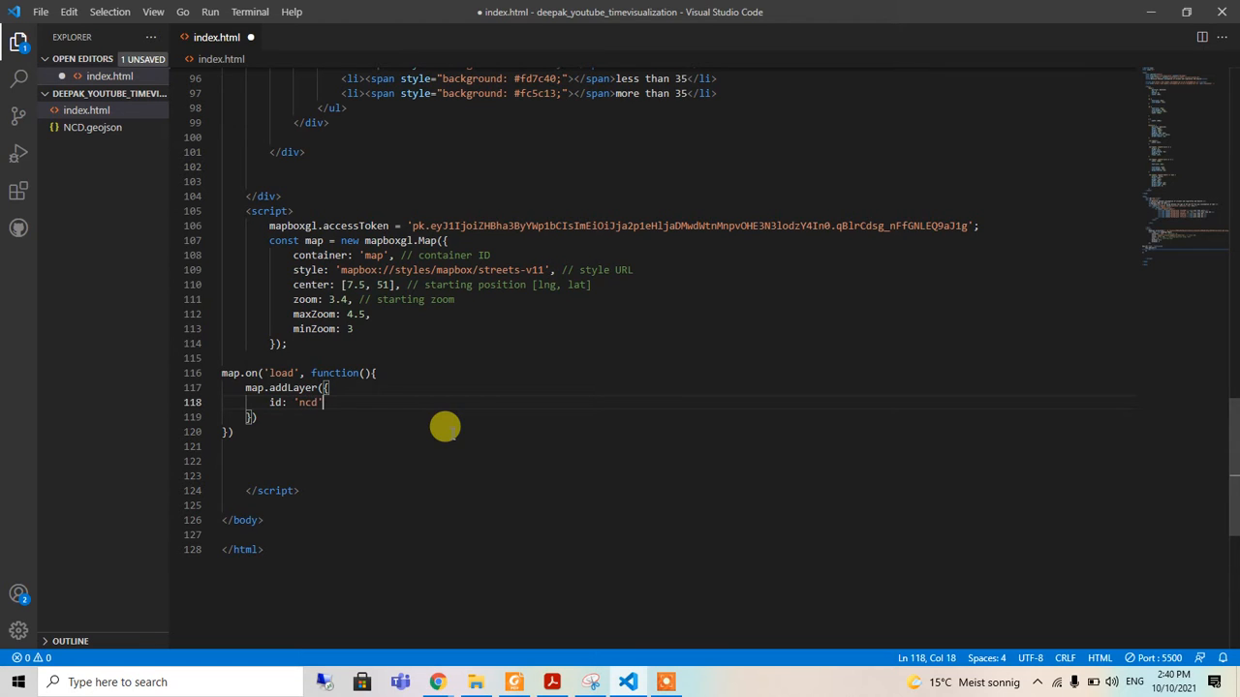
{"action": "type", "text": "',"}
{"action": "type", "text": "type"}
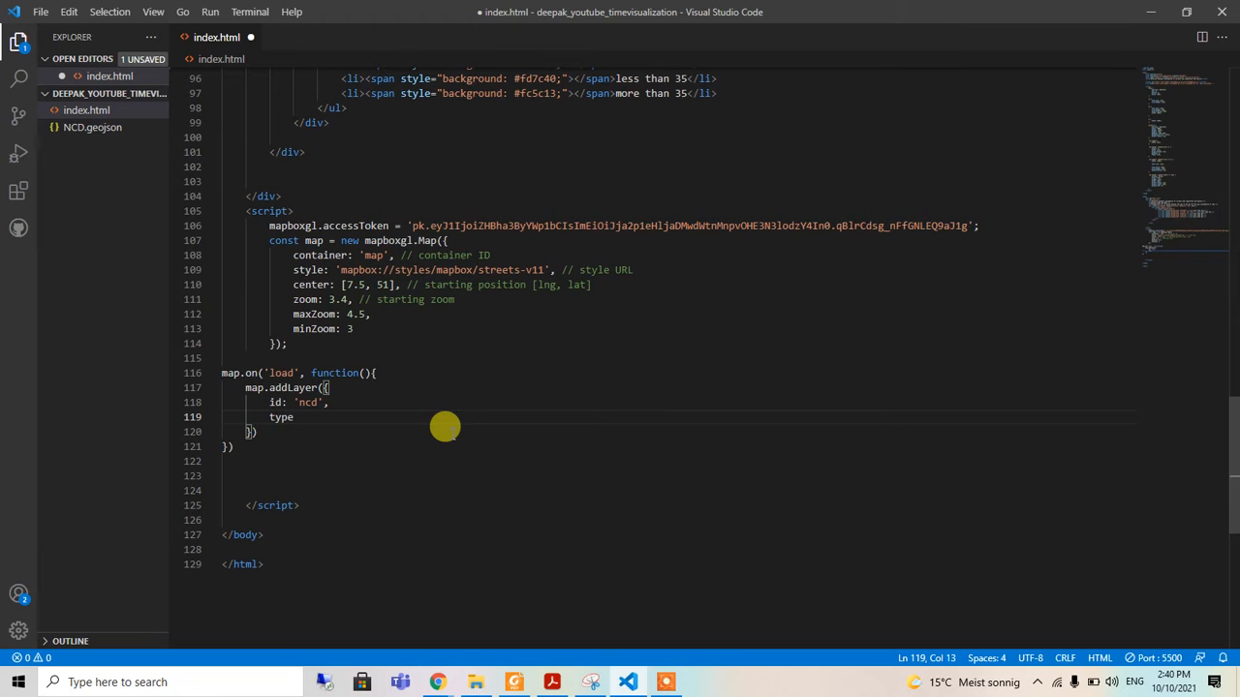
{"action": "type", "text": ": 'fill"}
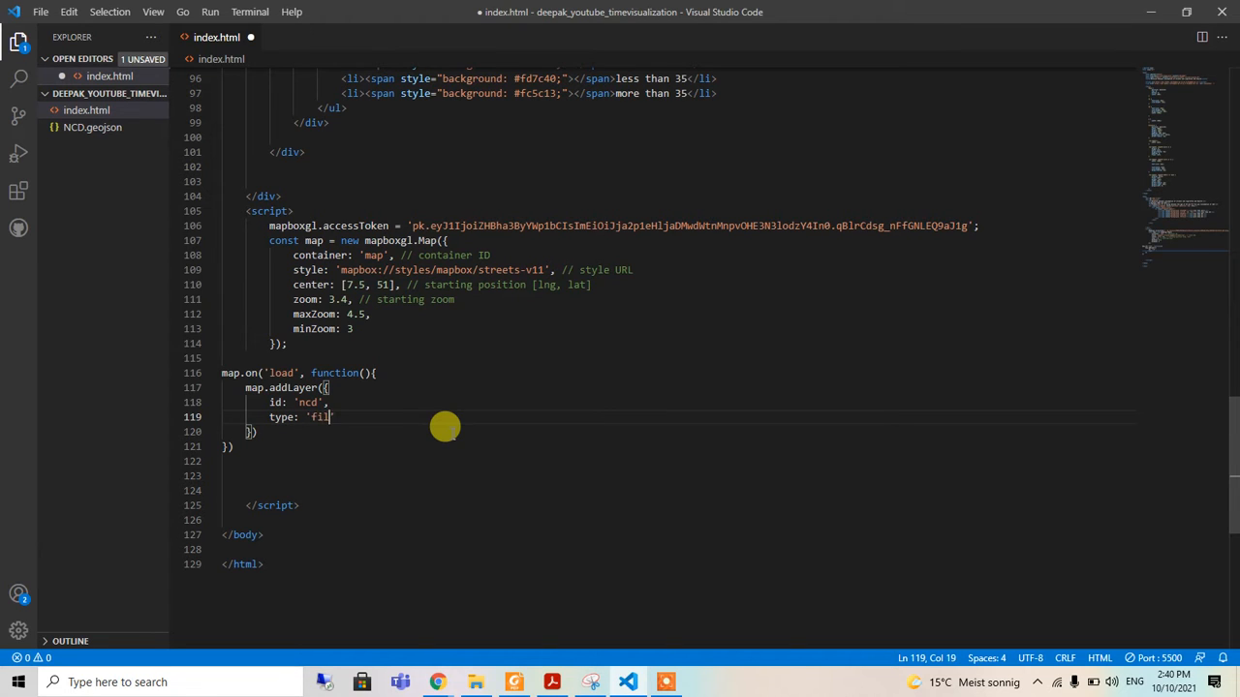
{"action": "type", "text": "l',"}
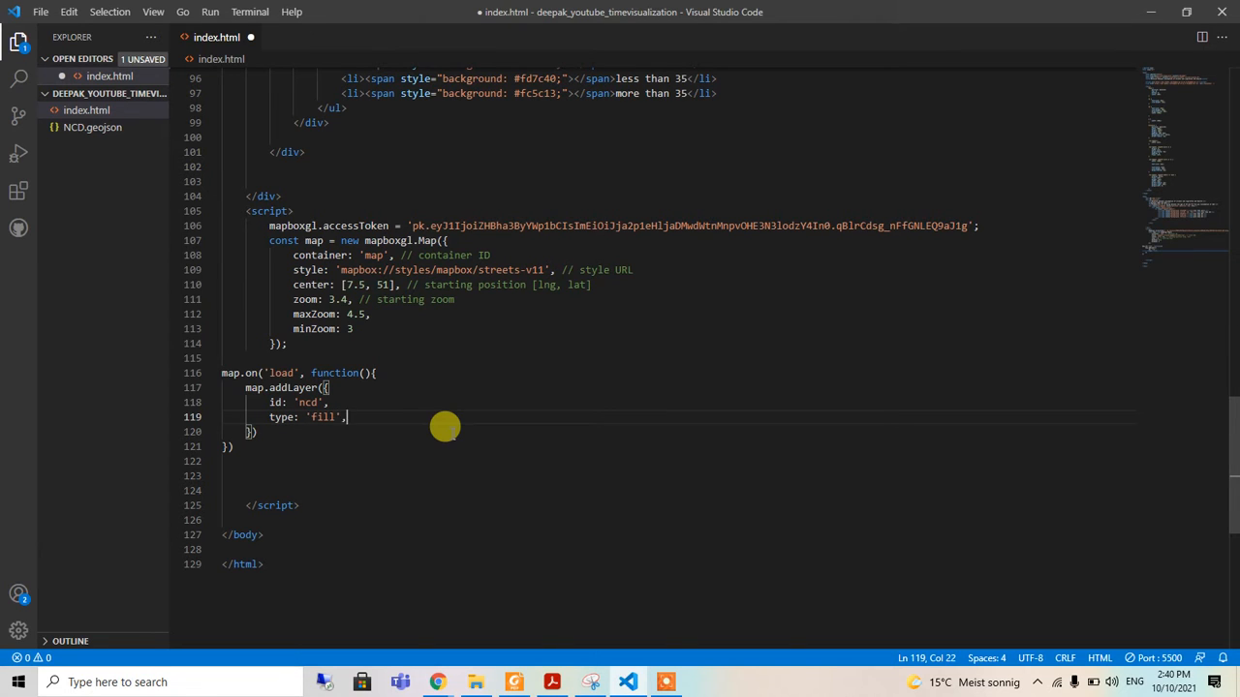
{"action": "key", "text": "Enter"}
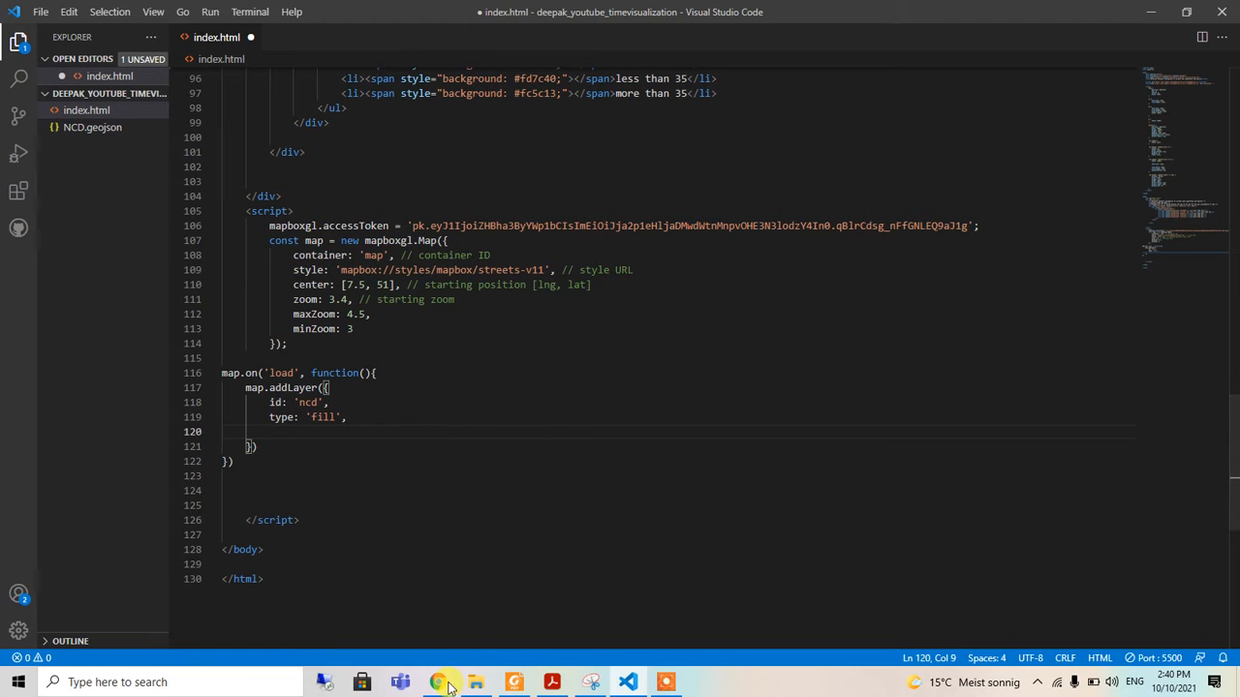
{"action": "left_click", "coordinate": [438, 681]}
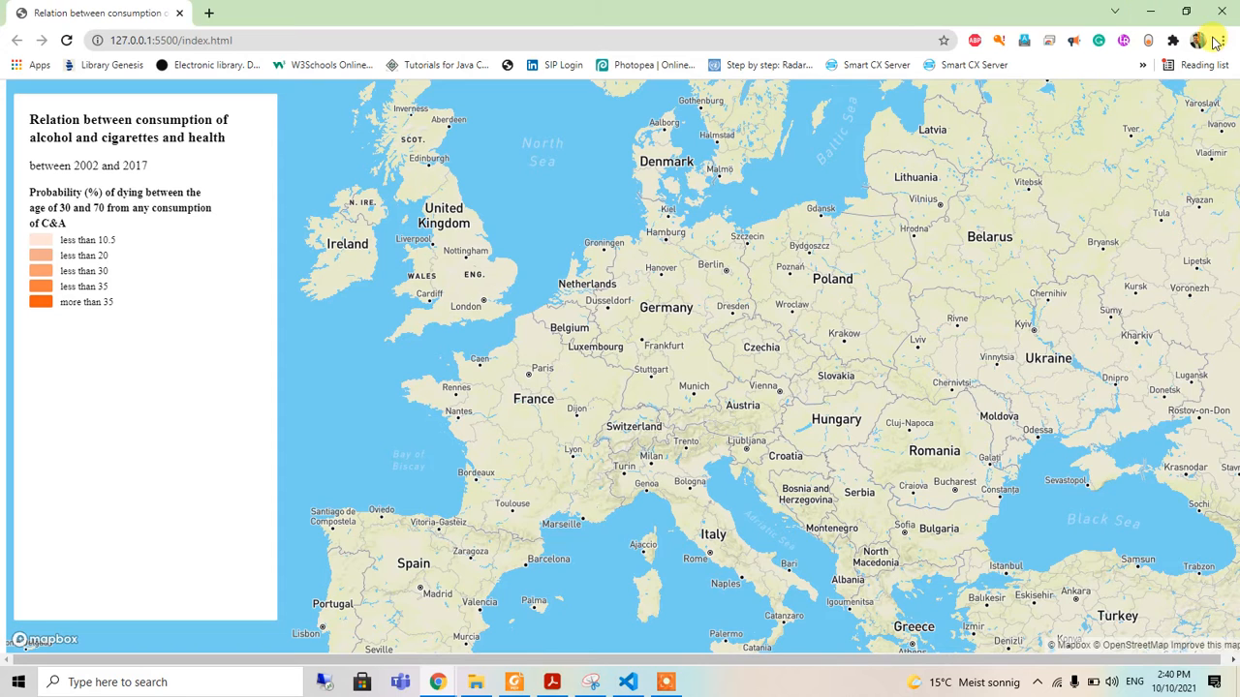
{"action": "left_click", "coordinate": [627, 682]}
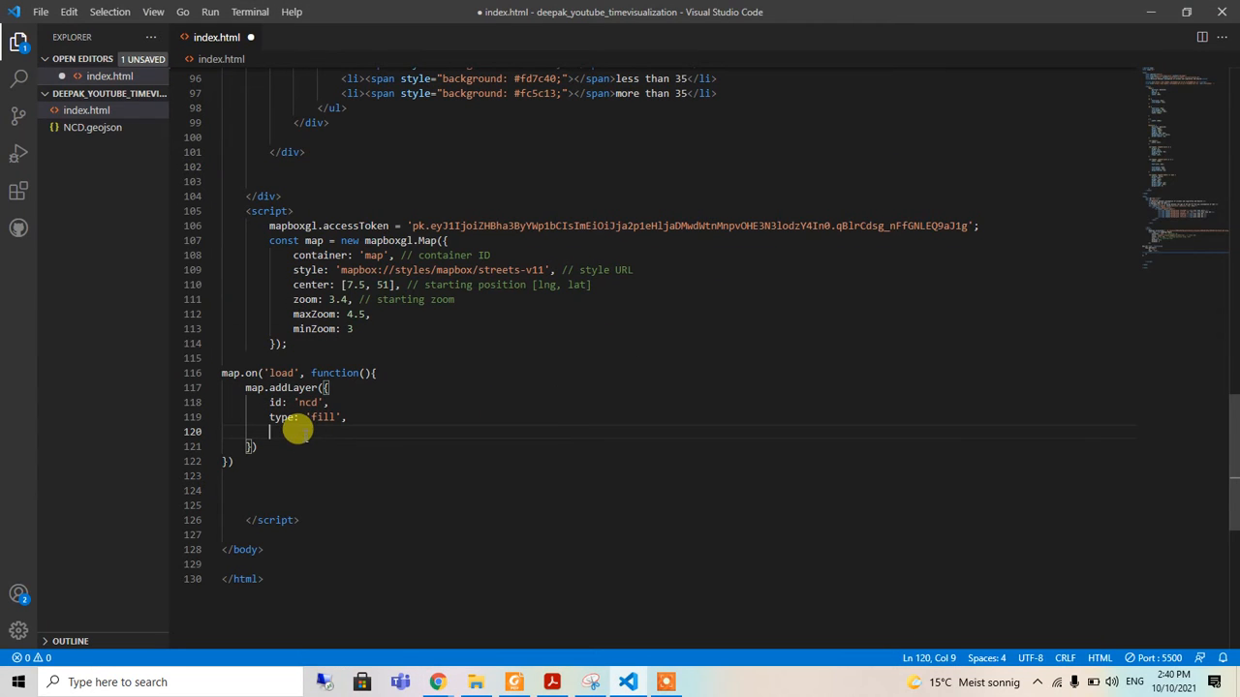
Add source { type: 'geojson', data: './NCD.geojson' } to the ncd layer and save
{"action": "type", "text": "source: {"}
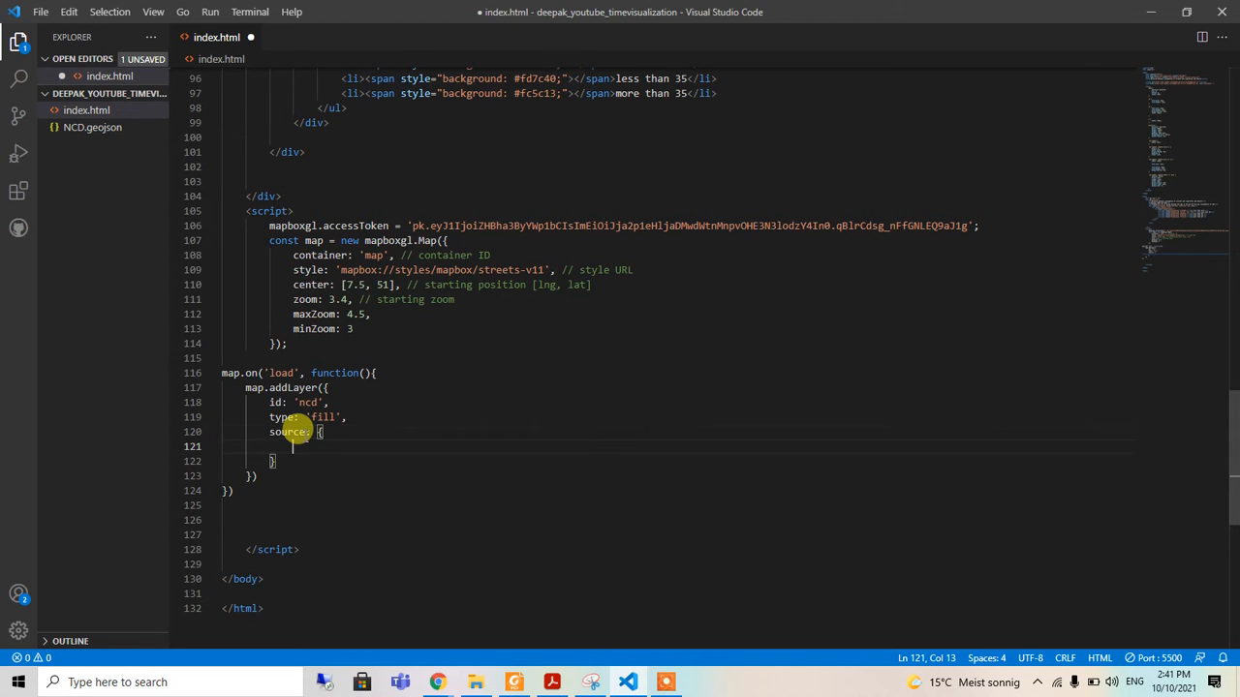
{"action": "type", "text": "type: 'g"}
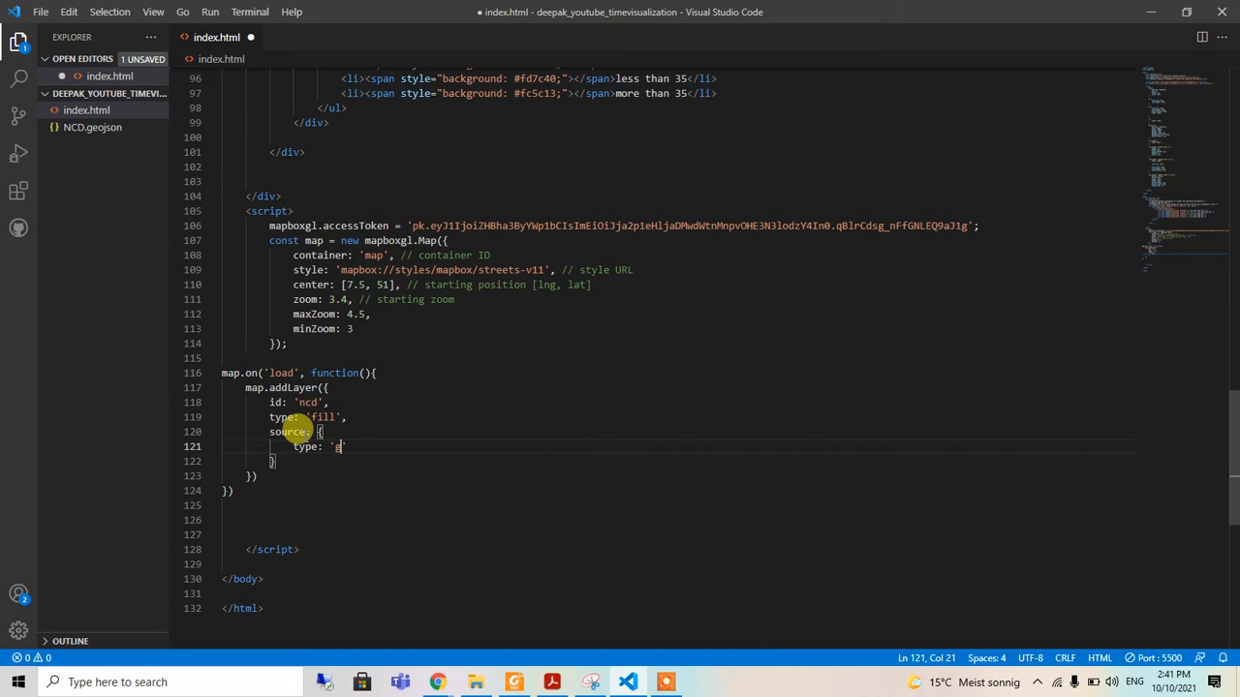
{"action": "type", "text": "eojson'"}
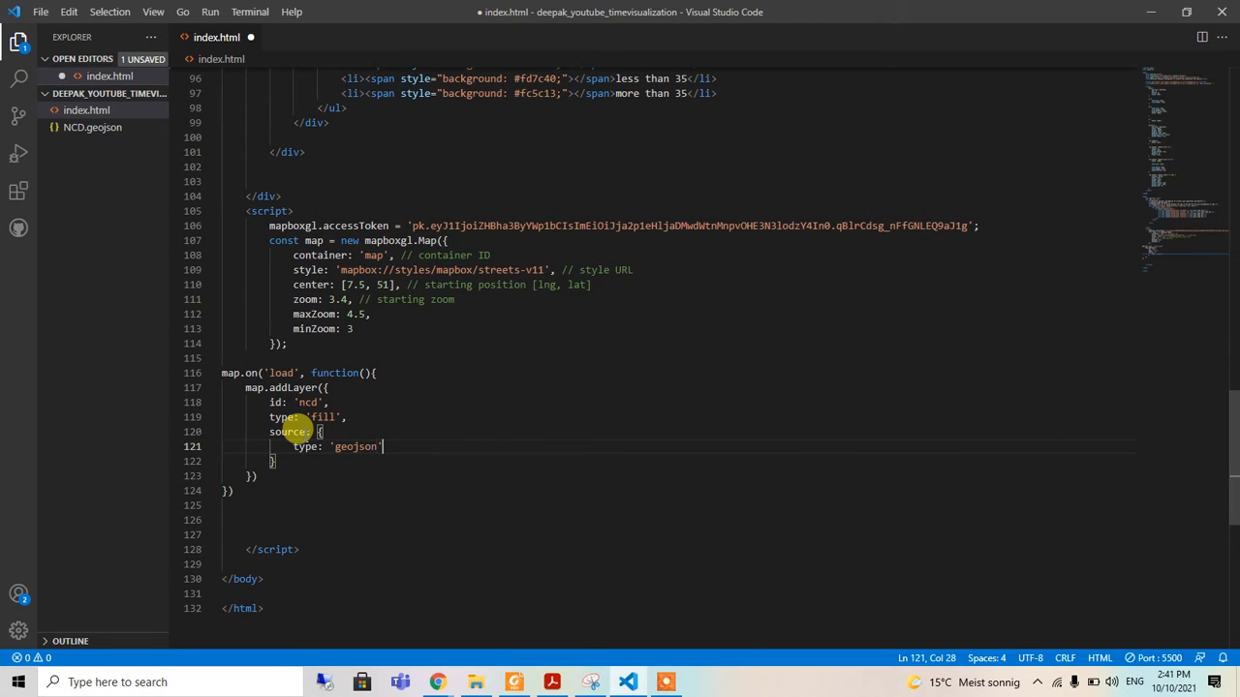
{"action": "type", "text": ","}
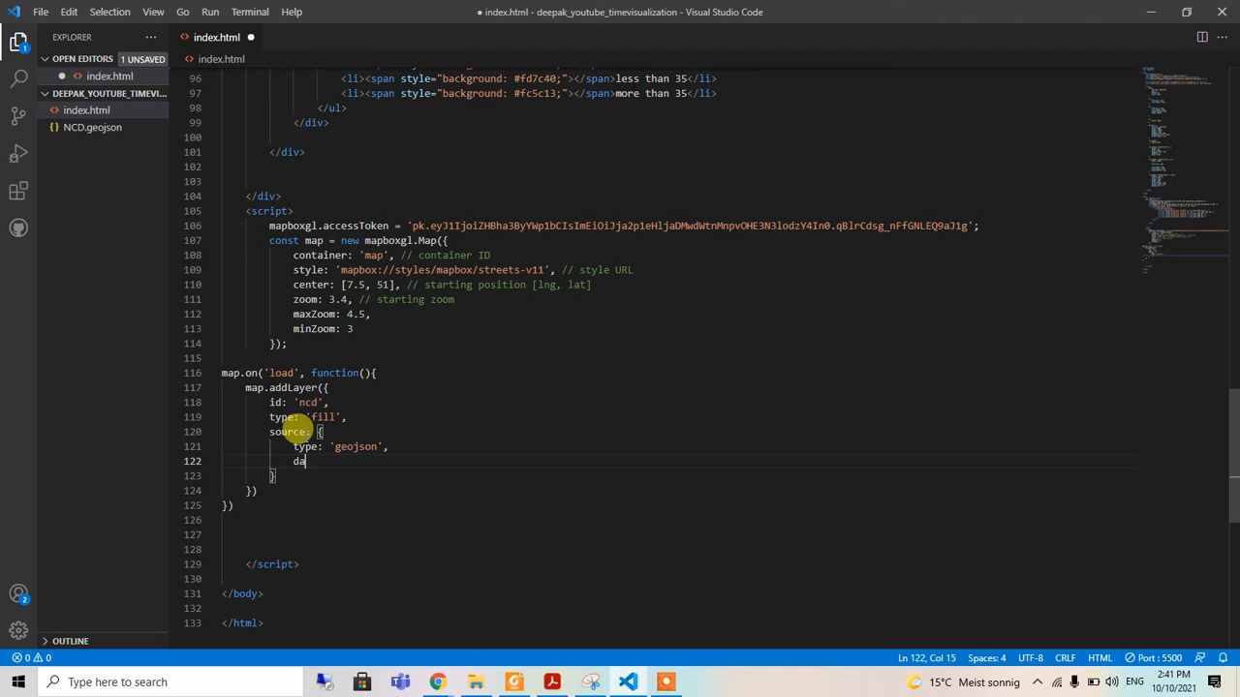
{"action": "type", "text": "ta:"}
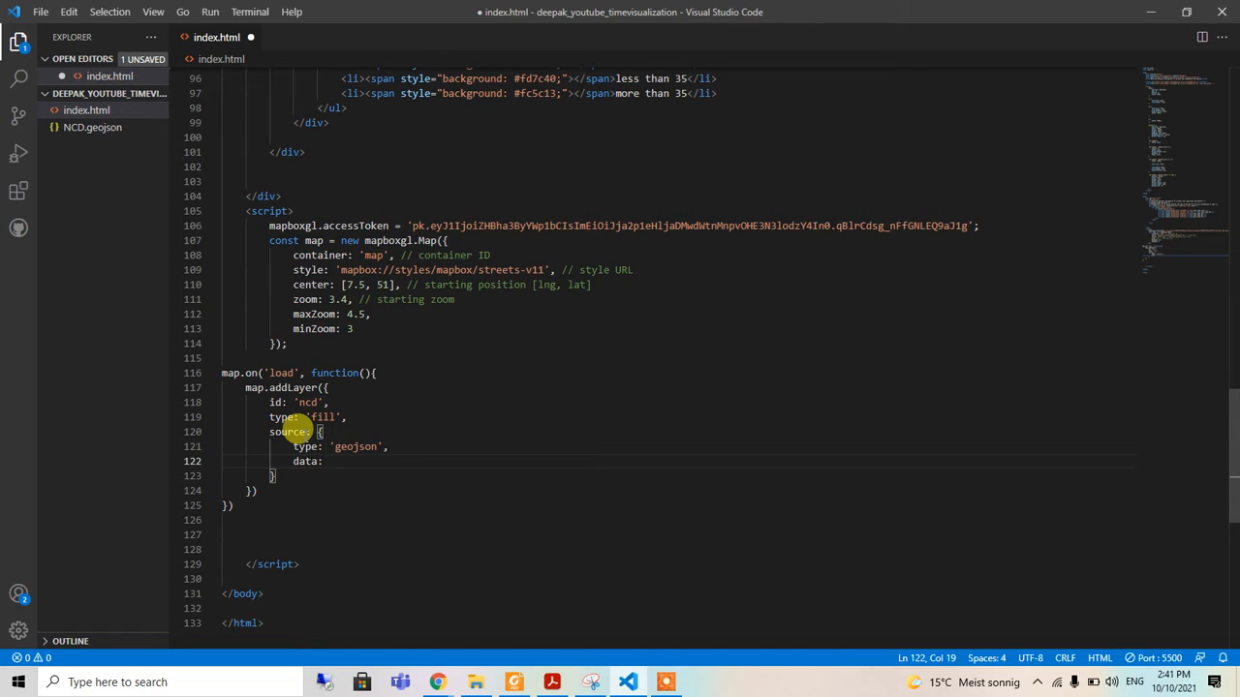
{"action": "type", "text": "'./'"}
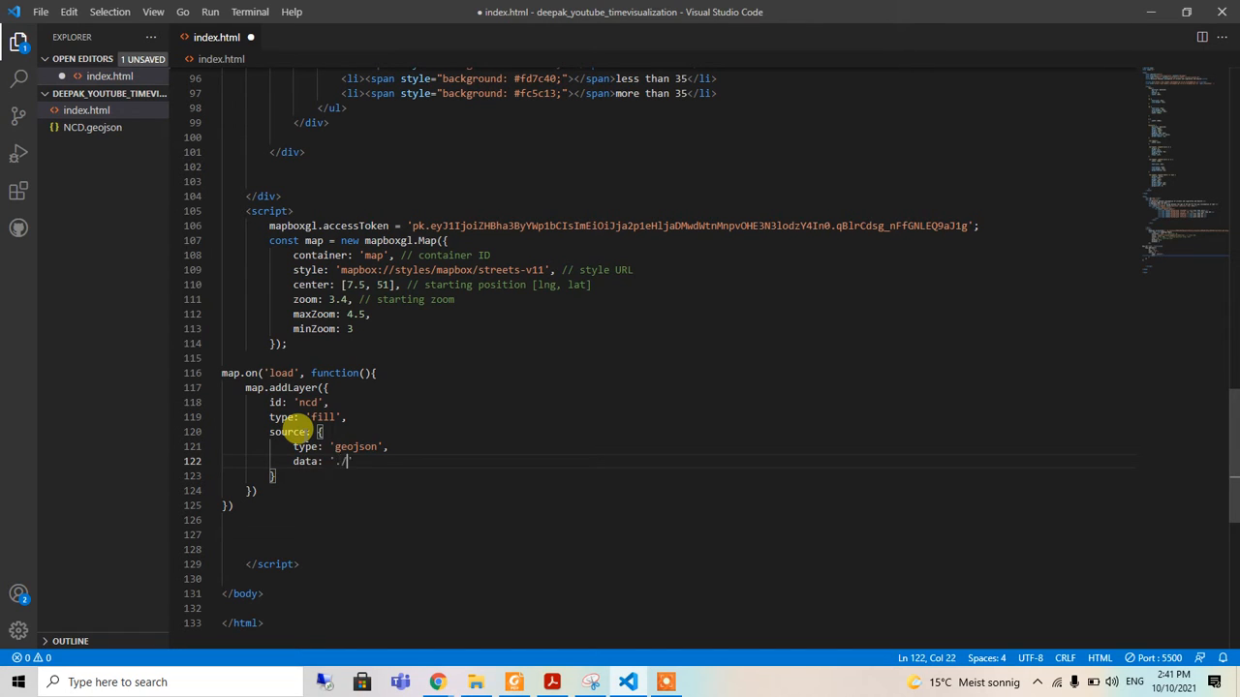
{"action": "mouse_move", "coordinate": [473, 681]}
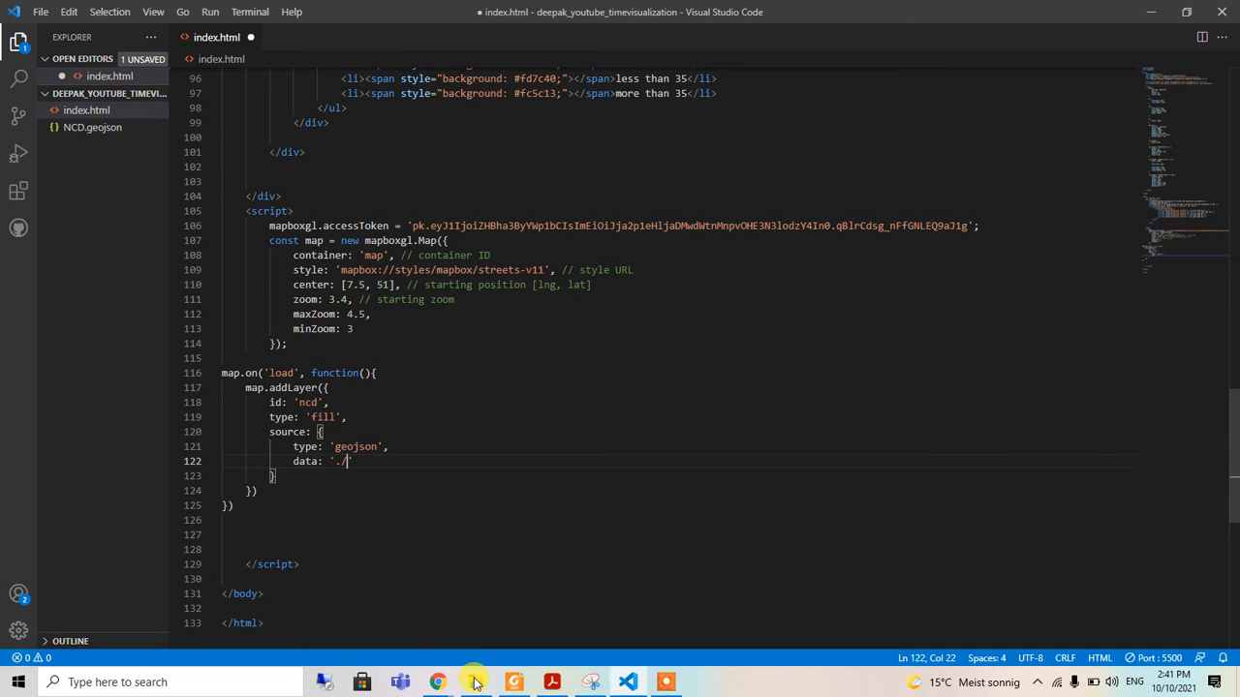
{"action": "left_click", "coordinate": [474, 681]}
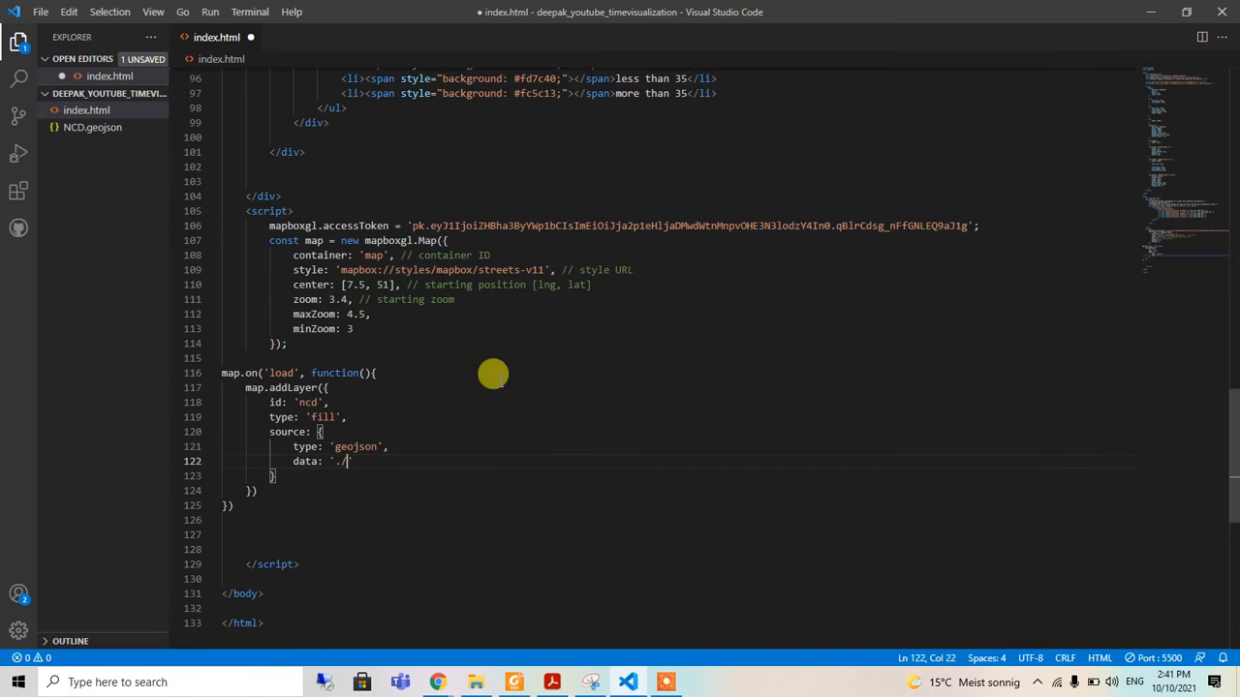
{"action": "mouse_move", "coordinate": [356, 480]}
{"action": "type", "text": "NCD.geojson"}
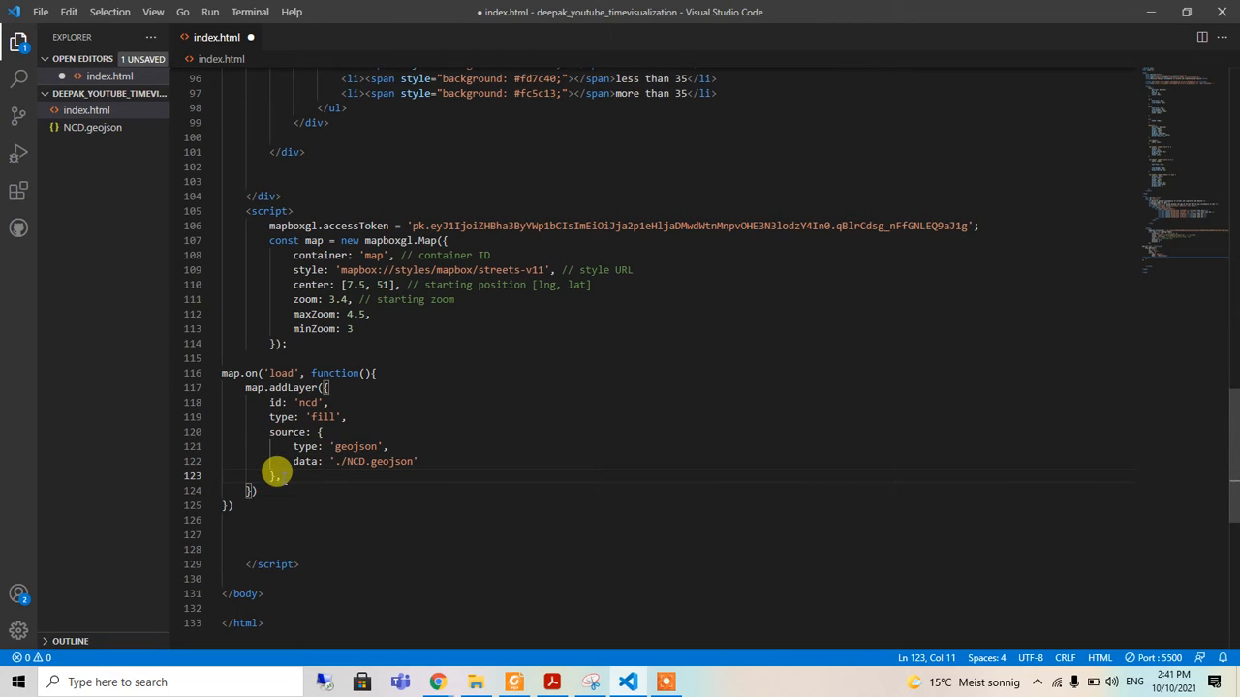
{"action": "mouse_move", "coordinate": [332, 484]}
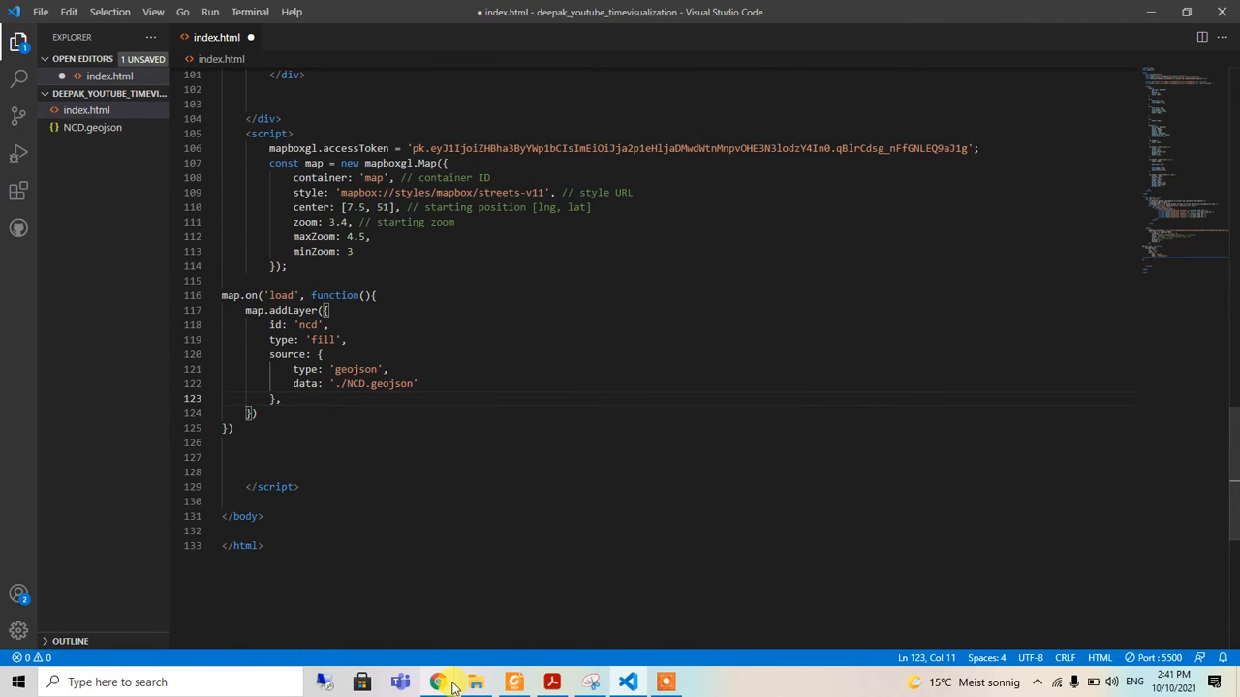
{"action": "key", "text": "ctrl+s"}
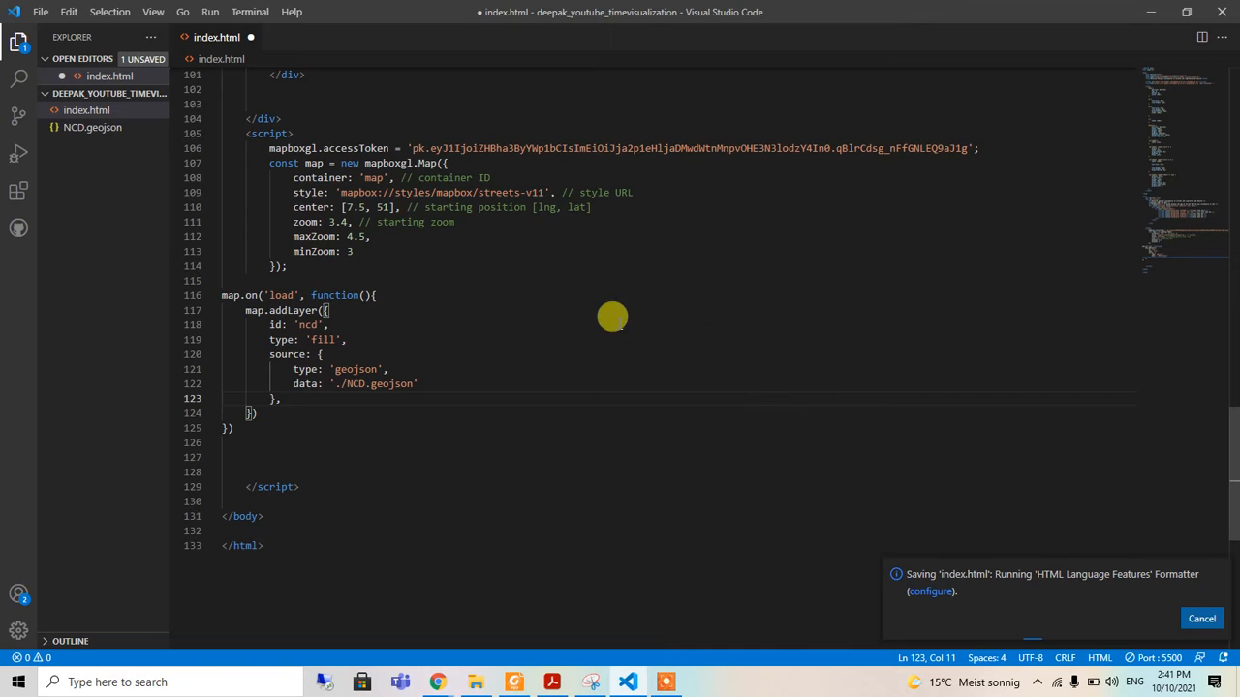
{"action": "mouse_move", "coordinate": [1049, 533]}
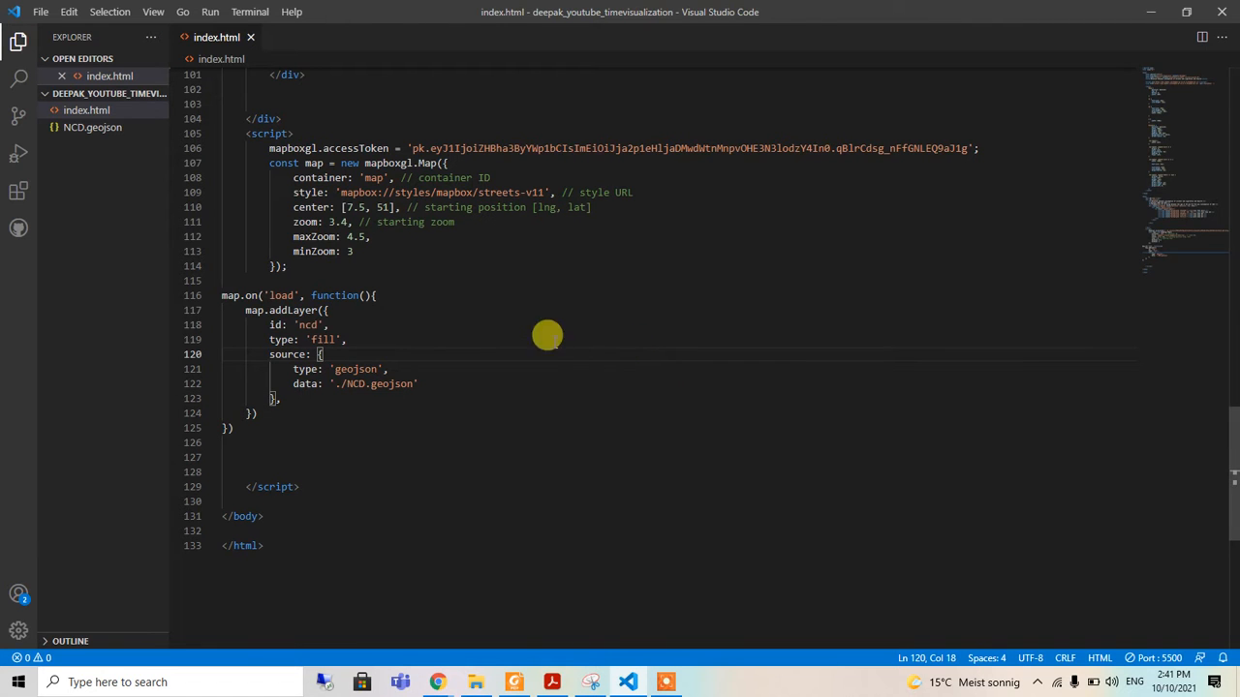
{"action": "right_click", "coordinate": [300, 325]}
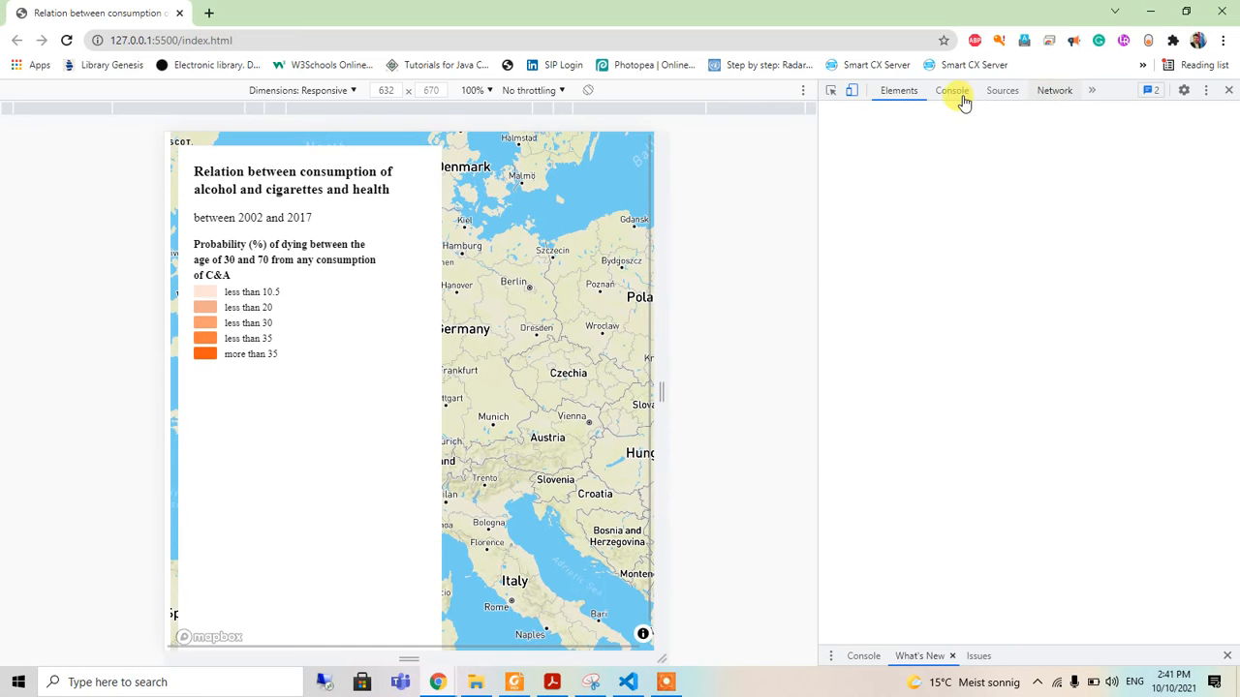
{"action": "left_click", "coordinate": [951, 90]}
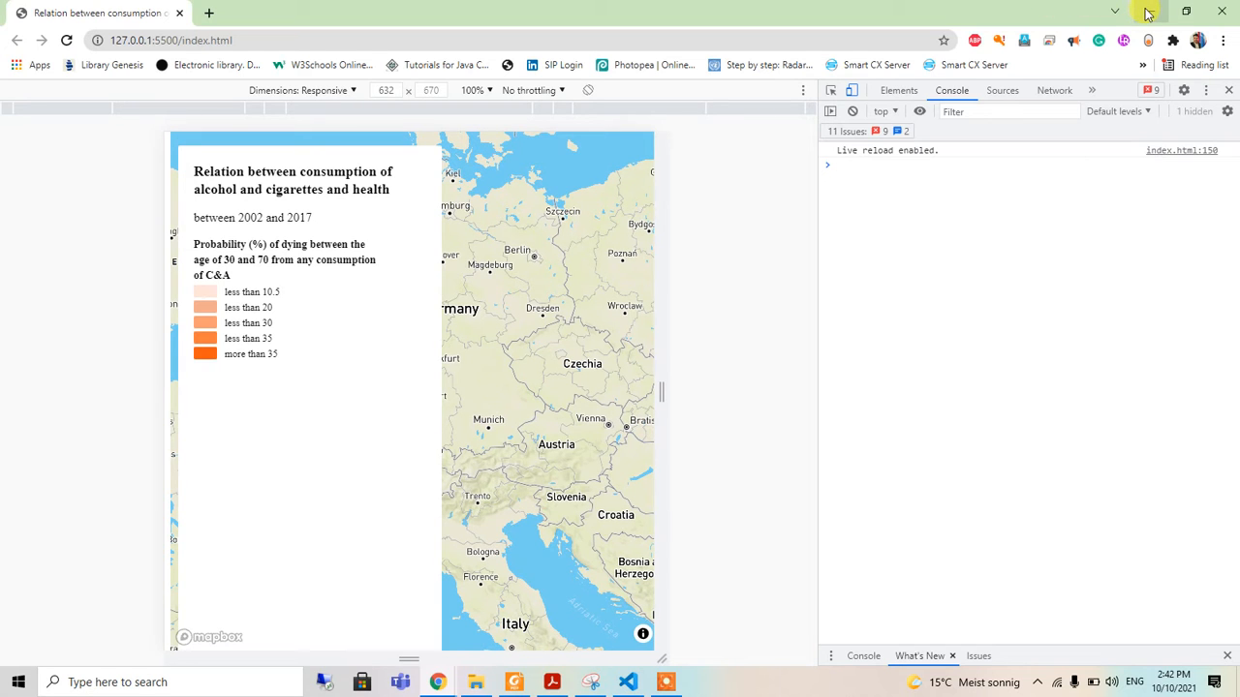
{"action": "left_click", "coordinate": [627, 681]}
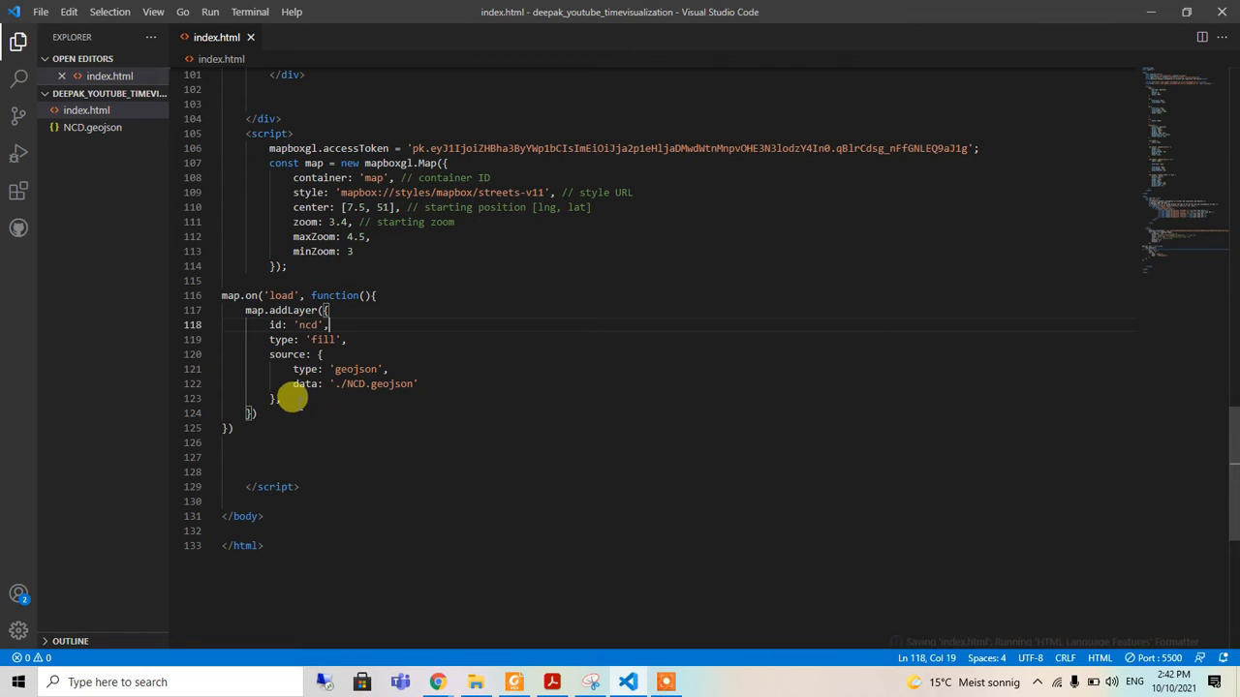
Start a paint: { block on a new line after the ncd layer's source
{"action": "key", "text": "Enter"}
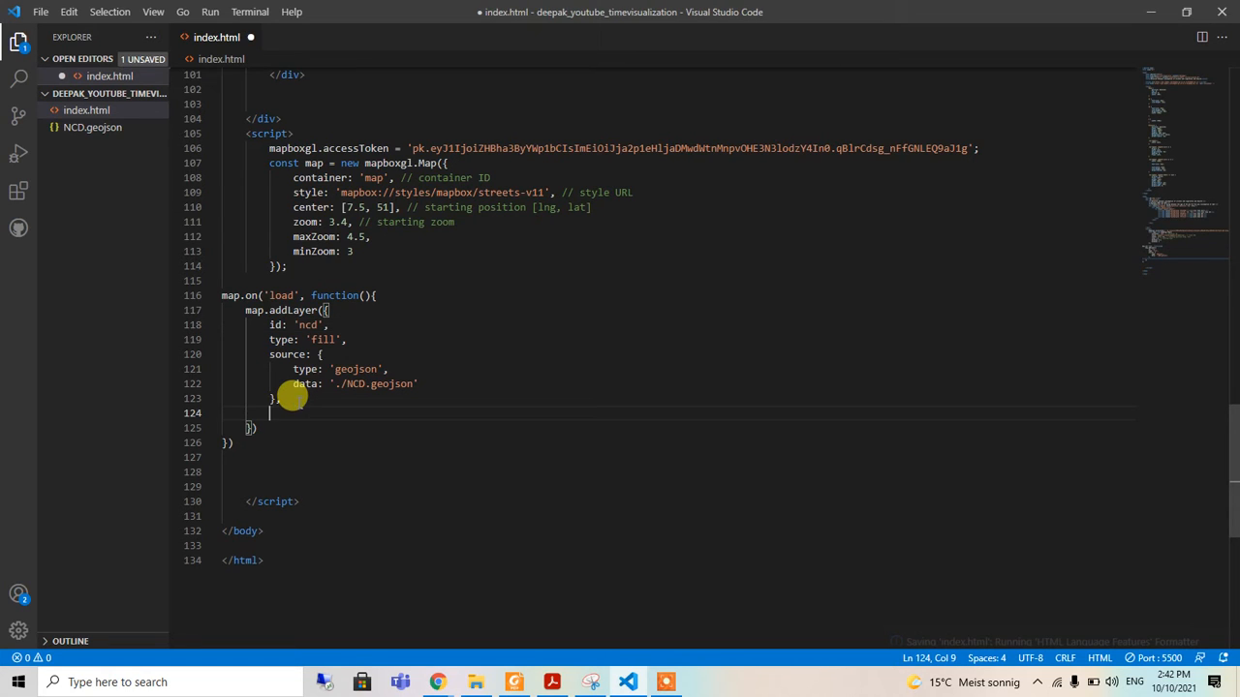
{"action": "type", "text": "paint:"}
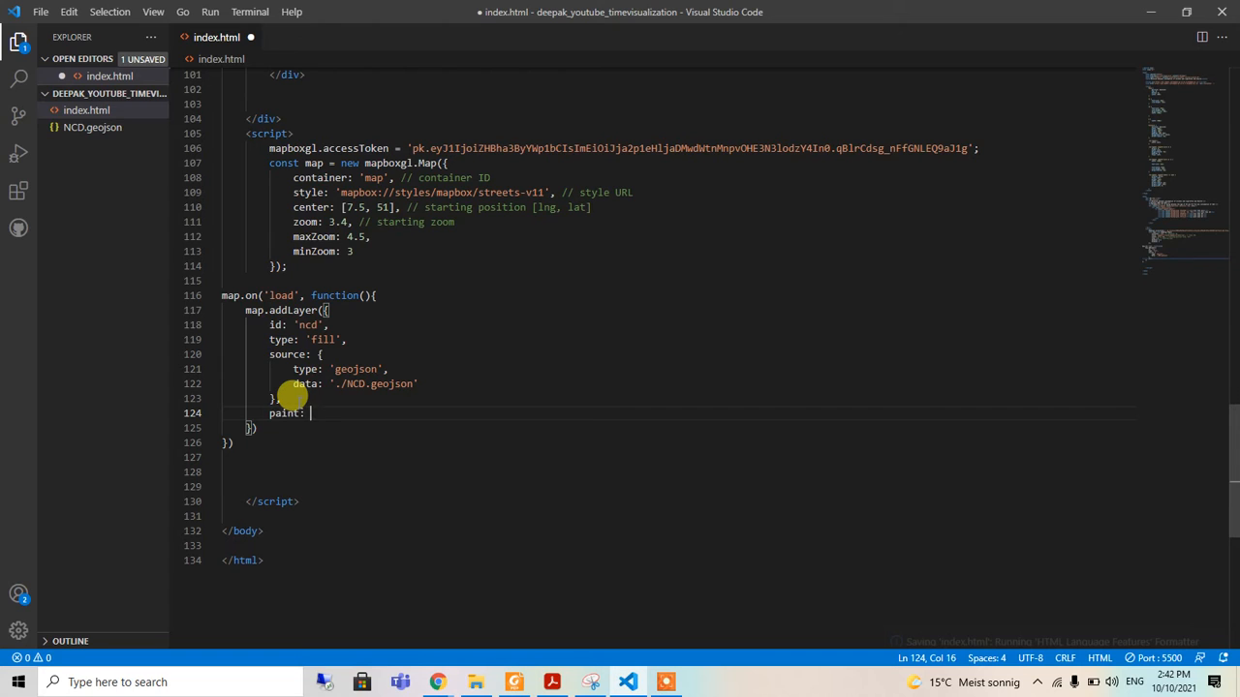
{"action": "type", "text": "{"}
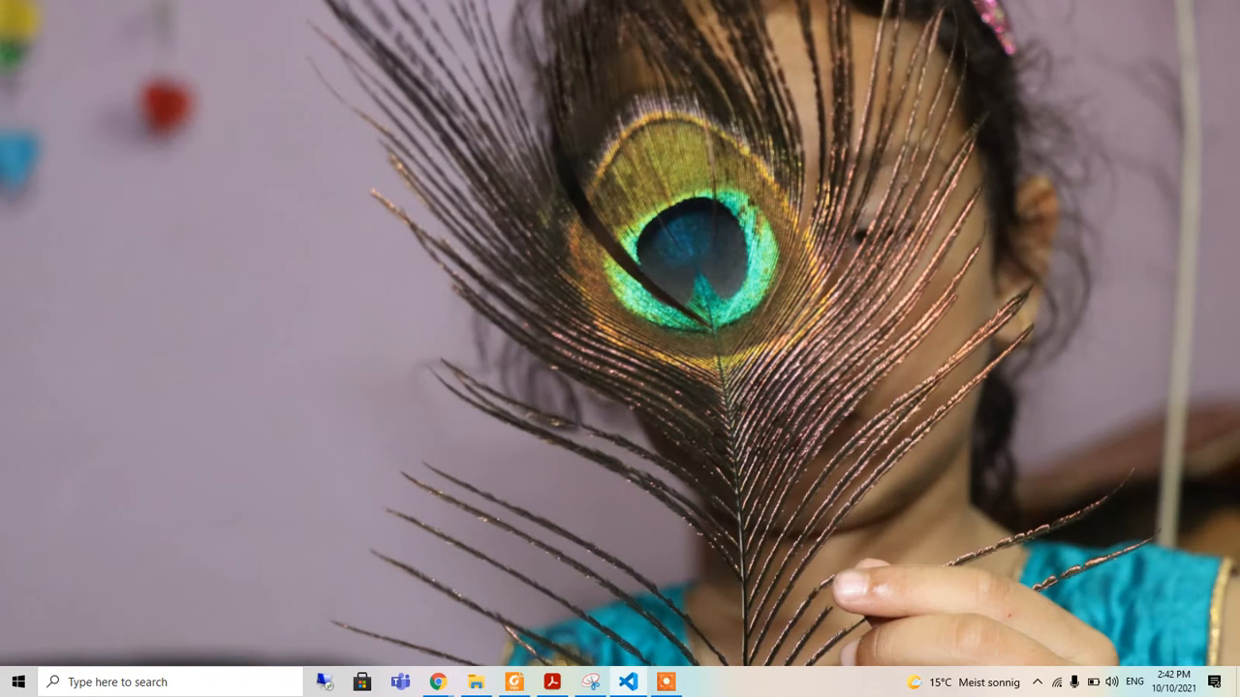
{"action": "left_click", "coordinate": [437, 681]}
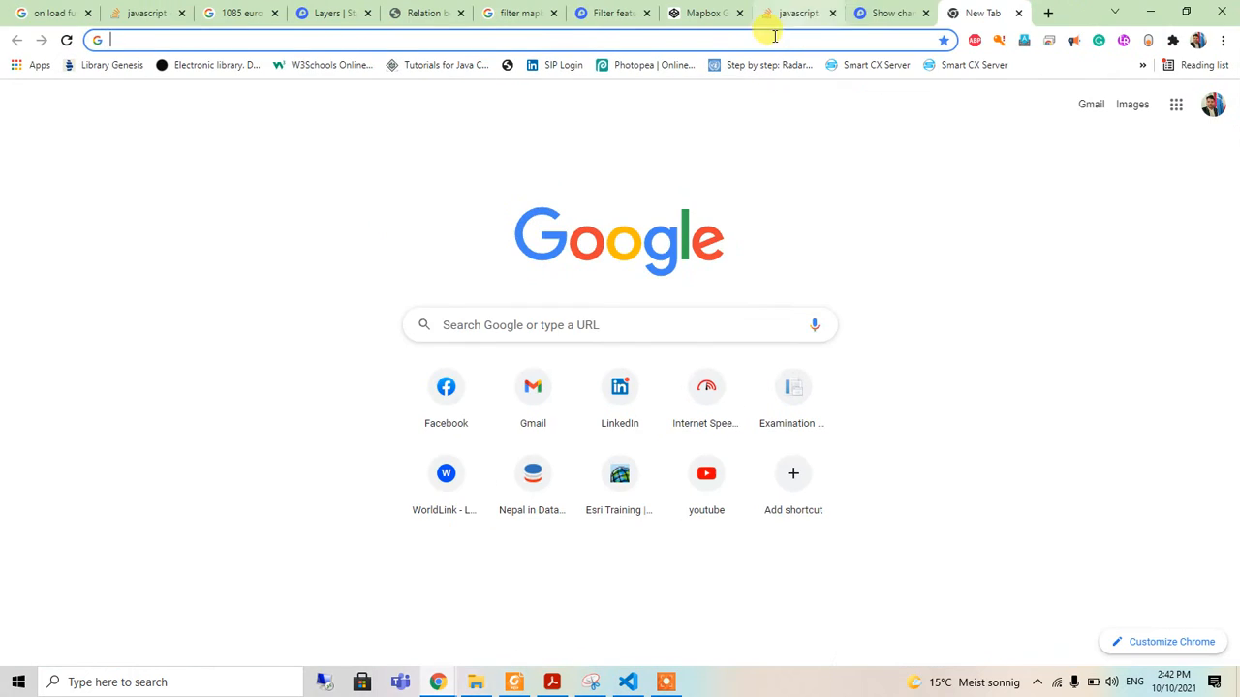
{"action": "left_click", "coordinate": [886, 13]}
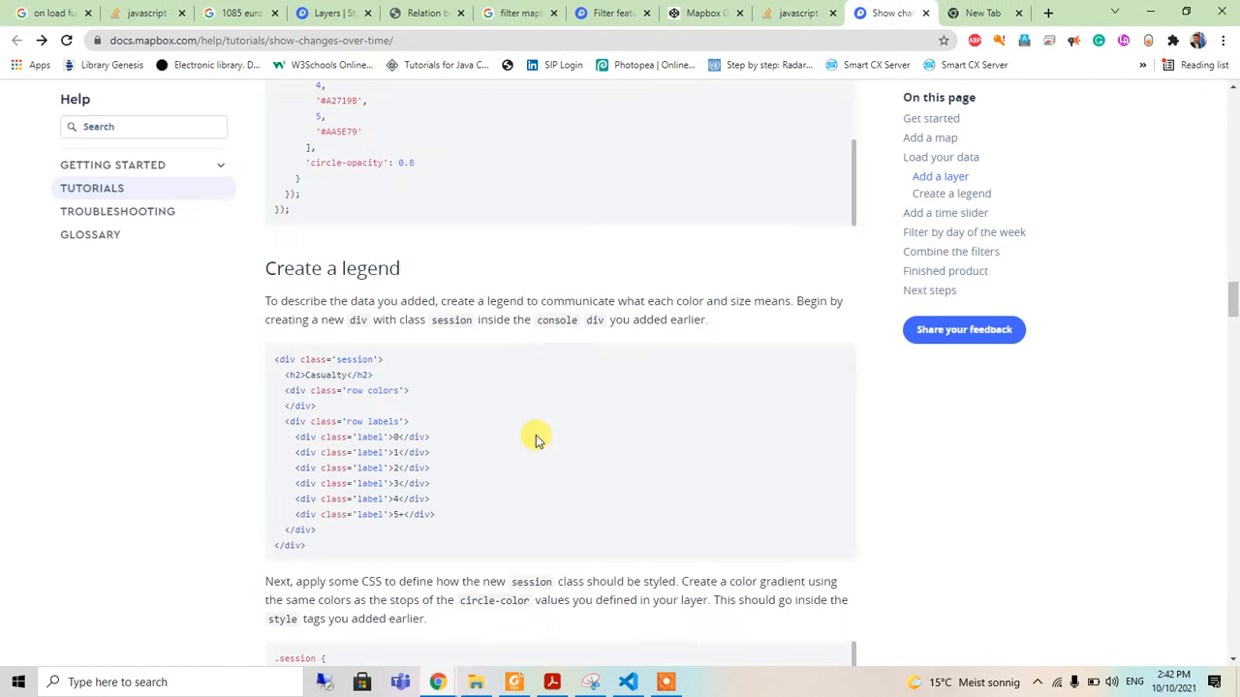
{"action": "scroll", "scroll_direction": "up", "scroll_amount": 3}
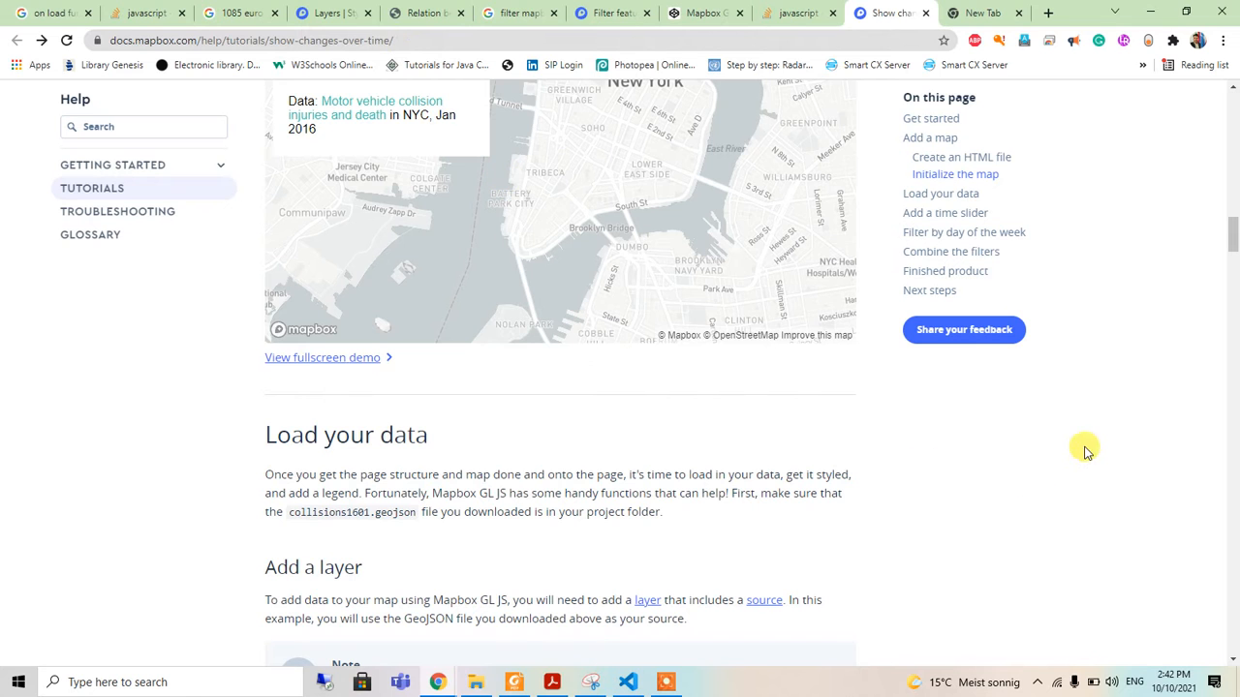
{"action": "scroll", "scroll_direction": "up", "scroll_amount": 3}
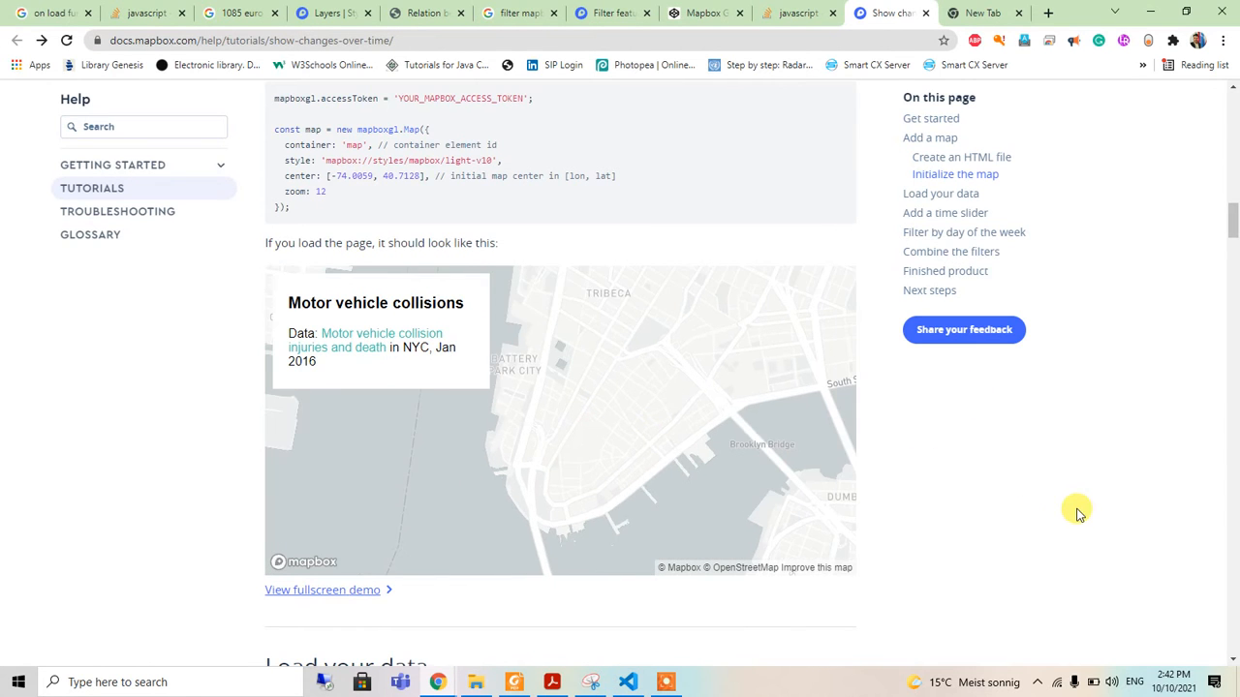
{"action": "scroll", "scroll_direction": "down", "scroll_amount": 3}
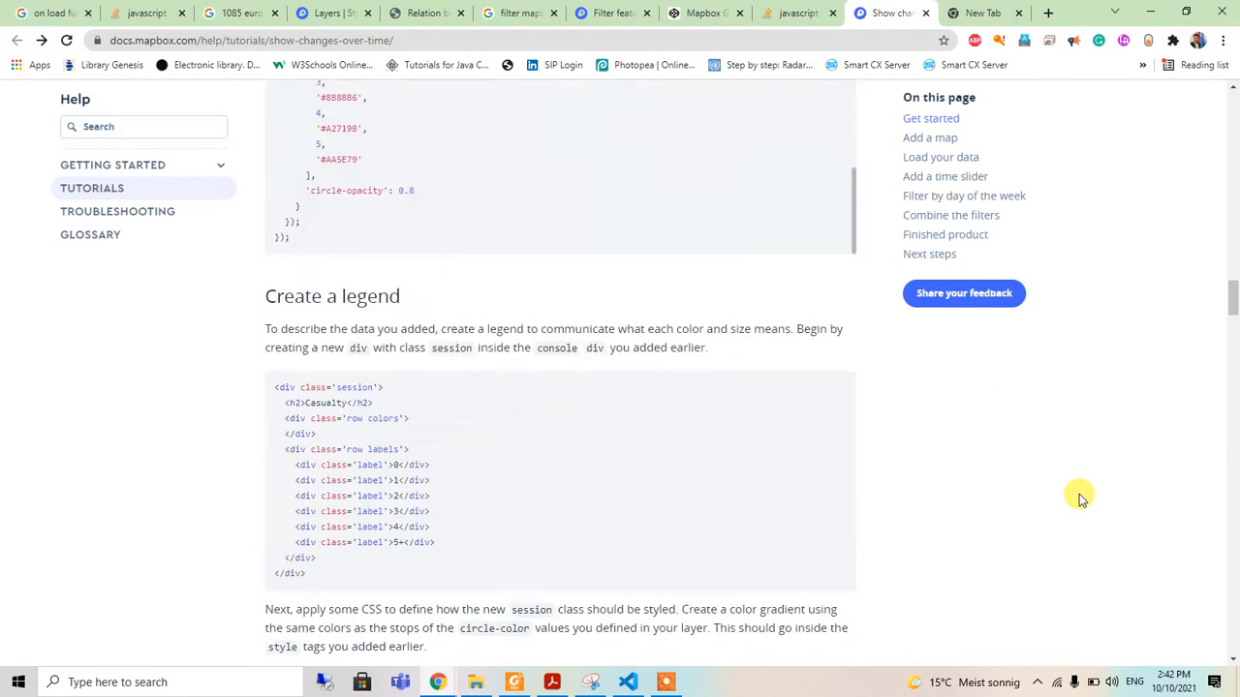
{"action": "scroll", "scroll_direction": "down", "scroll_amount": 3}
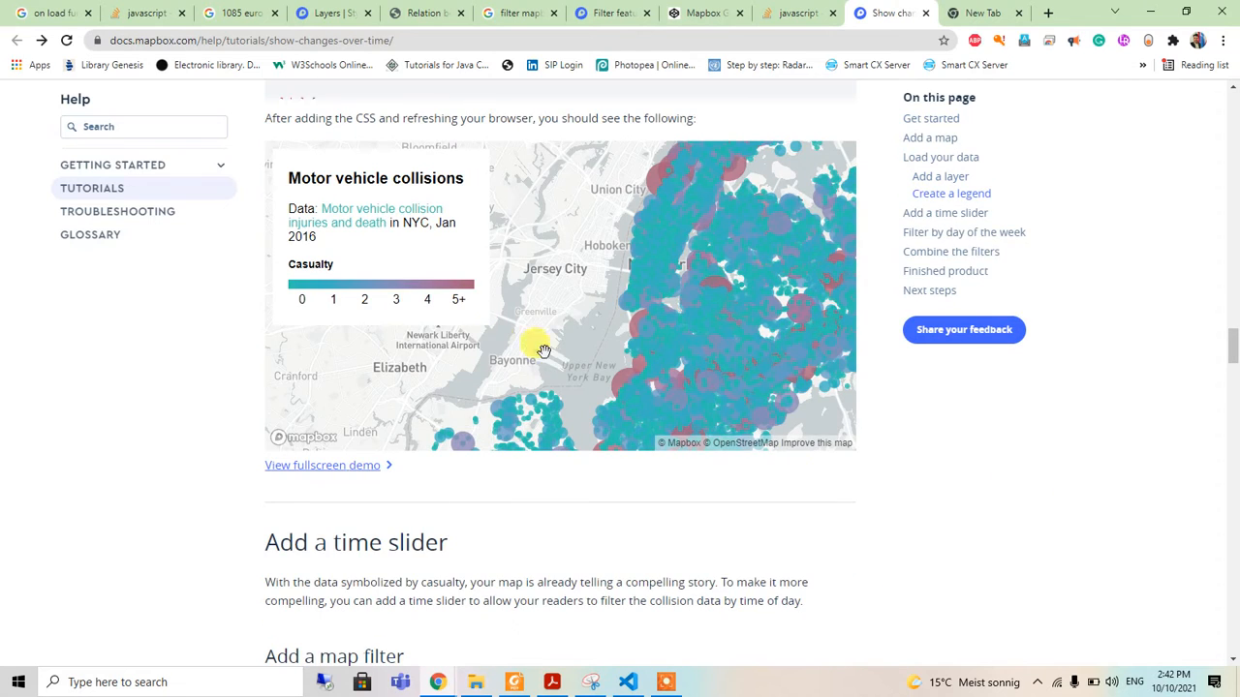
{"action": "scroll", "scroll_direction": "down", "scroll_amount": 3}
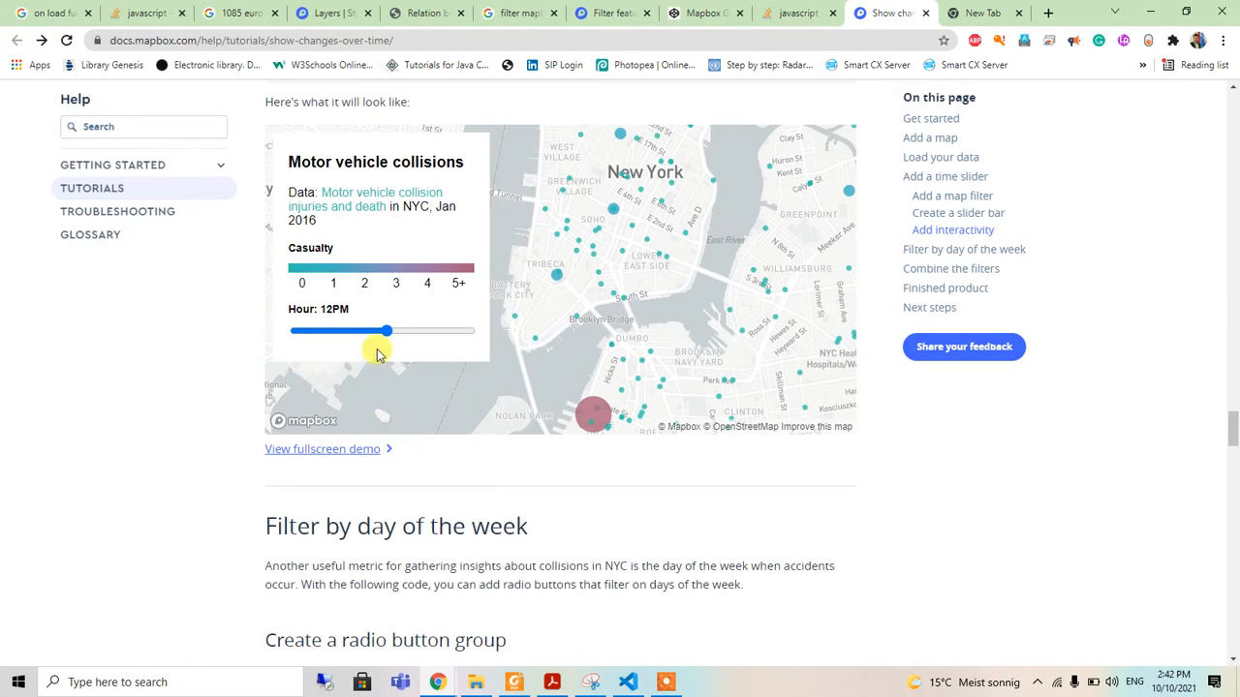
{"action": "left_click_drag", "start_coordinate": [387, 331], "coordinate": [431, 331]}
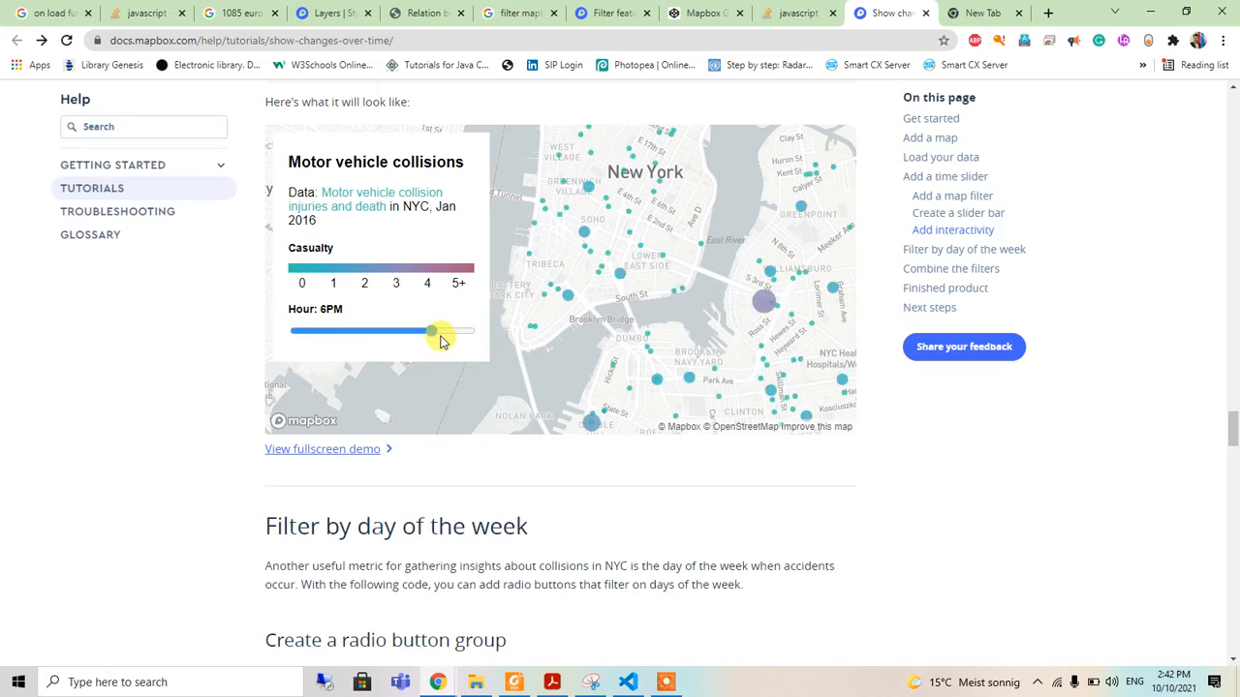
{"action": "left_click_drag", "start_coordinate": [430, 332], "coordinate": [302, 332]}
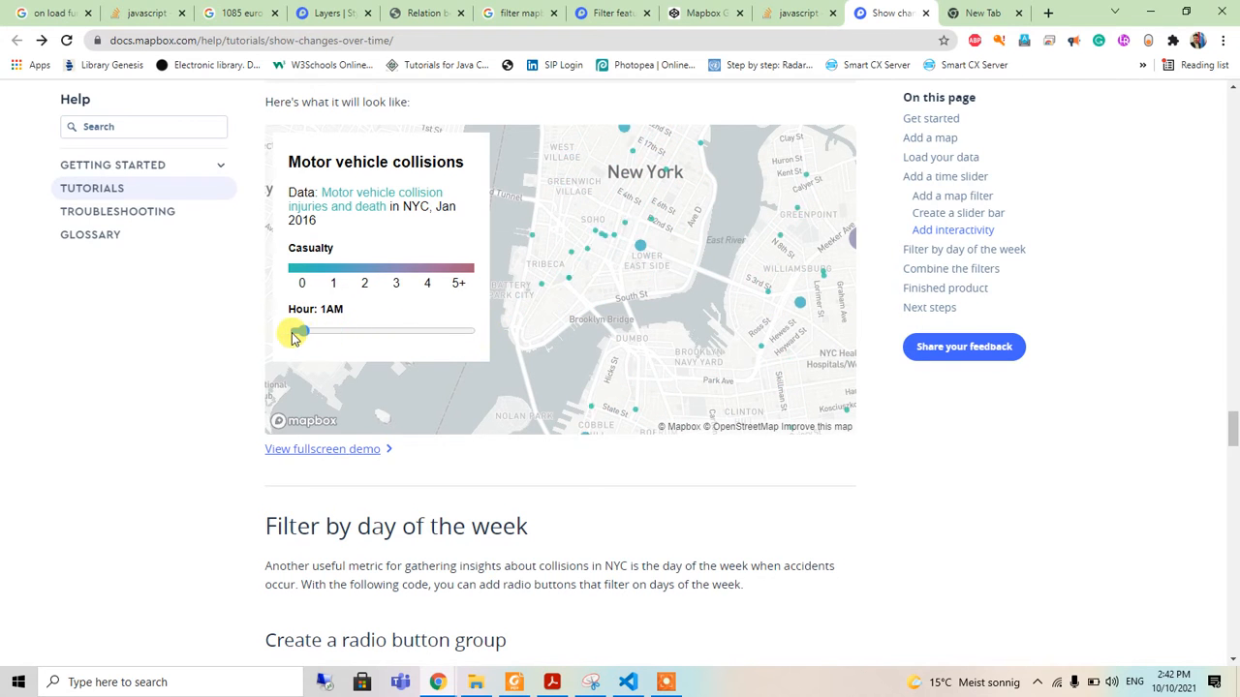
{"action": "scroll", "scroll_direction": "down", "scroll_amount": 3}
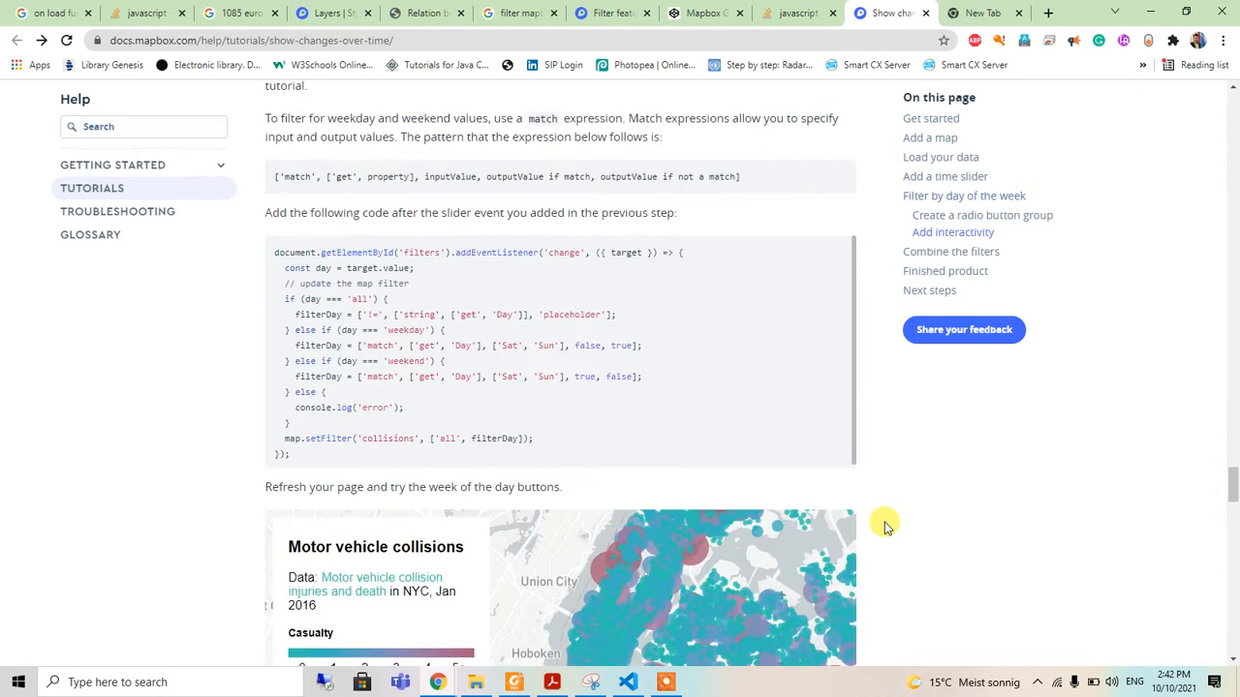
{"action": "scroll", "scroll_direction": "down", "scroll_amount": 3}
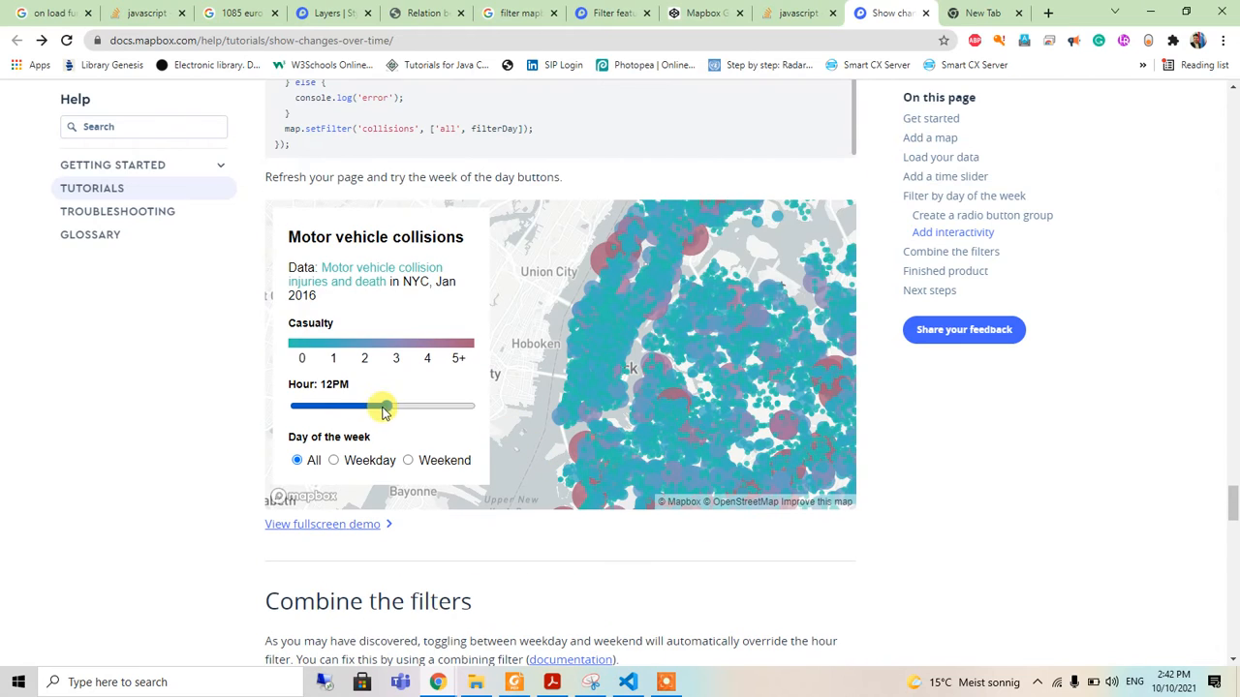
{"action": "left_click_drag", "start_coordinate": [381, 405], "coordinate": [394, 406]}
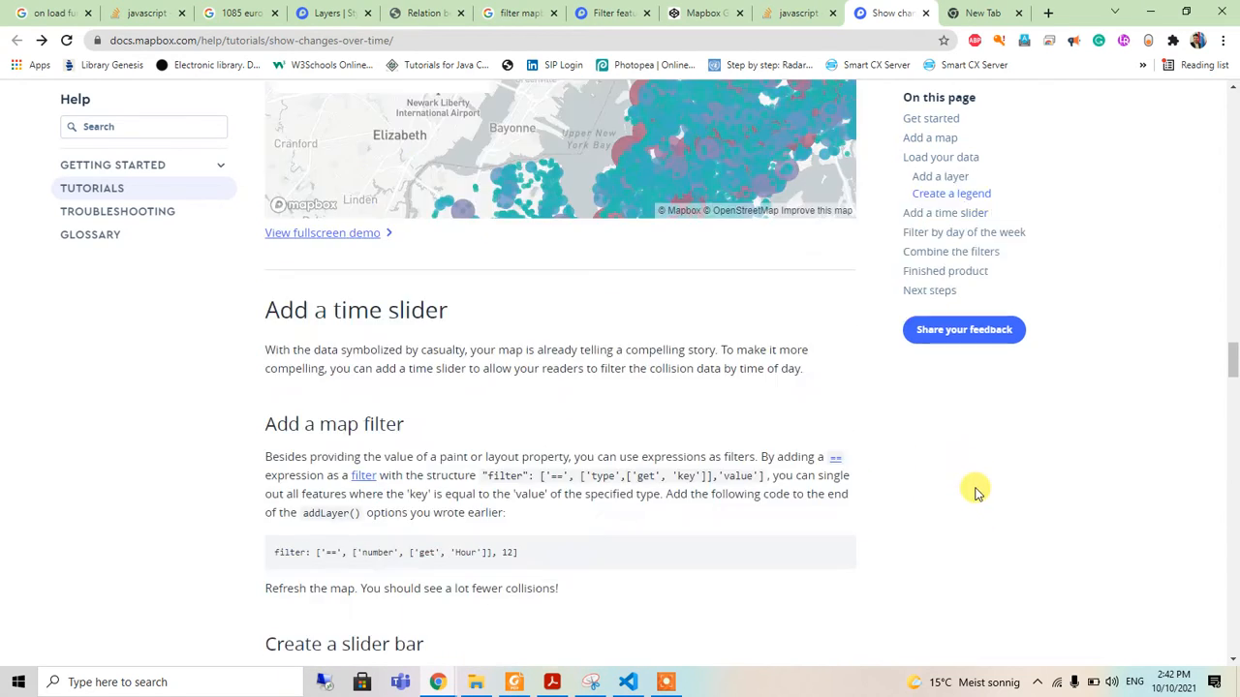
Add a 'fill-color' of type 'interval' on property 'NCD' to the paint block
{"action": "left_click", "coordinate": [628, 682]}
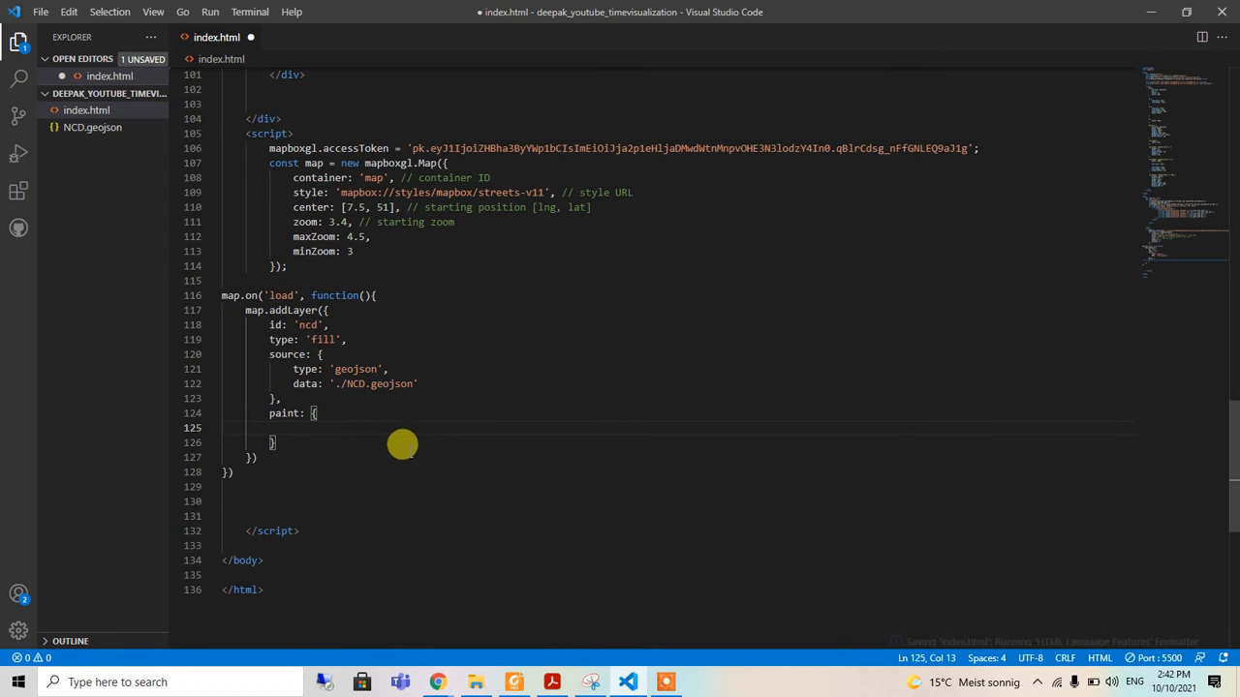
{"action": "type", "text": "f"}
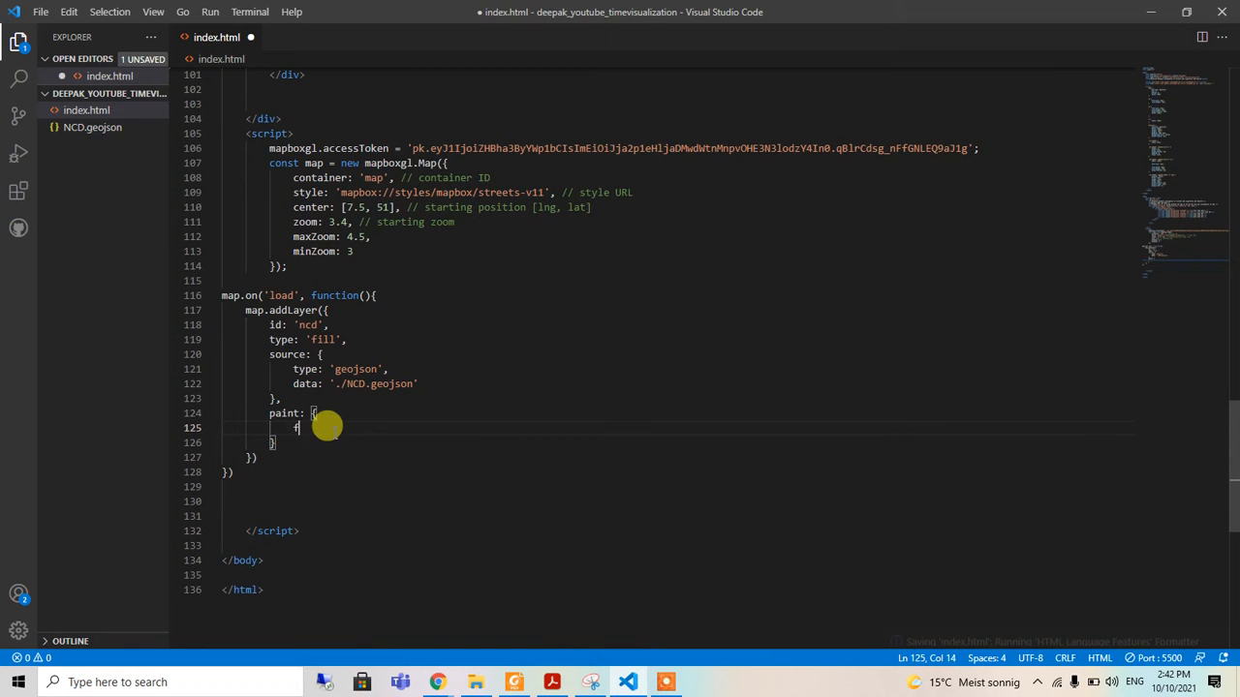
{"action": "key", "text": "Backspace"}
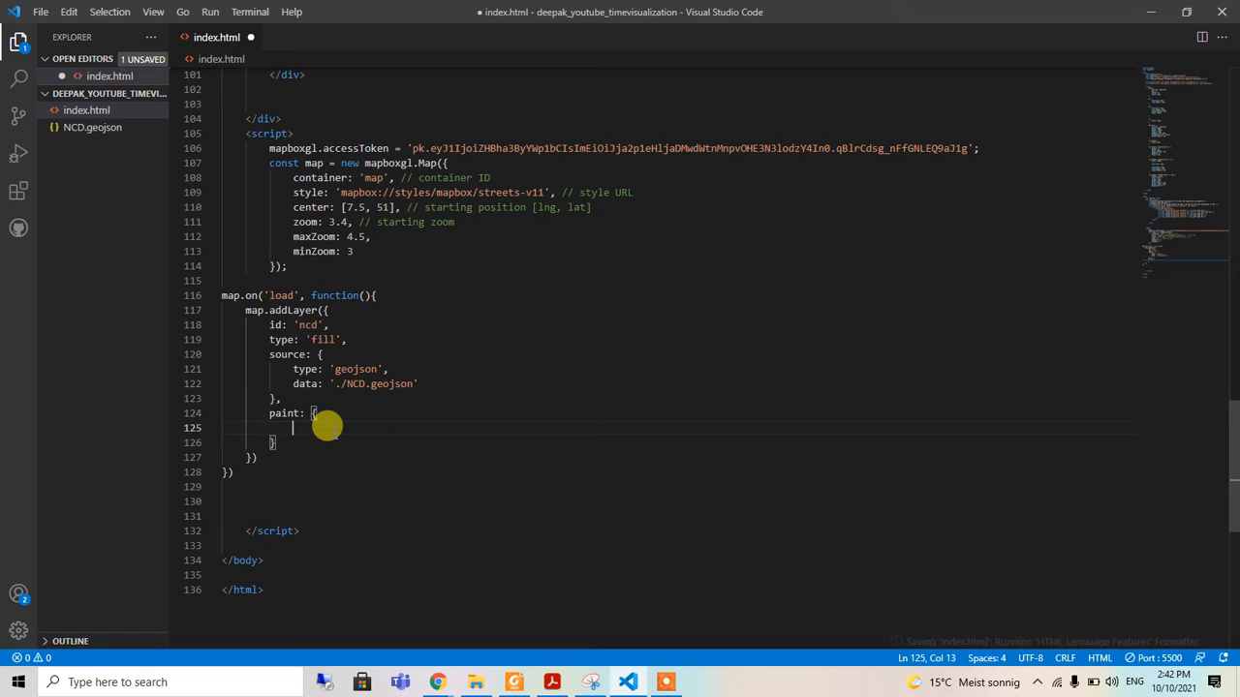
{"action": "type", "text": "'fill-colo"}
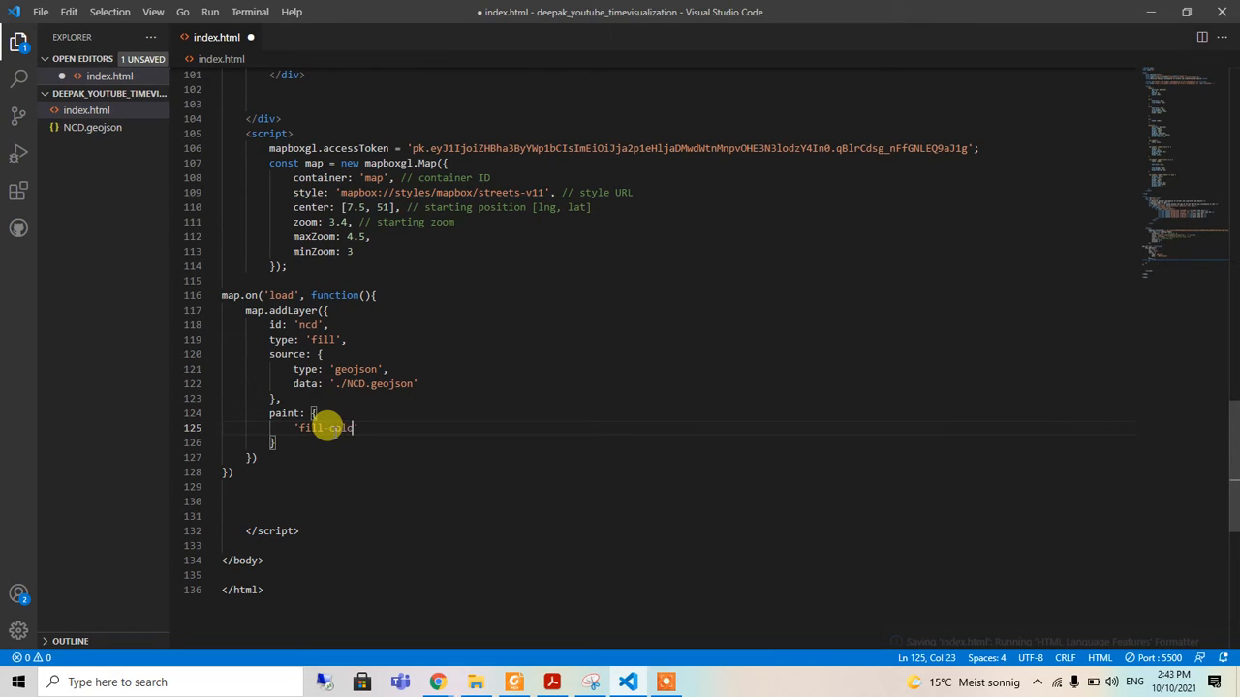
{"action": "type", "text": "r"}
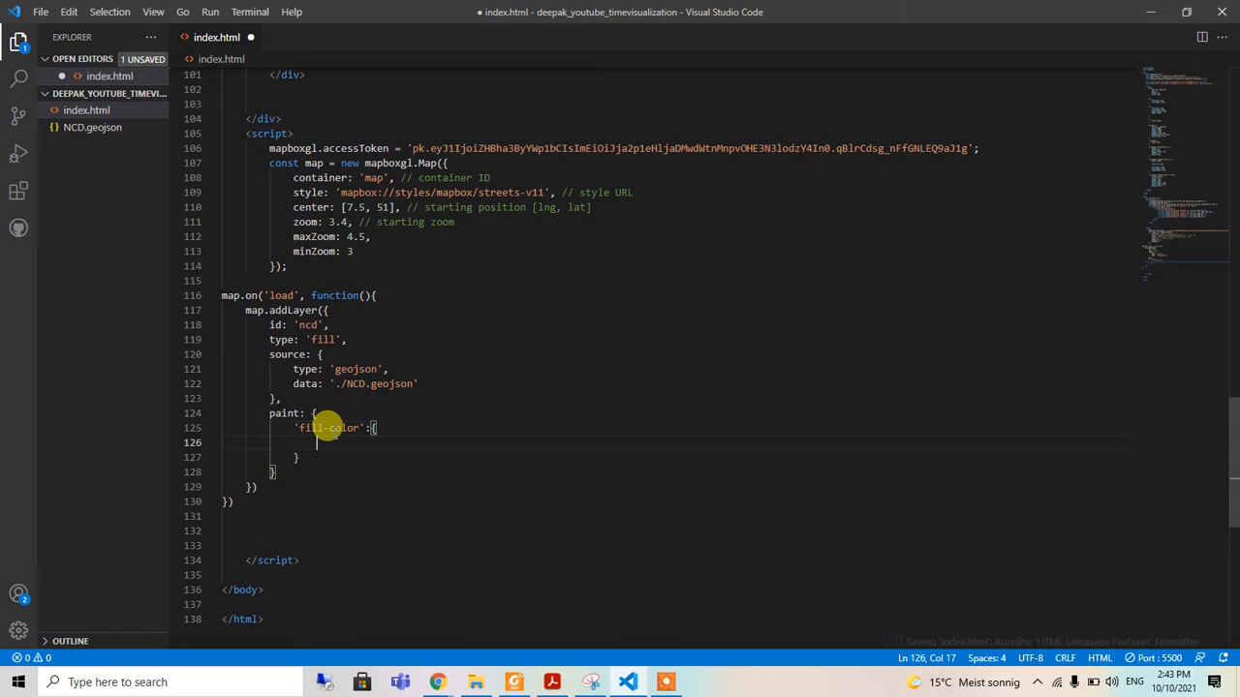
{"action": "type", "text": "type: 'int'"}
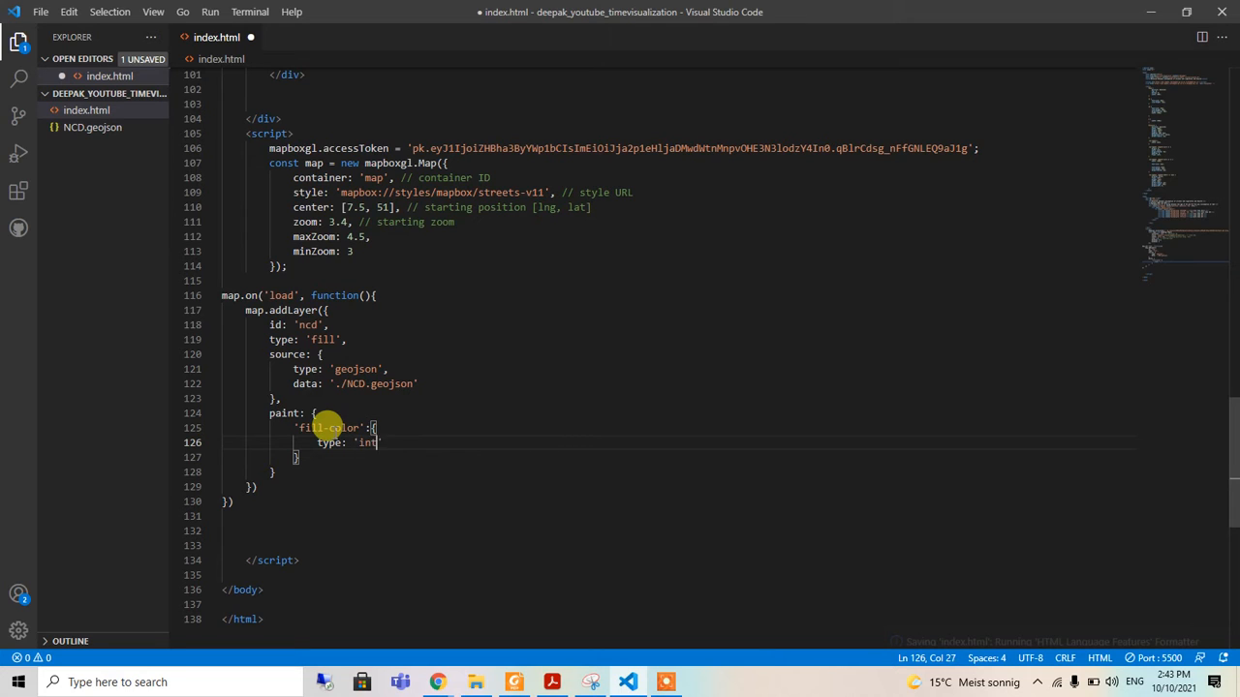
{"action": "type", "text": "erval"}
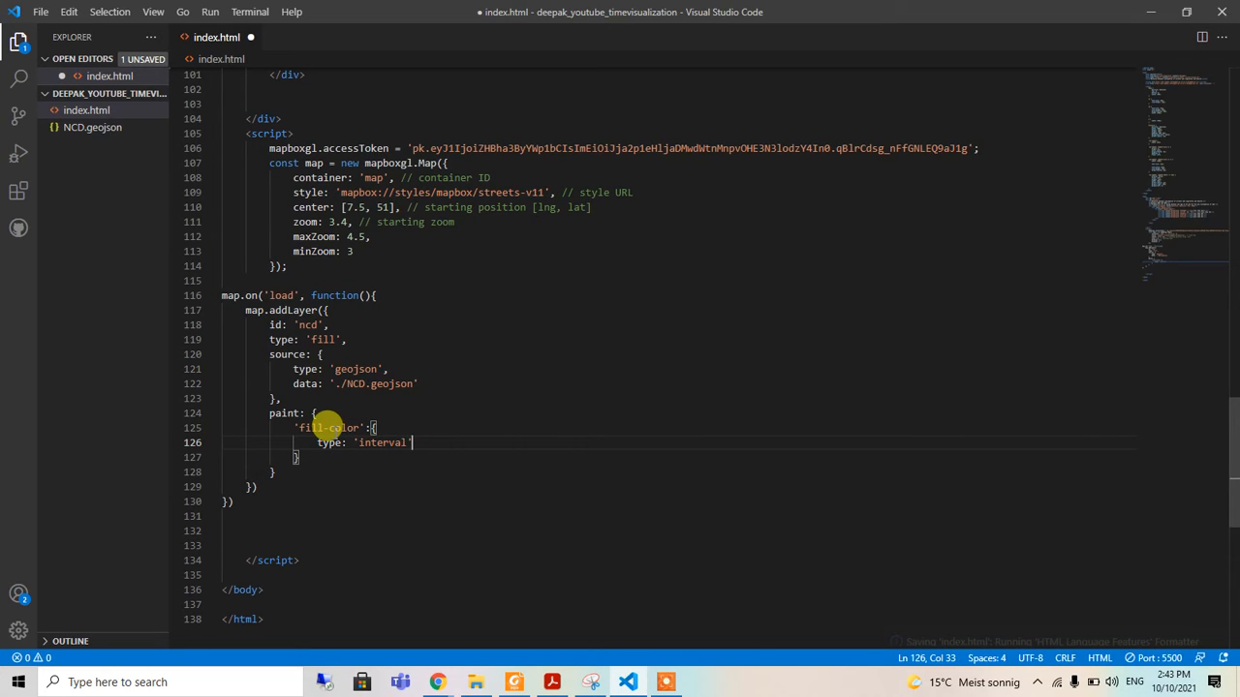
{"action": "key", "text": "Enter"}
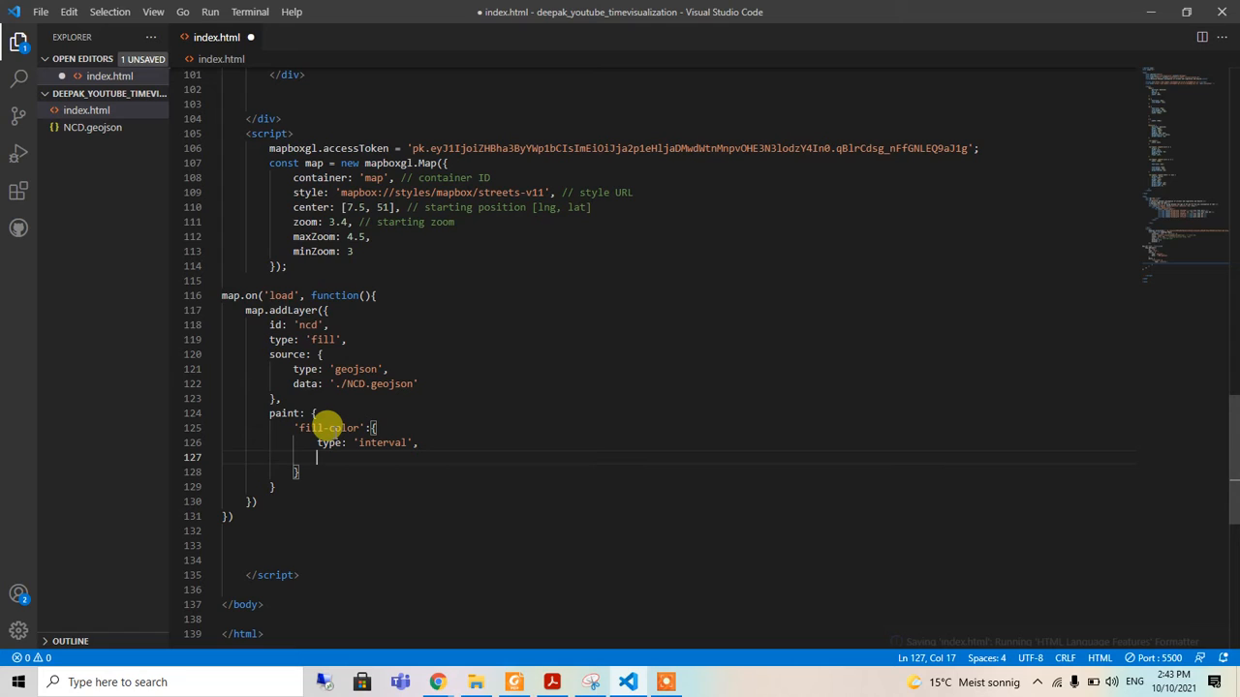
{"action": "type", "text": "property"}
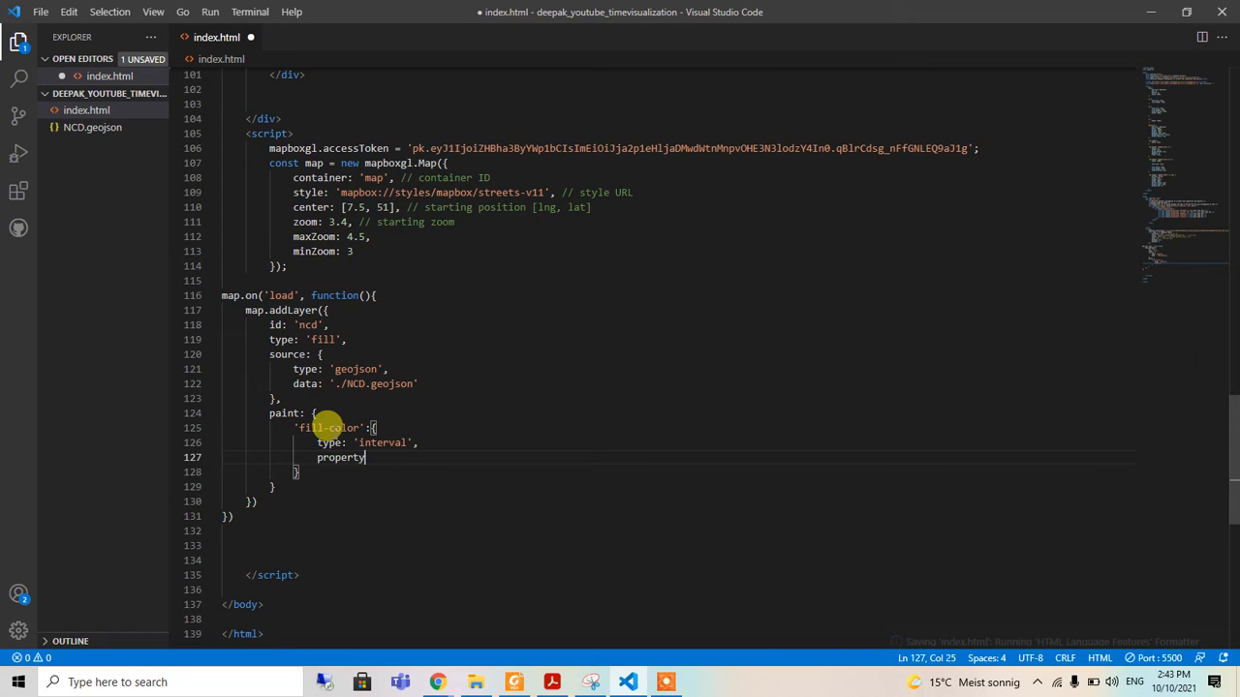
{"action": "type", "text": ": '"}
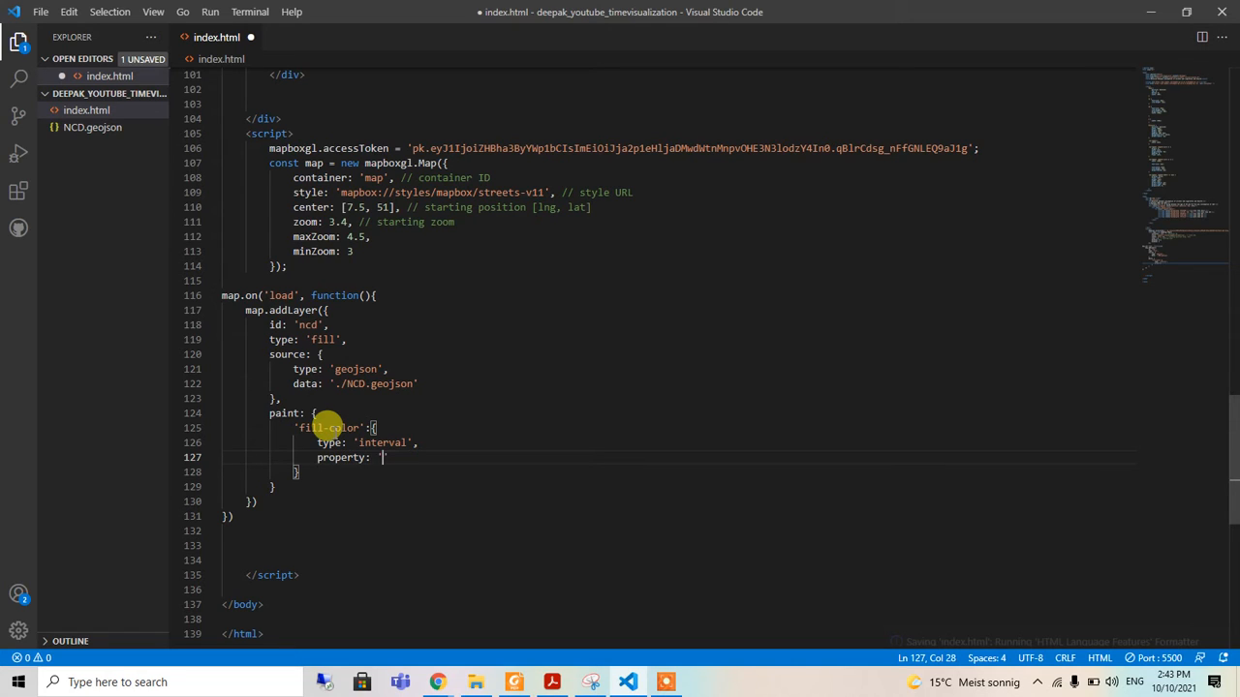
{"action": "type", "text": "NCD"}
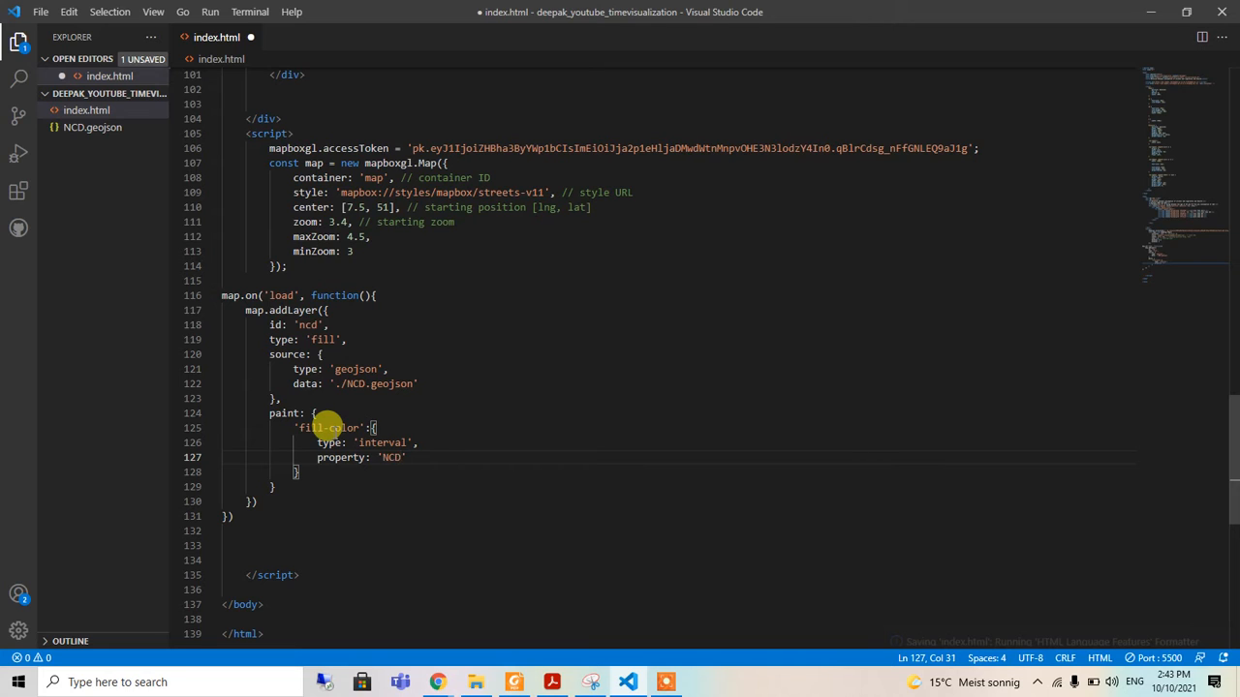
{"action": "type", "text": ","}
{"action": "key", "text": "Enter"}
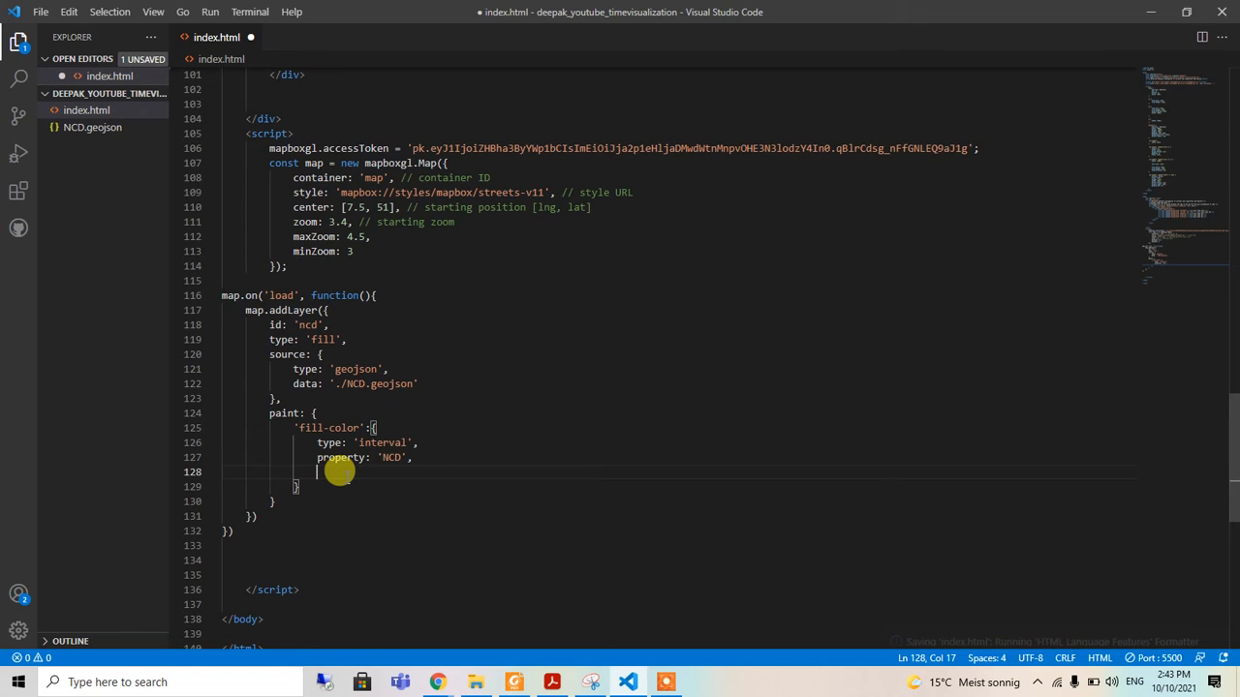
Add a stops list whose first stop is 9.1 with legend colour #fee5d9
{"action": "type", "text": "std"}
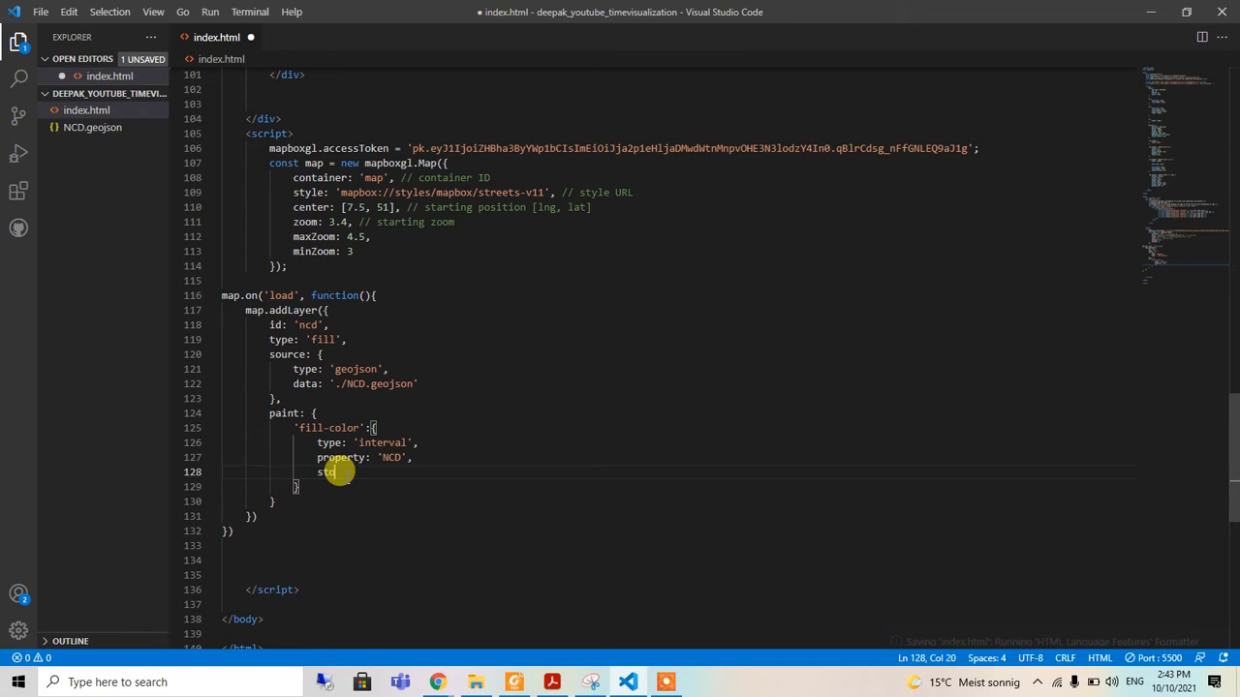
{"action": "type", "text": "ops"}
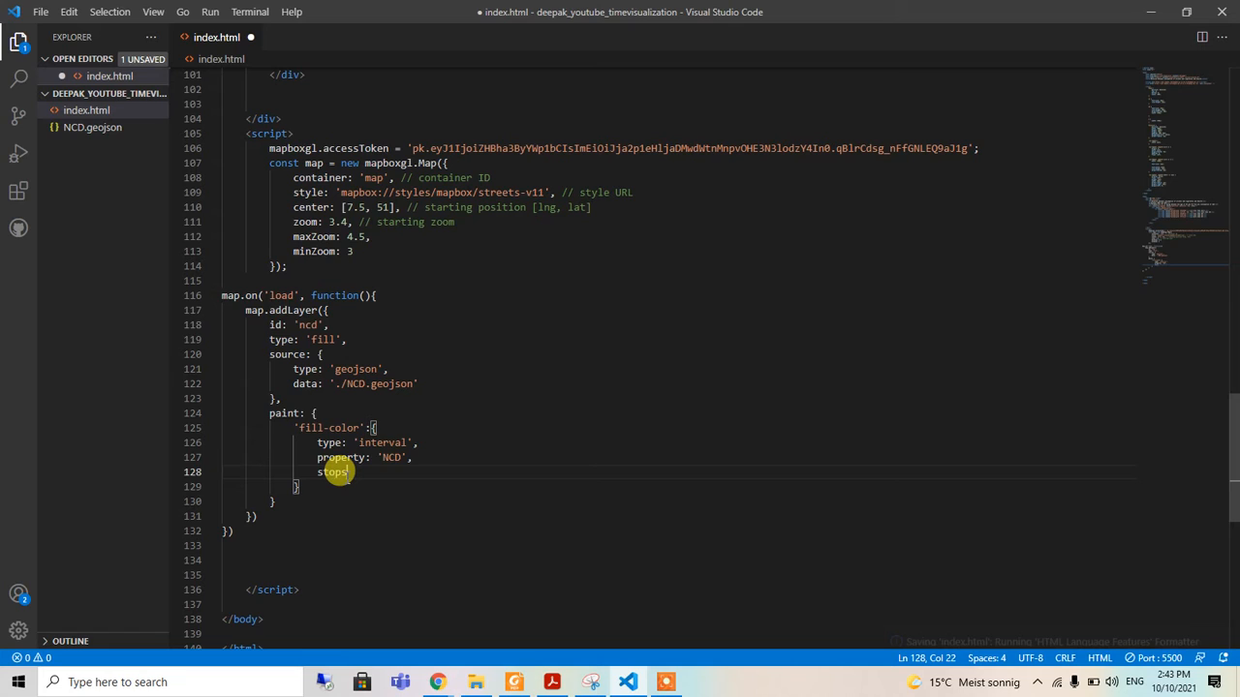
{"action": "type", "text": ":"}
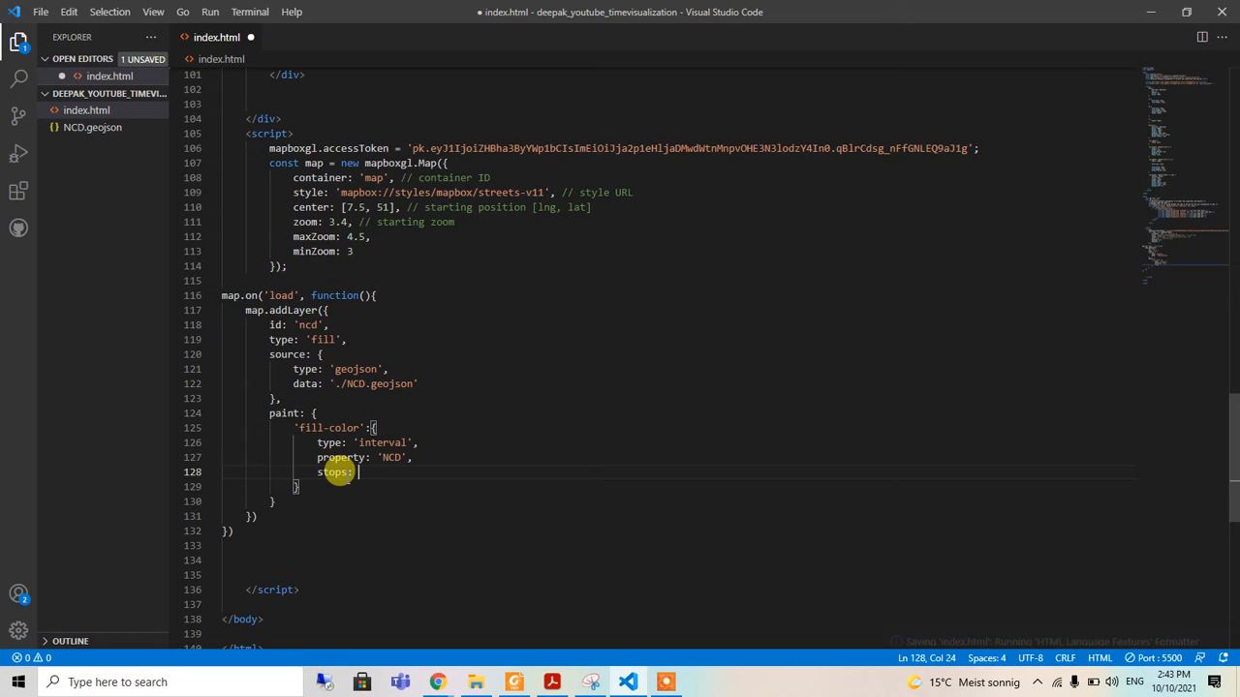
{"action": "type", "text": "{}"}
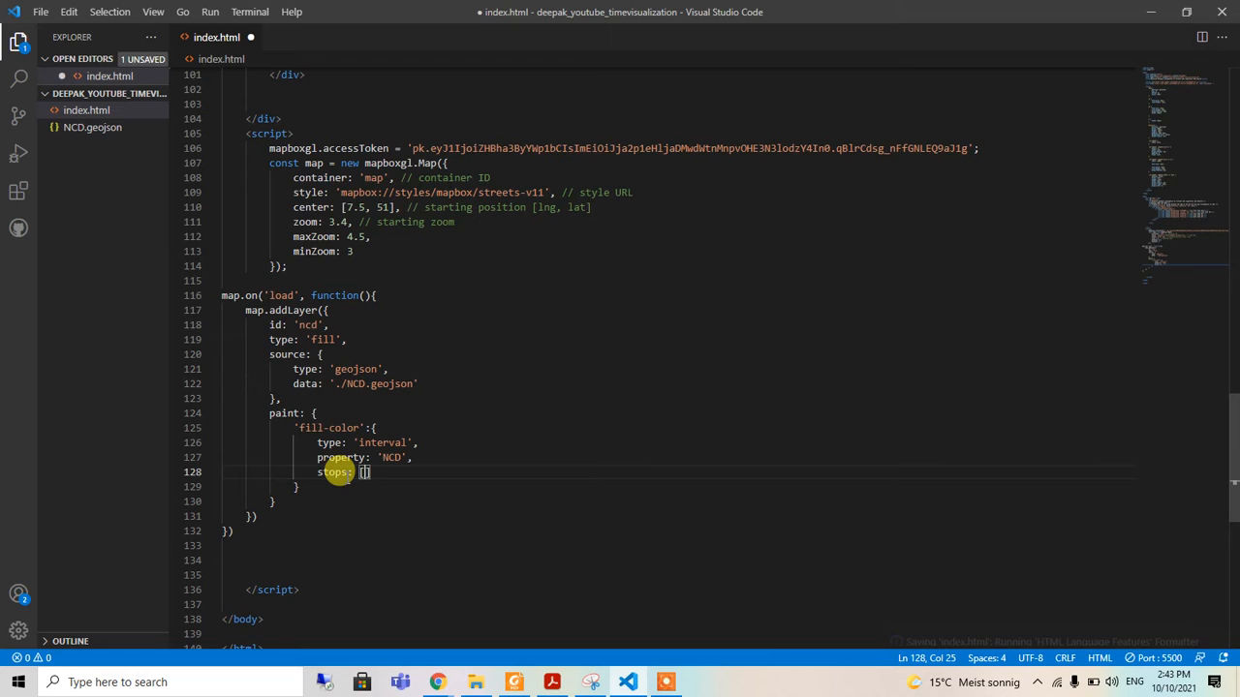
{"action": "key", "text": "enter"}
{"action": "type", "text": "[9.1"}
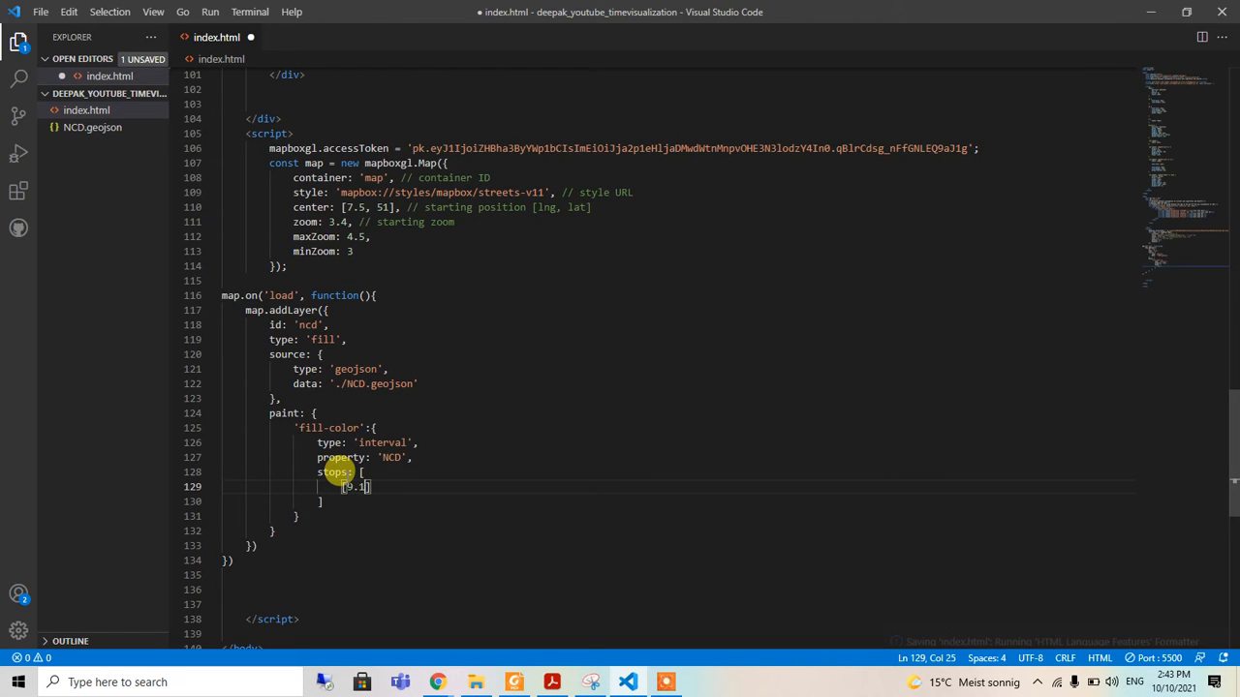
{"action": "type", "text": ","}
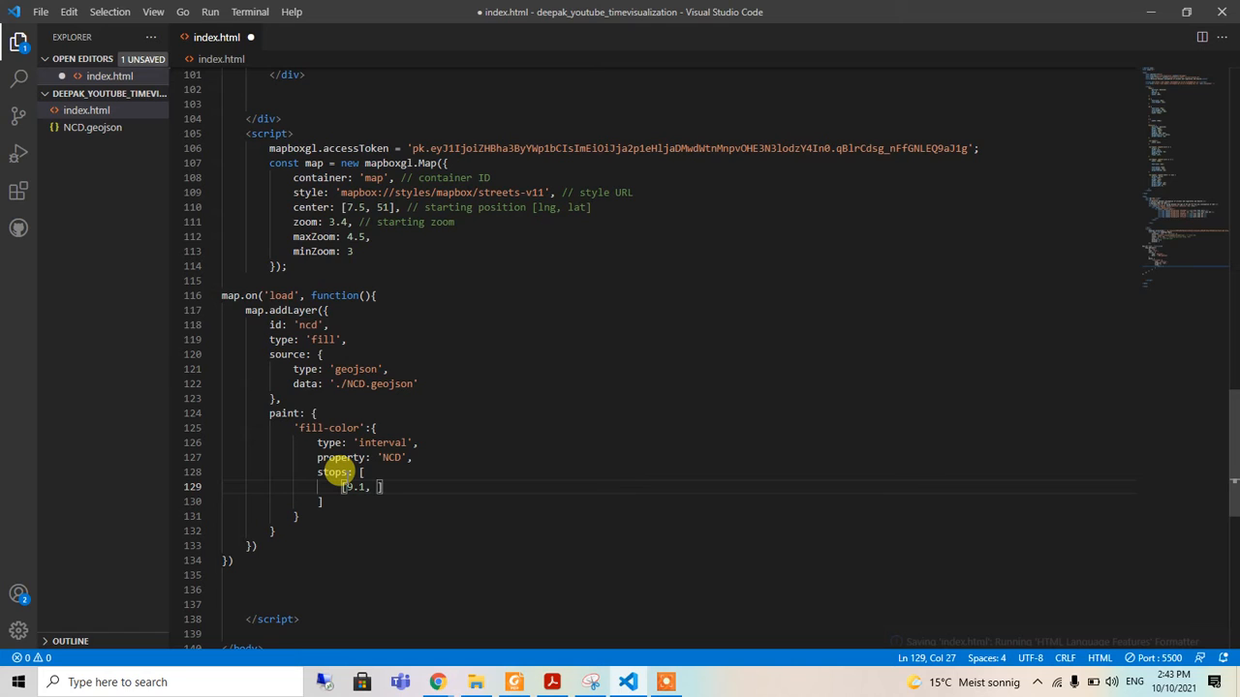
{"action": "type", "text": "''"}
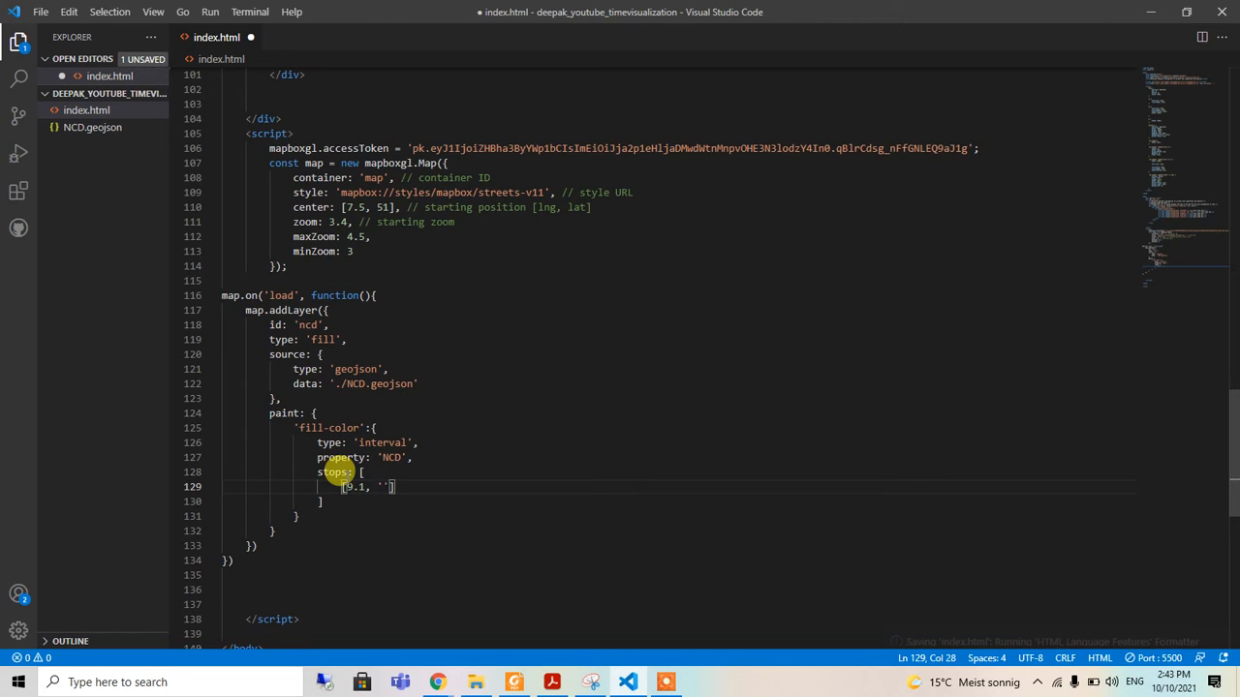
{"action": "type", "text": "#"}
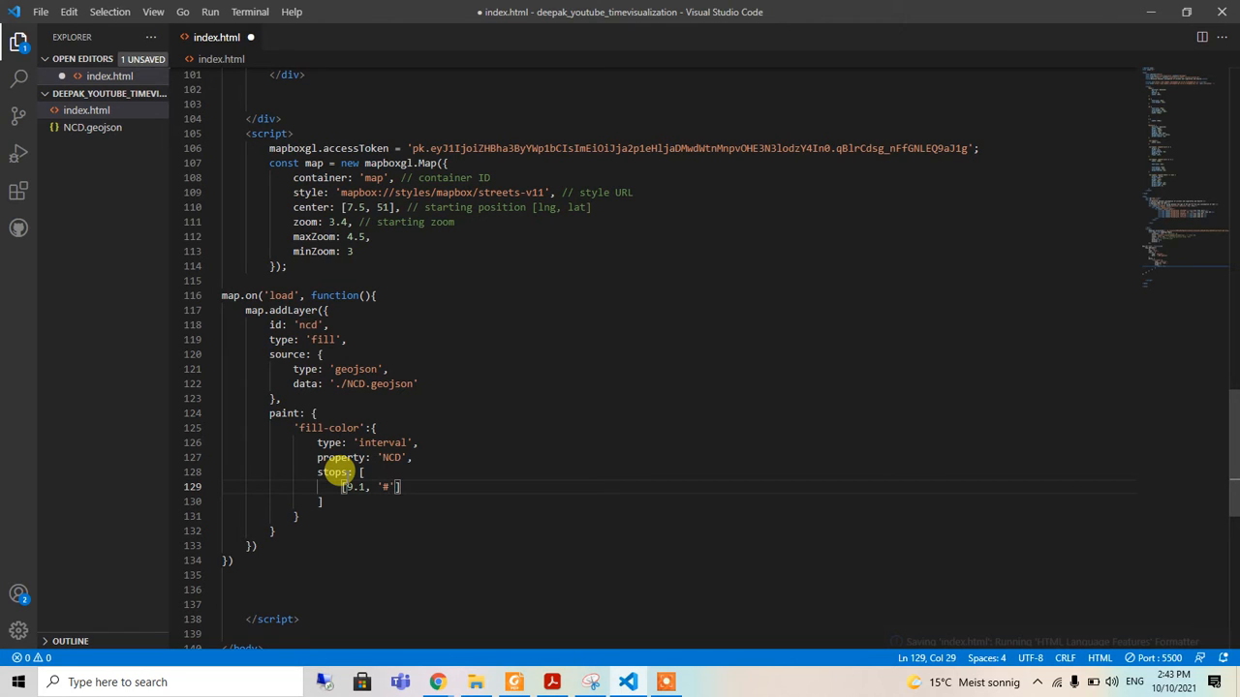
{"action": "type", "text": "fee"}
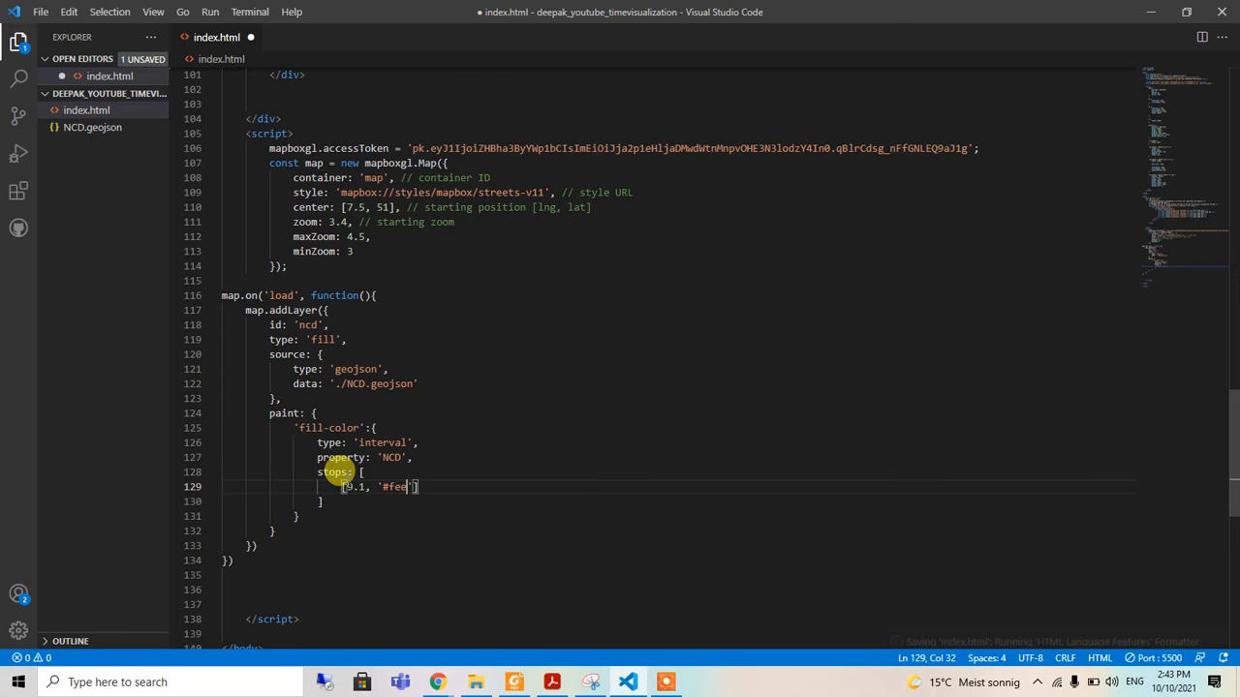
{"action": "type", "text": "5d5"}
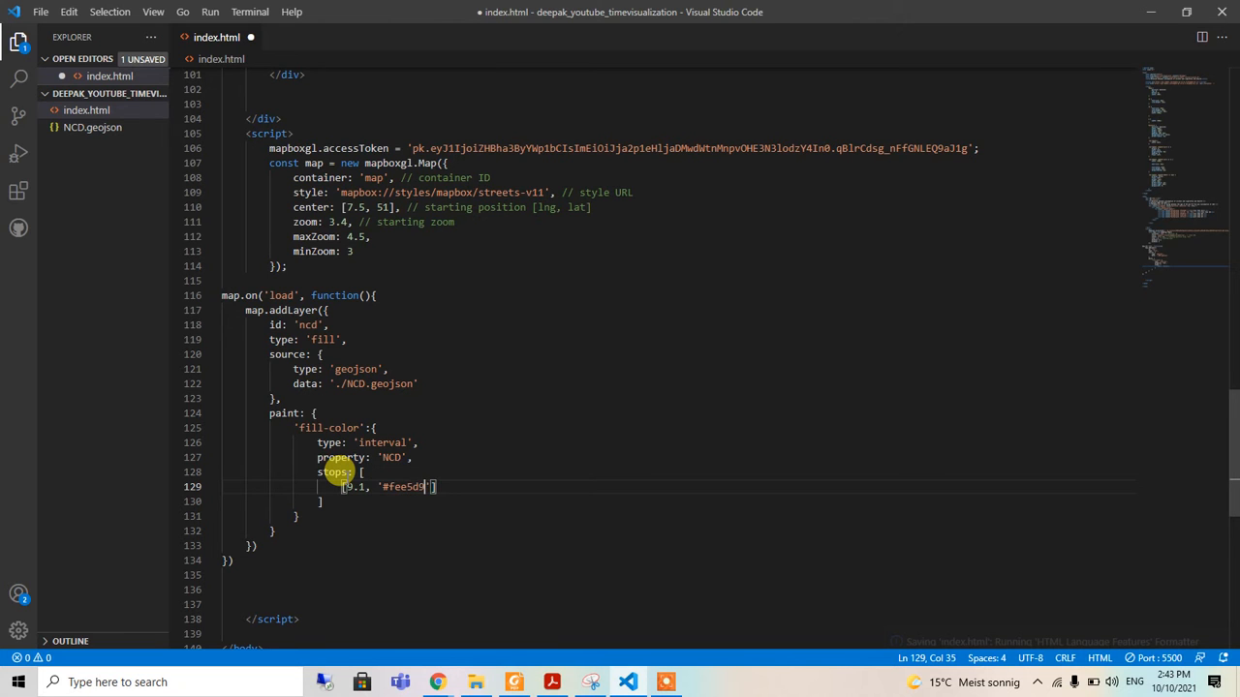
{"action": "scroll", "scroll_direction": "up", "scroll_amount": 3}
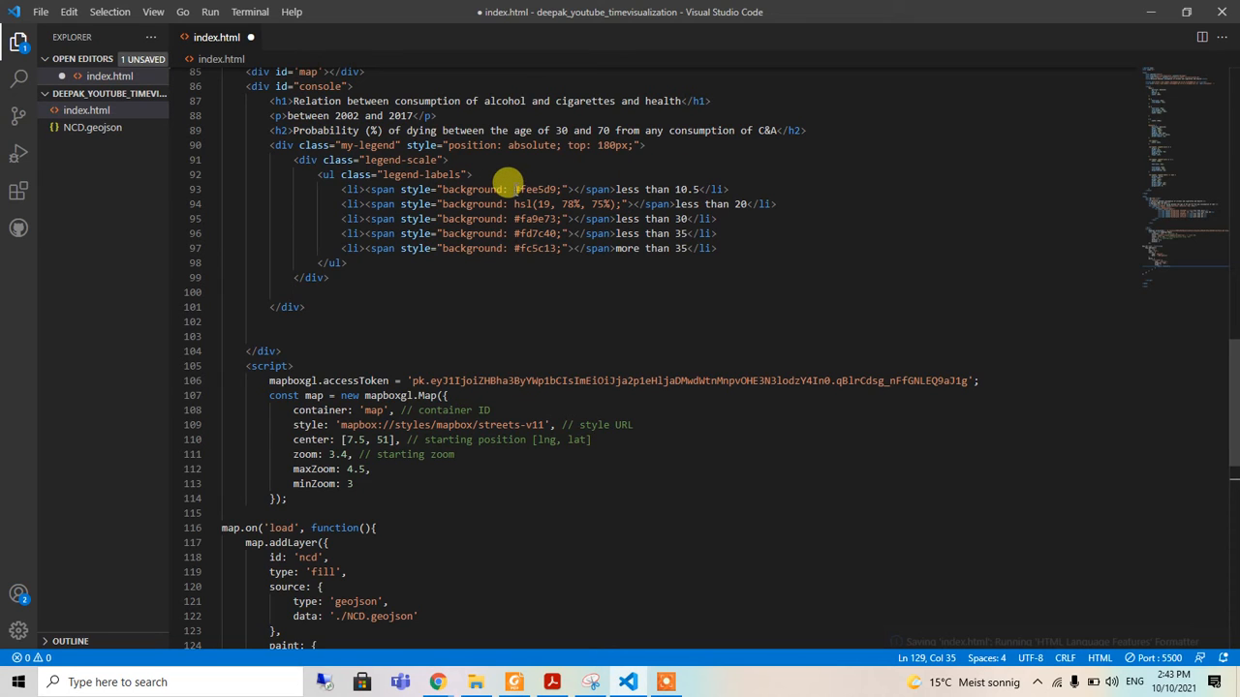
{"action": "double_click", "coordinate": [538, 189]}
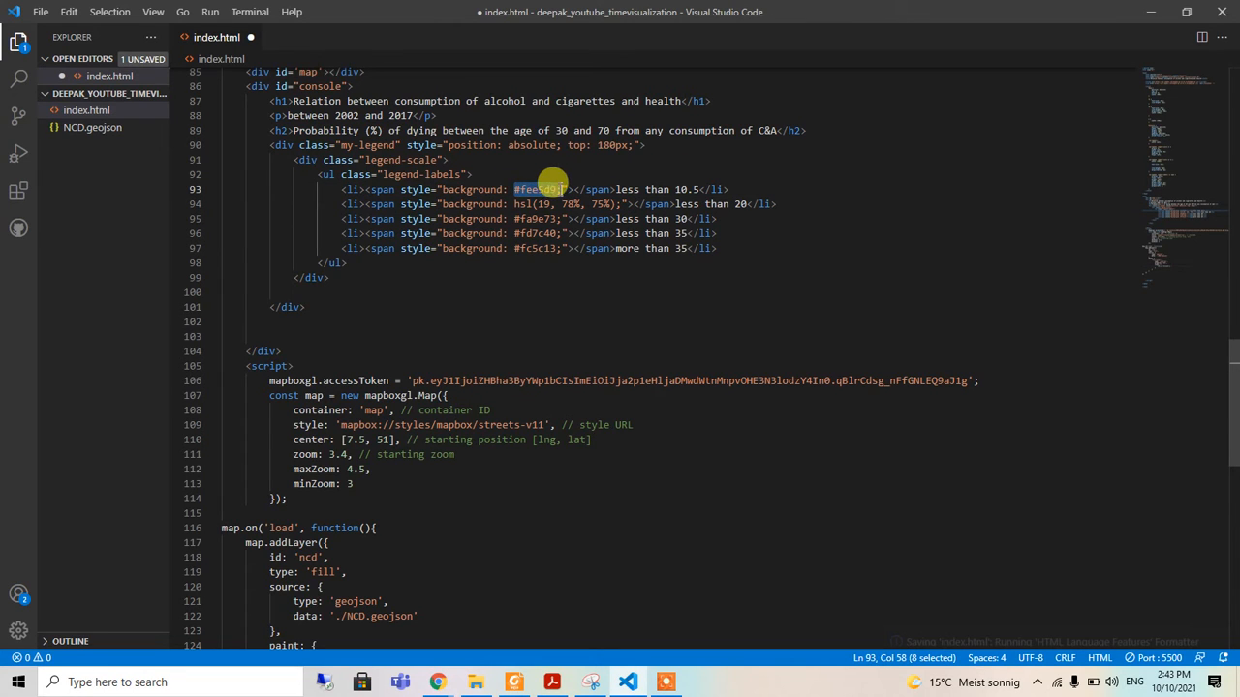
{"action": "scroll", "scroll_direction": "down", "scroll_amount": 3}
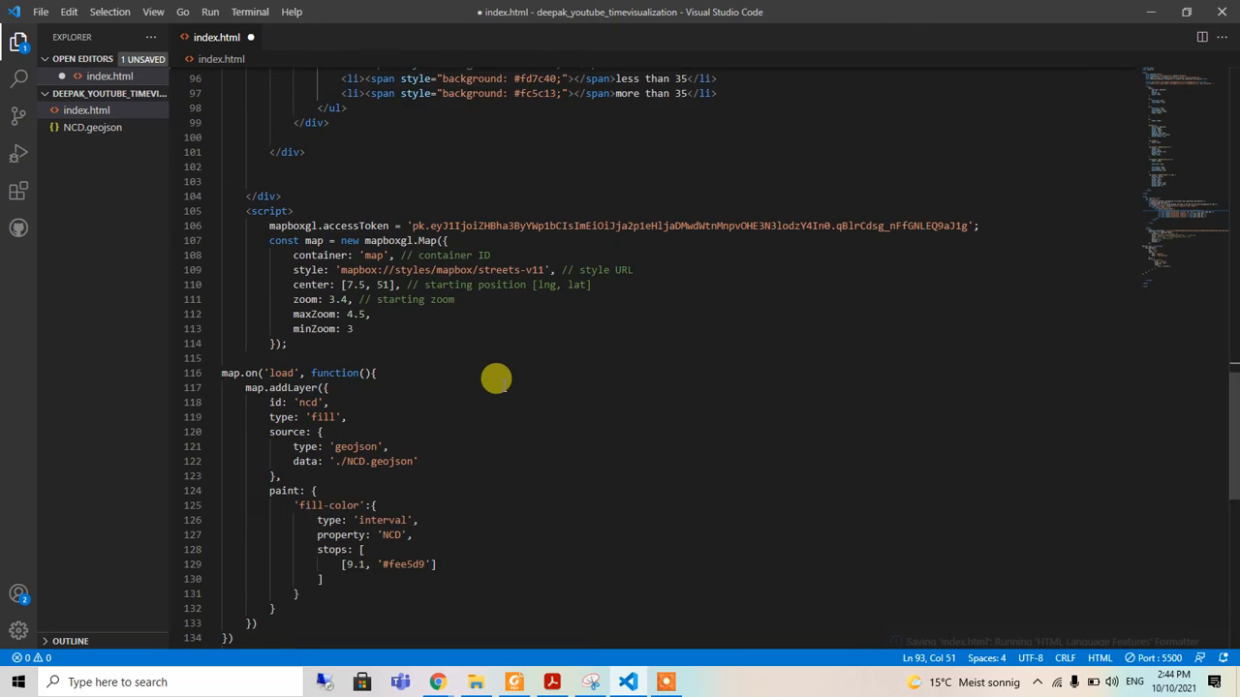
{"action": "scroll", "scroll_direction": "up", "scroll_amount": 3}
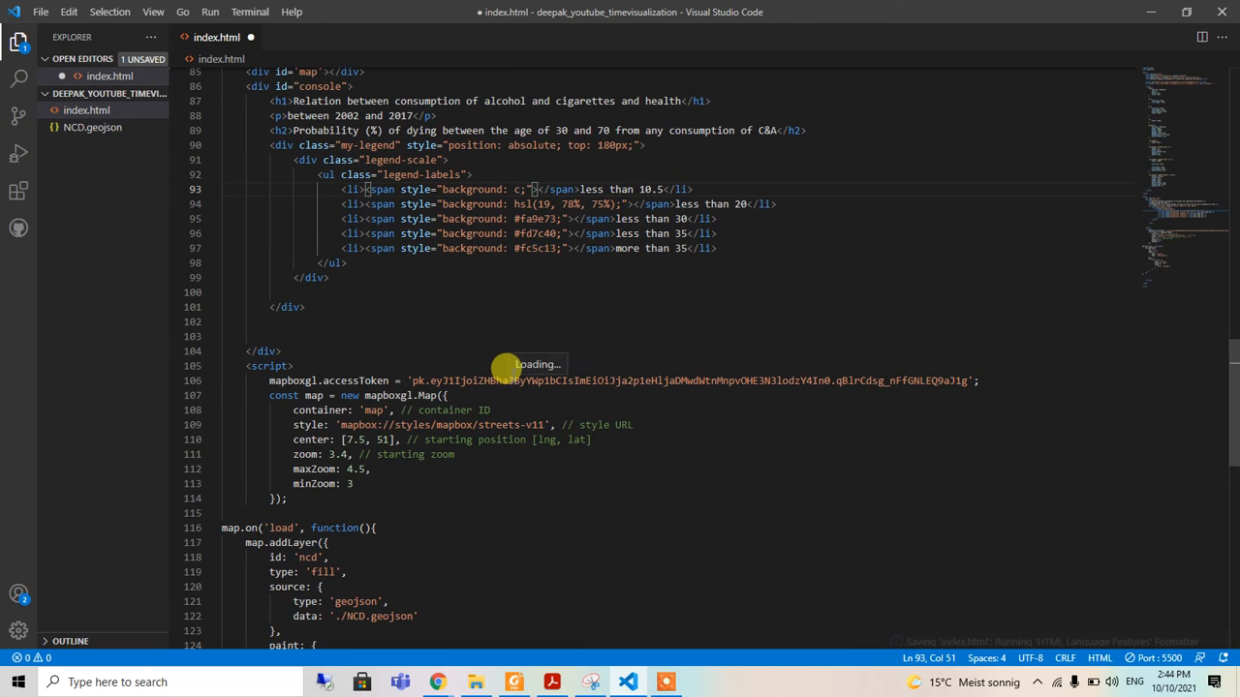
{"action": "scroll", "scroll_direction": "down", "scroll_amount": 3}
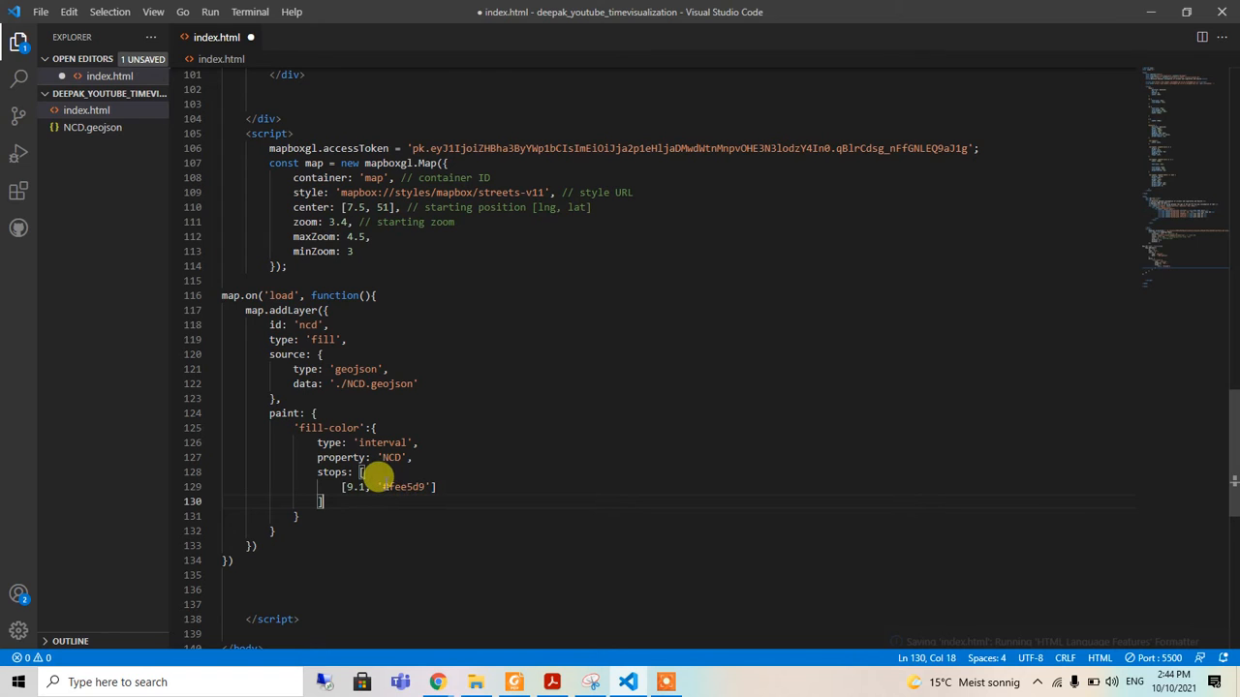
{"action": "double_click", "coordinate": [399, 486]}
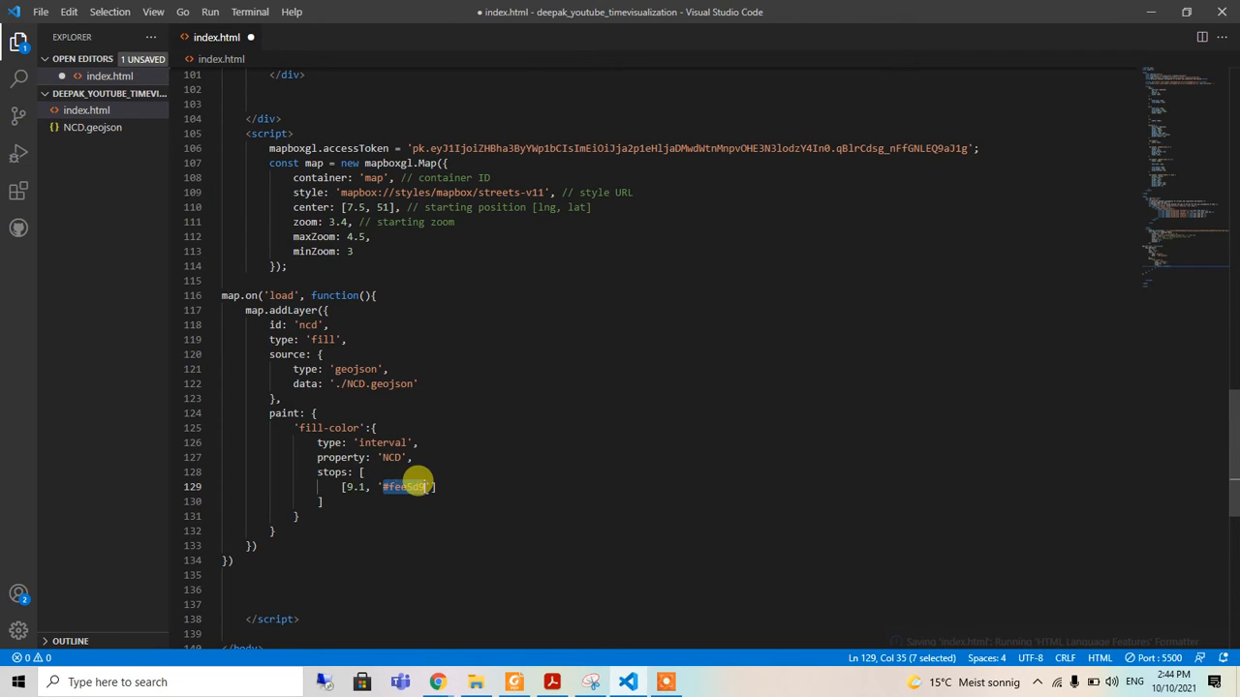
{"action": "left_click", "coordinate": [436, 486]}
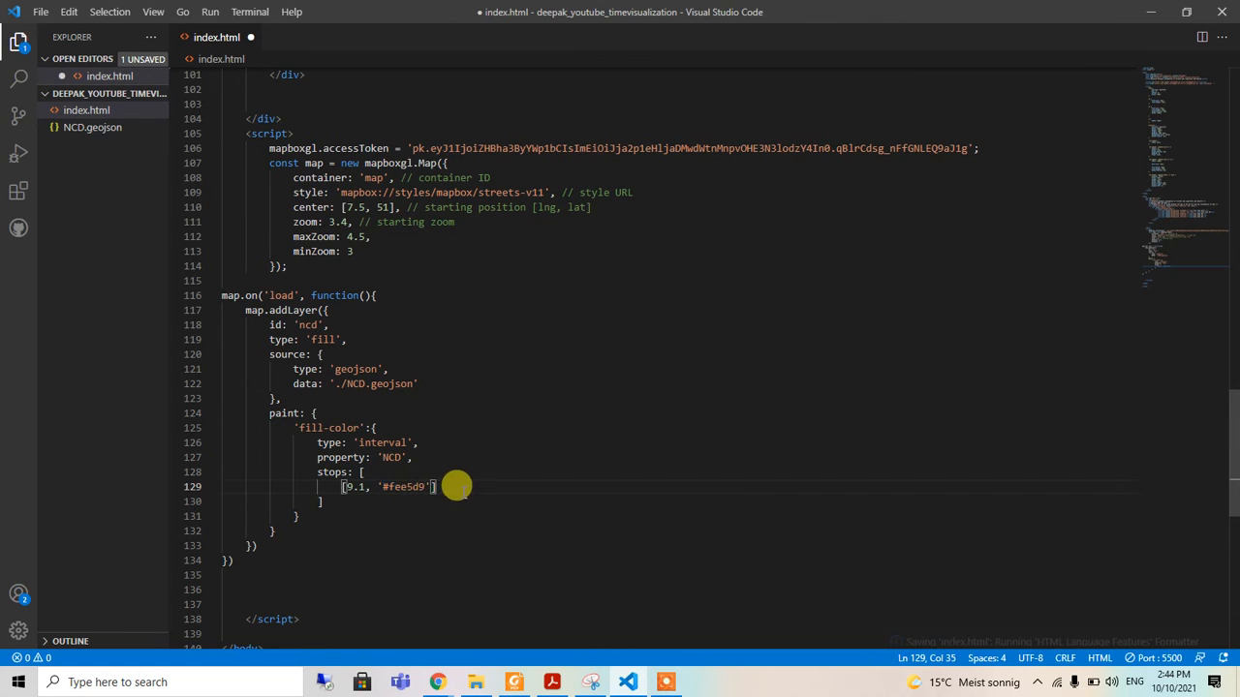
Begin a second interval stop at 10.4 on a new line
{"action": "key", "text": "Enter"}
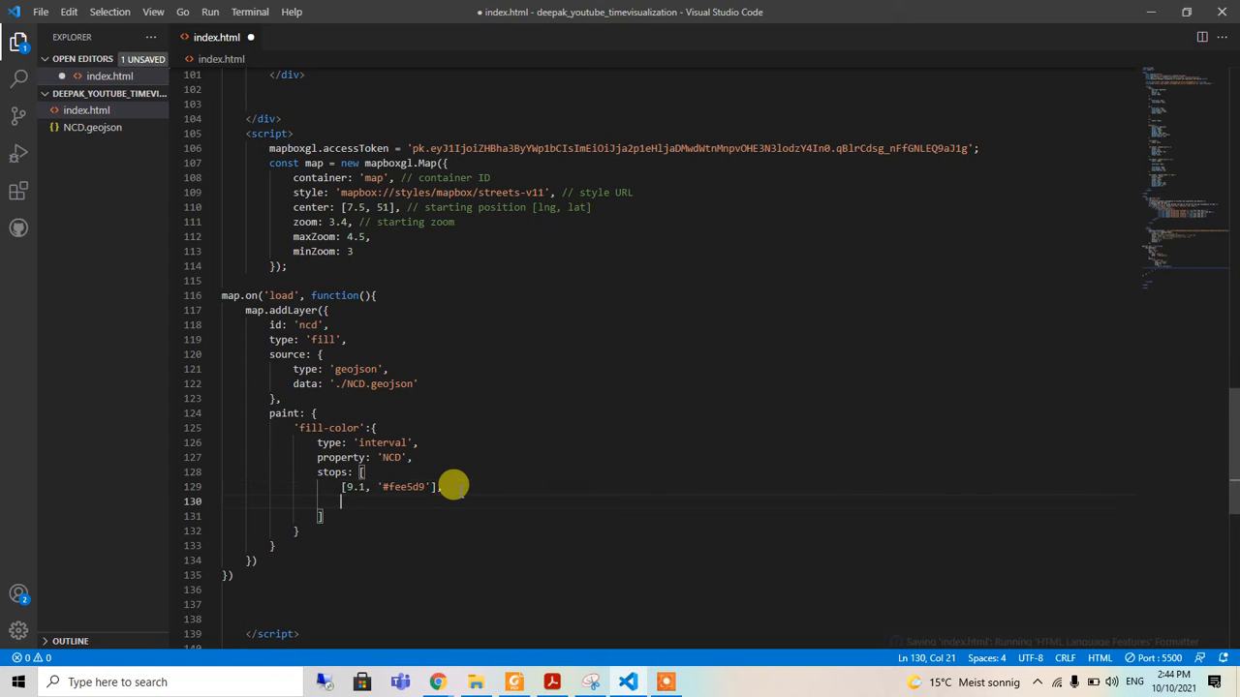
{"action": "type", "text": "[10"}
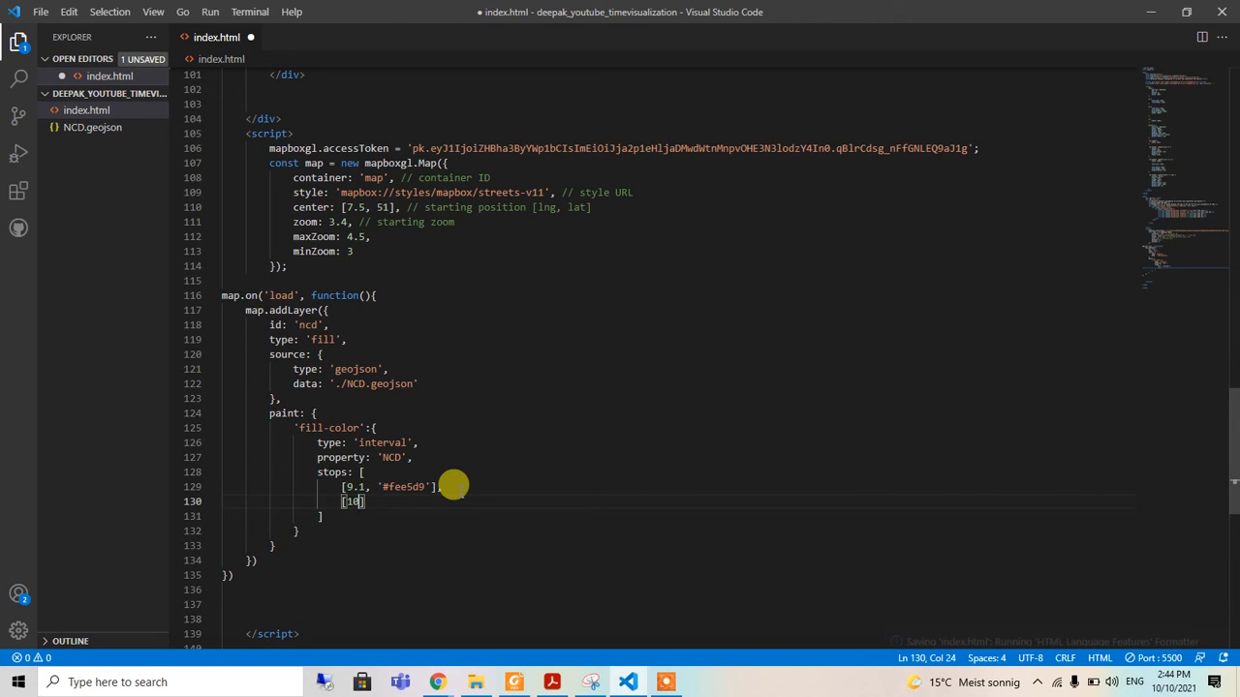
{"action": "type", "text": "."}
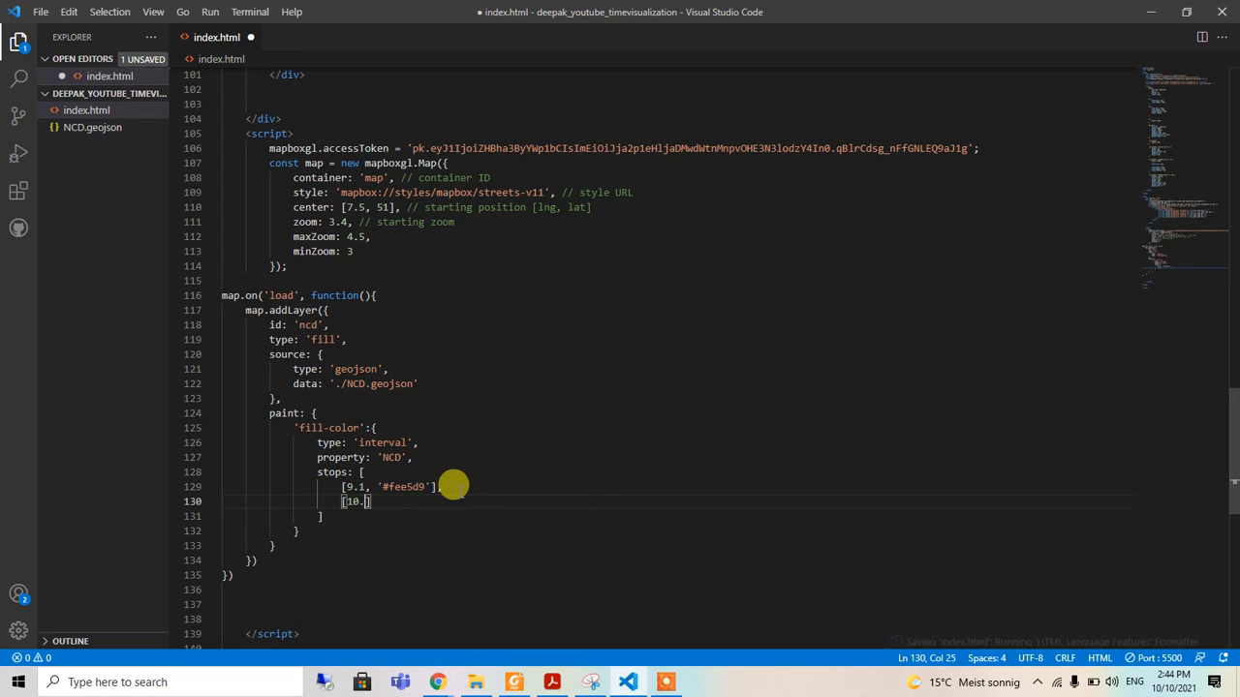
{"action": "type", "text": "4,"}
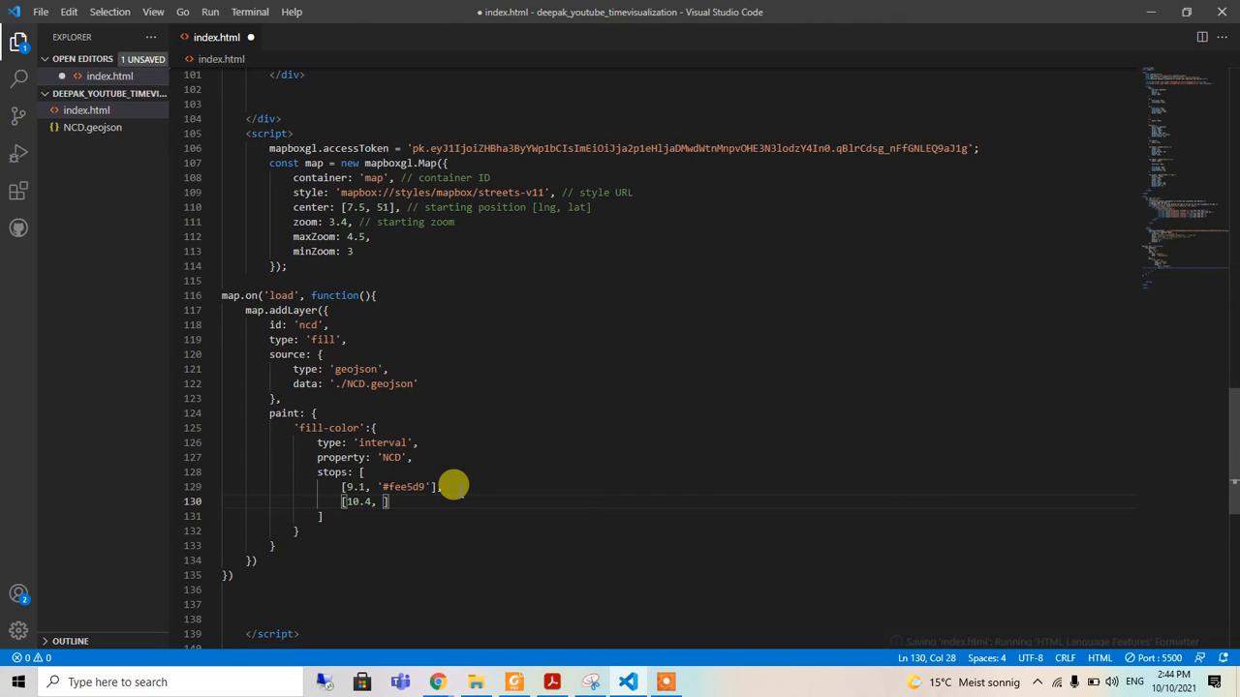
{"action": "scroll", "scroll_direction": "up", "scroll_amount": 3}
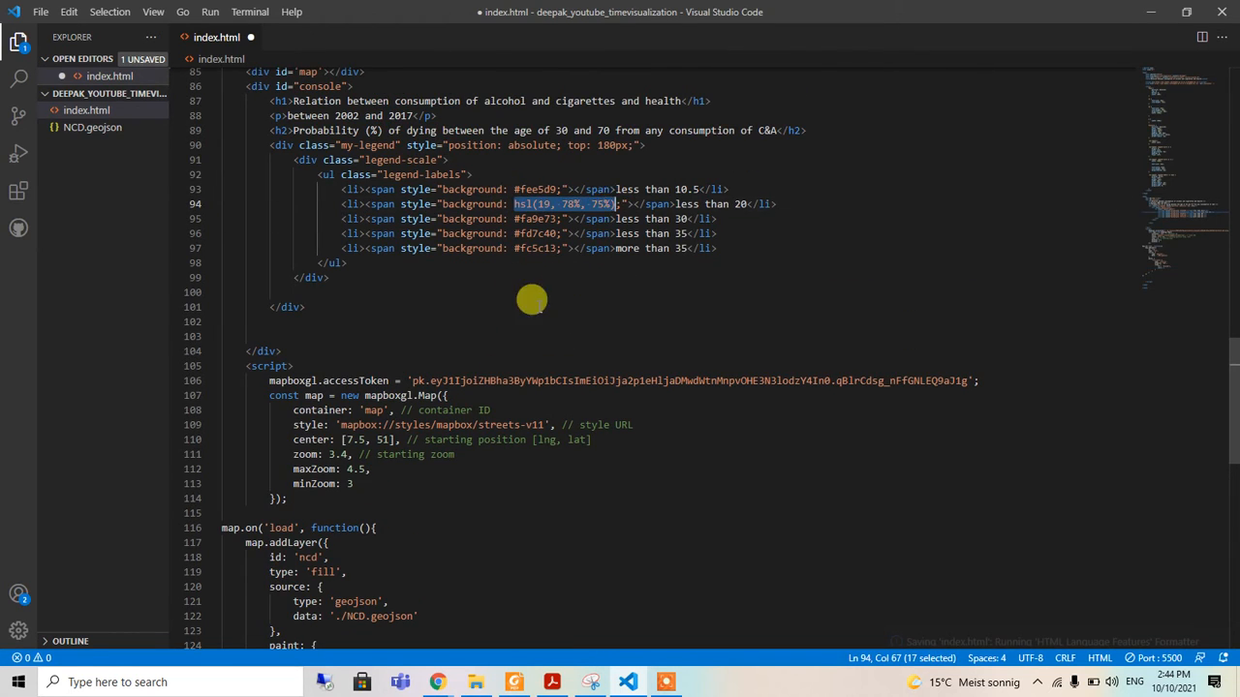
{"action": "scroll", "scroll_direction": "down", "scroll_amount": 3}
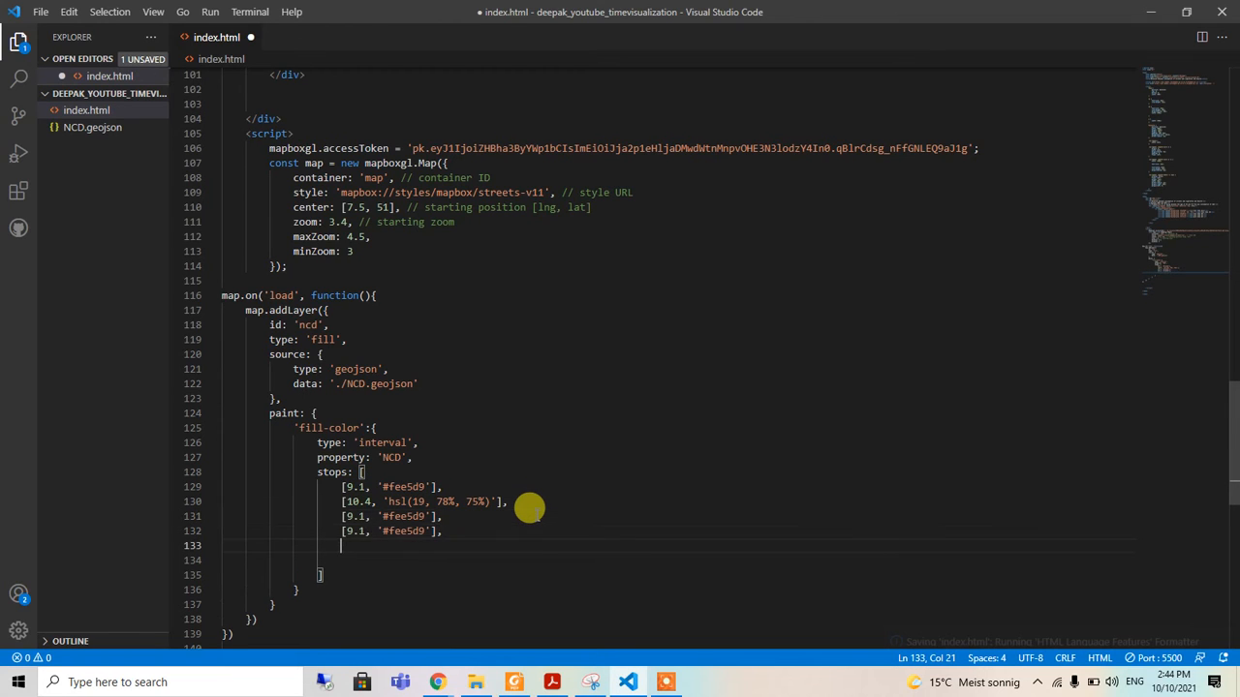
Complete the stops through [20.1, '#fc5c13'], copying legend colours such as #fd7c40
{"action": "type", "text": "[9.1, '#fee5d9'],"}
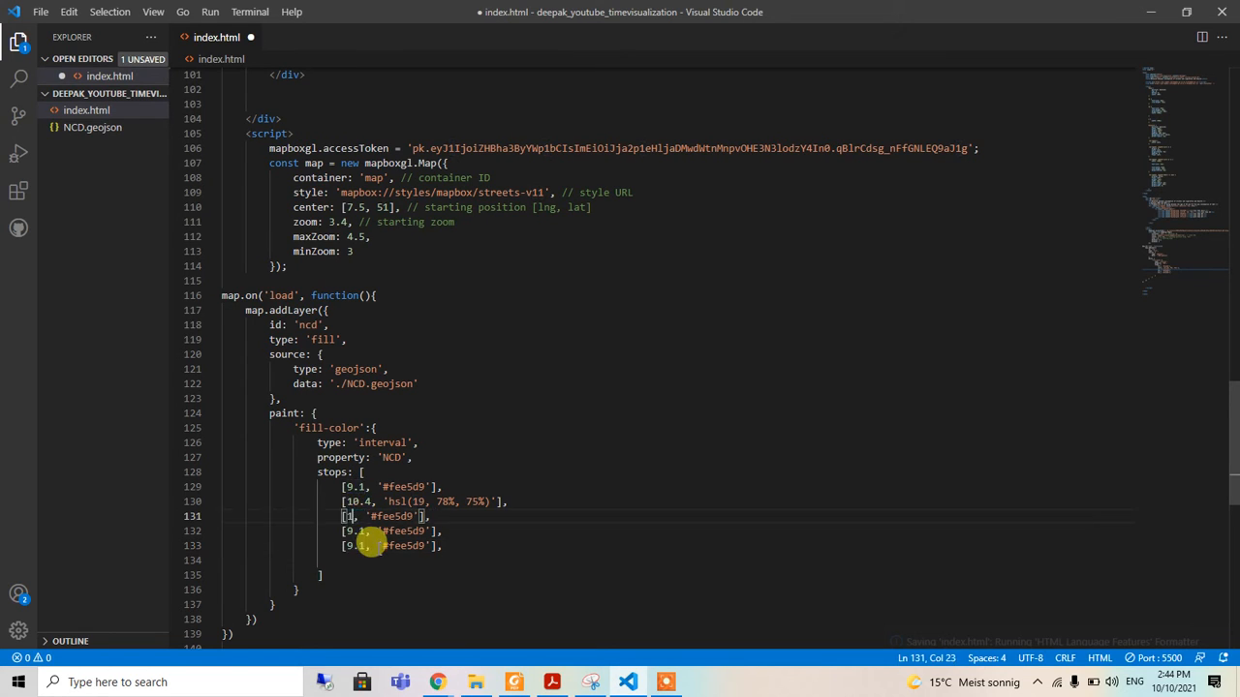
{"action": "type", "text": "2.0"}
{"action": "left_click", "coordinate": [392, 531]}
{"action": "type", "text": "14"}
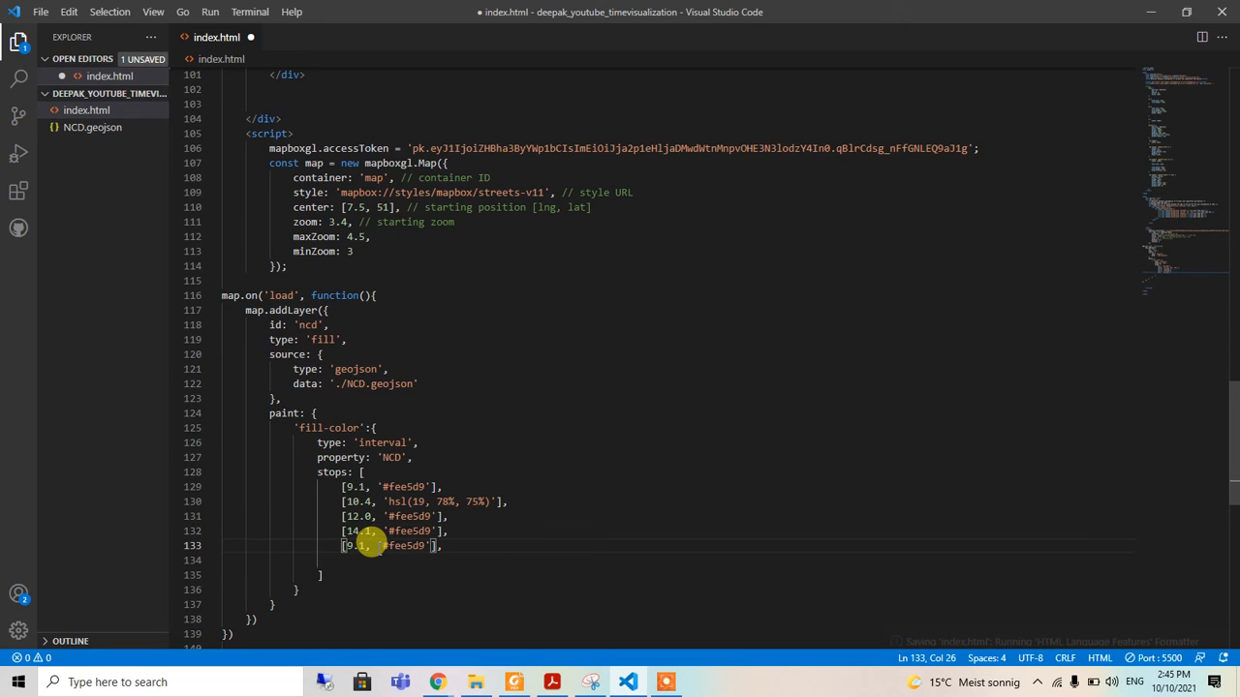
{"action": "type", "text": "28"}
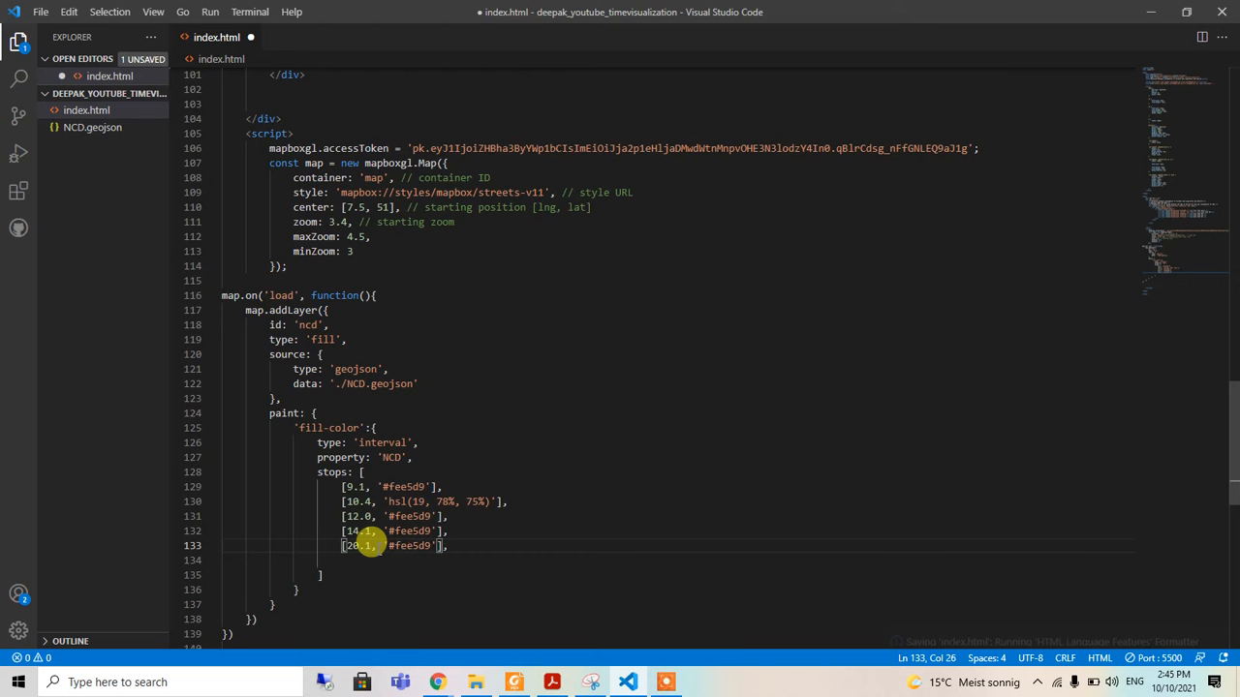
{"action": "scroll", "scroll_direction": "up", "scroll_amount": 3}
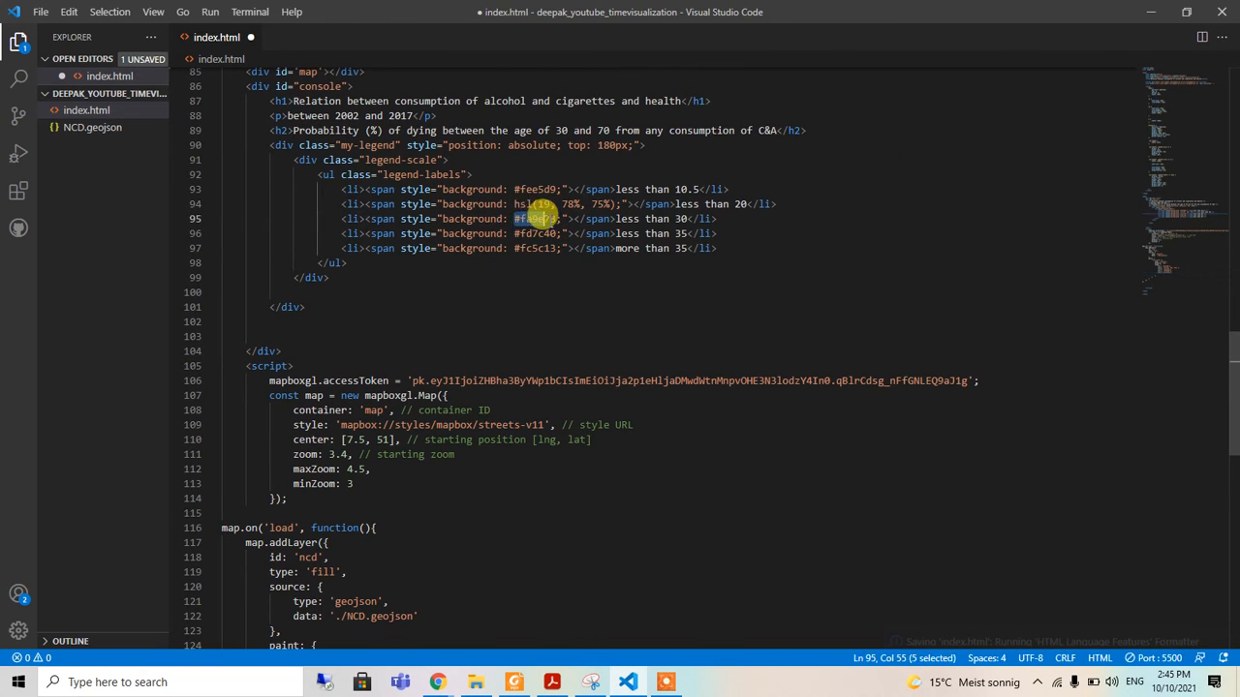
{"action": "scroll", "scroll_direction": "down", "scroll_amount": 3}
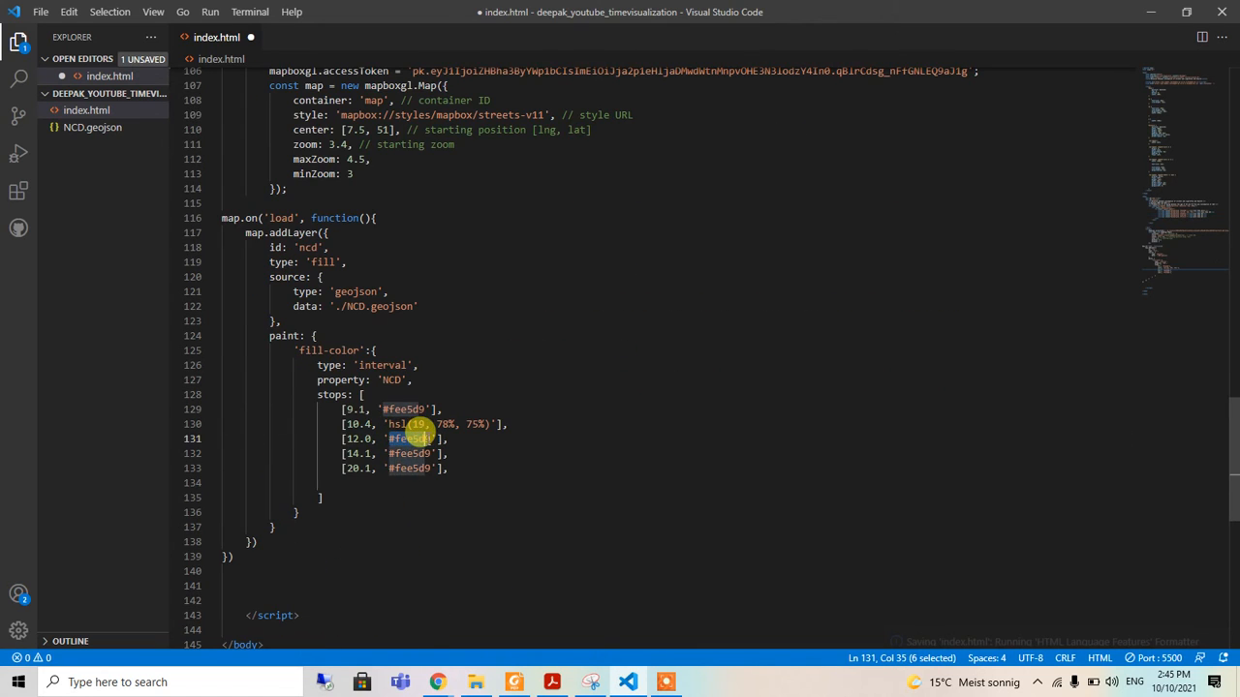
{"action": "scroll", "scroll_direction": "up", "scroll_amount": 3}
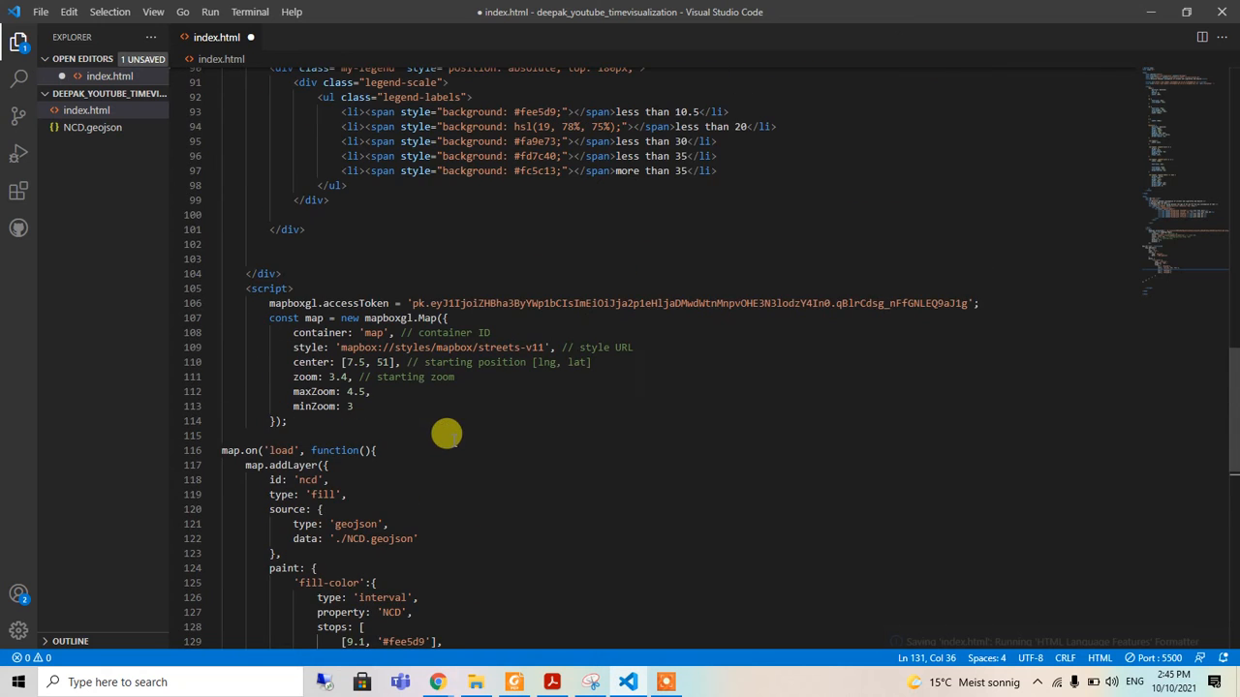
{"action": "double_click", "coordinate": [538, 156]}
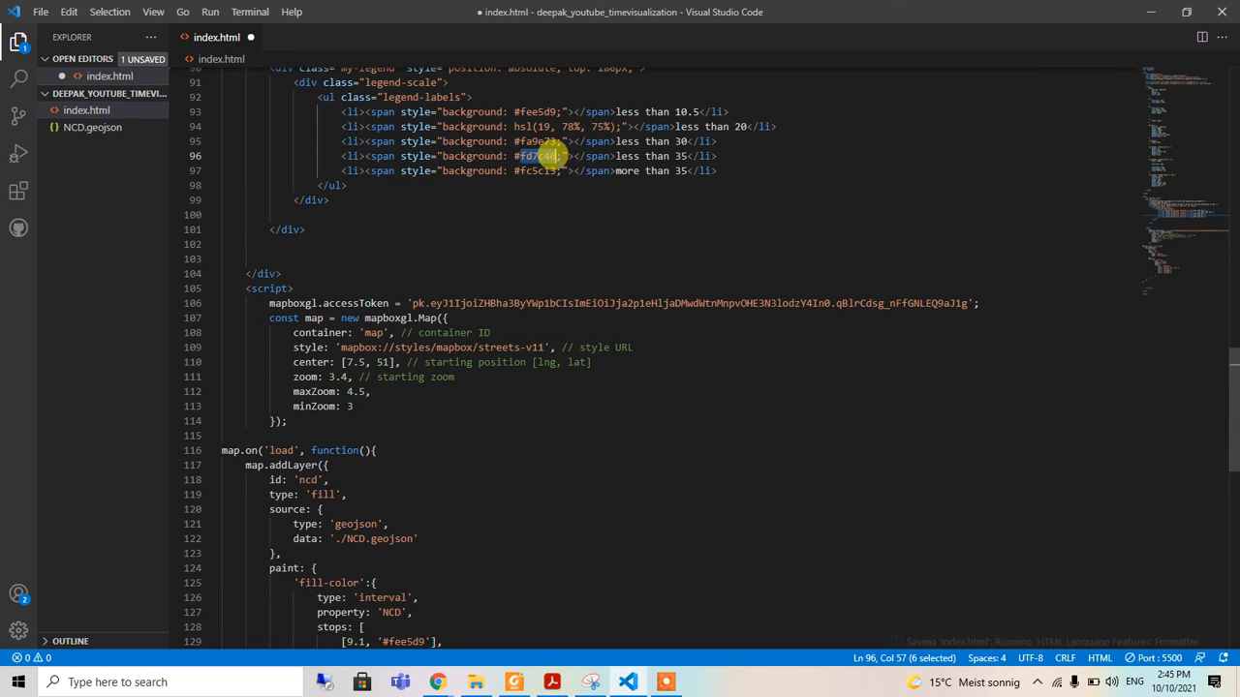
{"action": "scroll", "scroll_direction": "down", "scroll_amount": 3}
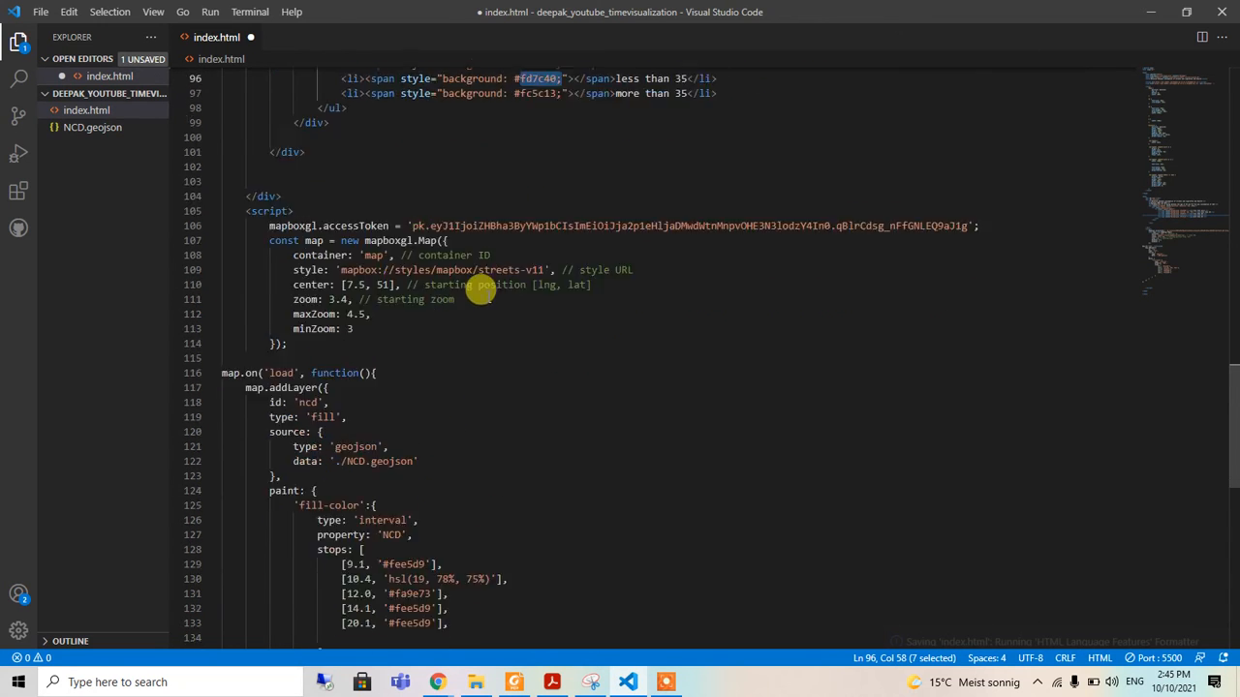
{"action": "scroll", "scroll_direction": "down", "scroll_amount": 3}
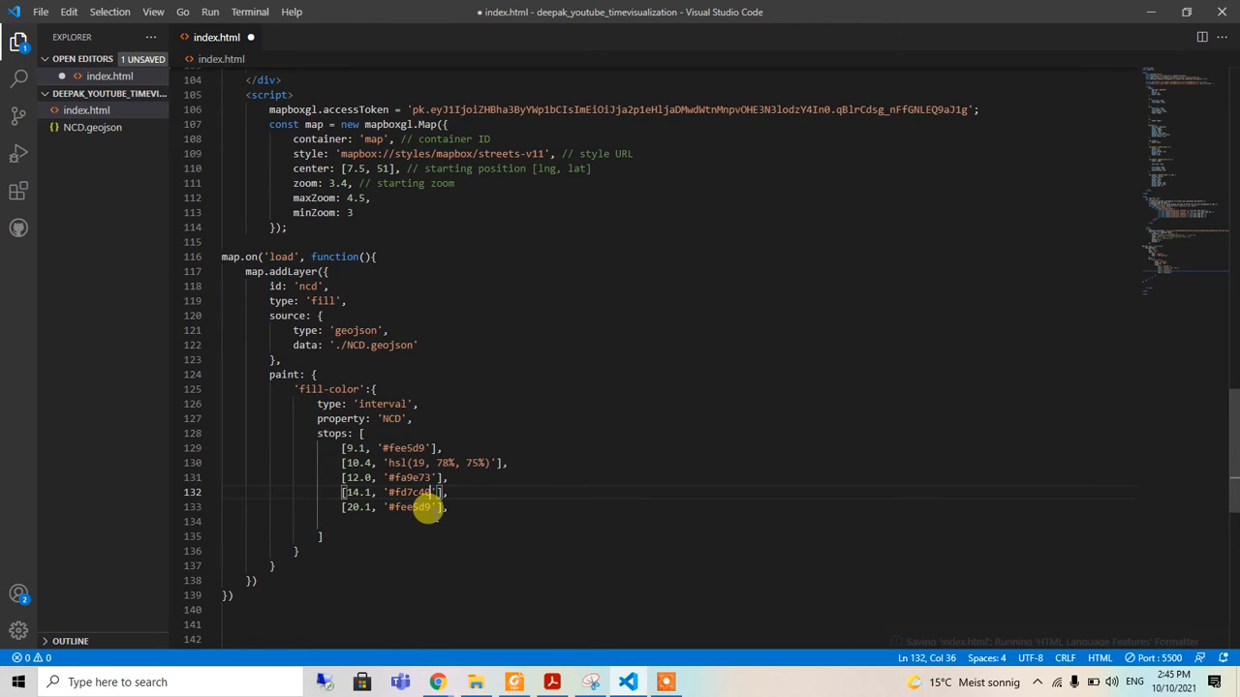
{"action": "scroll", "scroll_direction": "up", "scroll_amount": 3}
{"action": "type", "text": "c5c13"}
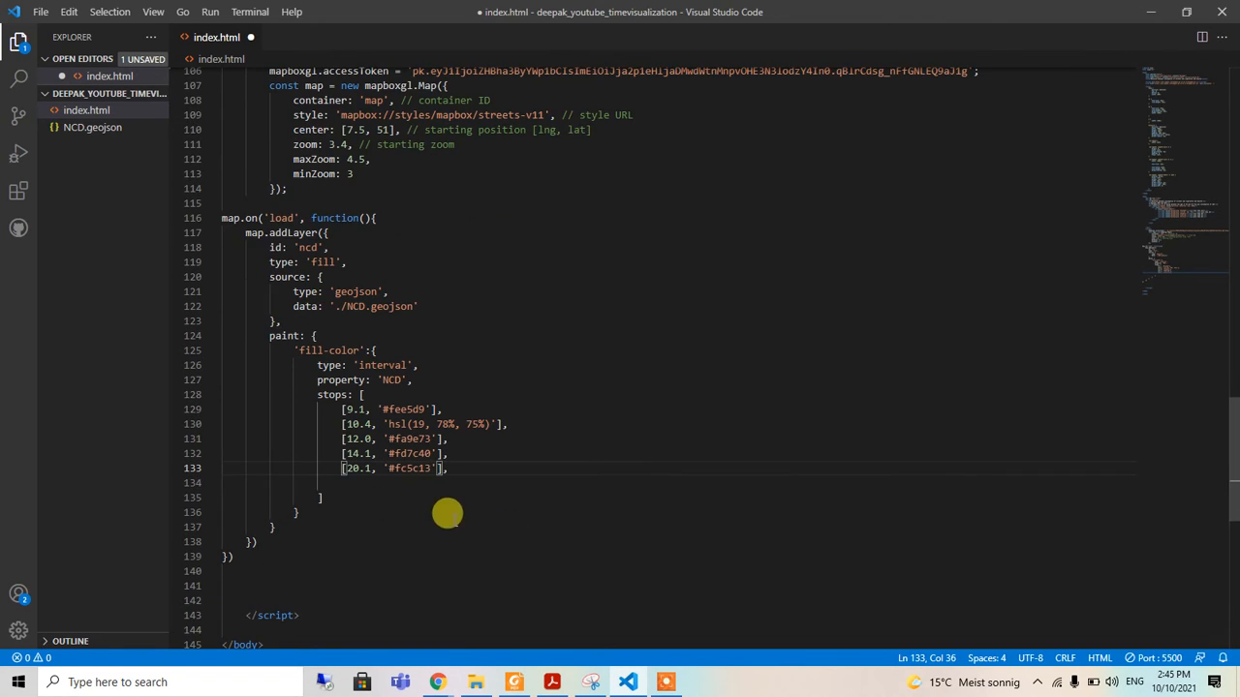
{"action": "mouse_move", "coordinate": [528, 239]}
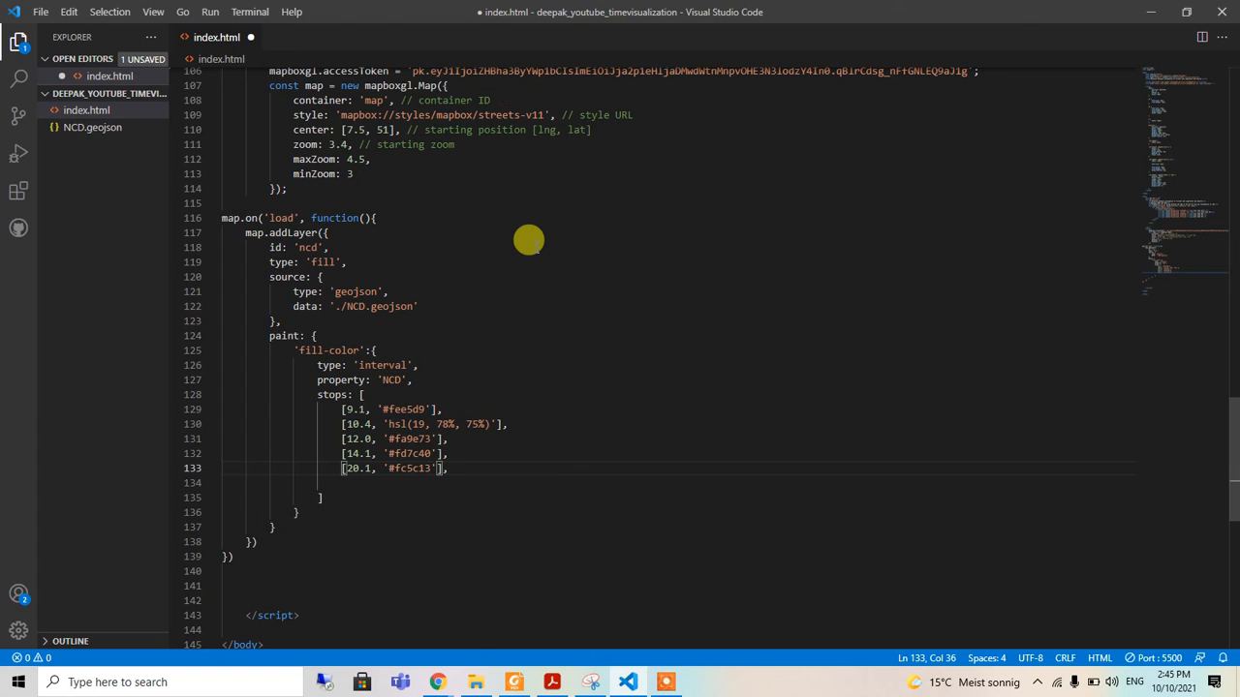
Save index.html, close Chrome DevTools, reload the map page, and close Chrome
{"action": "key", "text": "ctrl+s"}
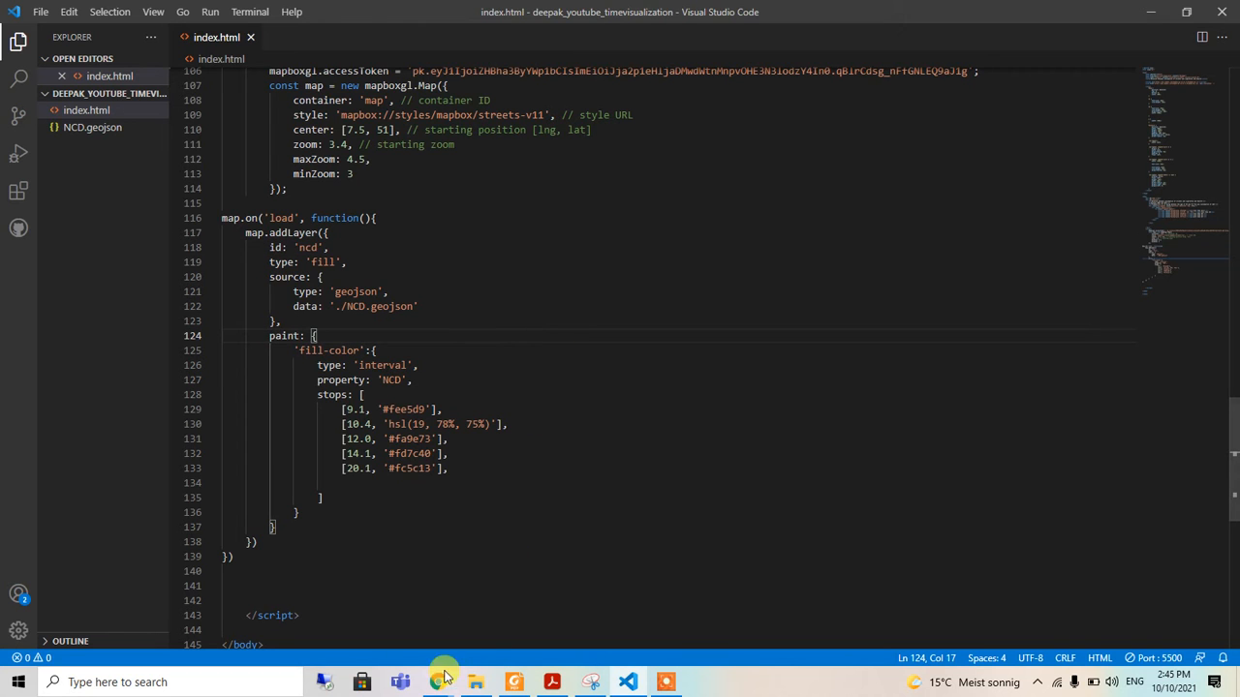
{"action": "left_click", "coordinate": [438, 681]}
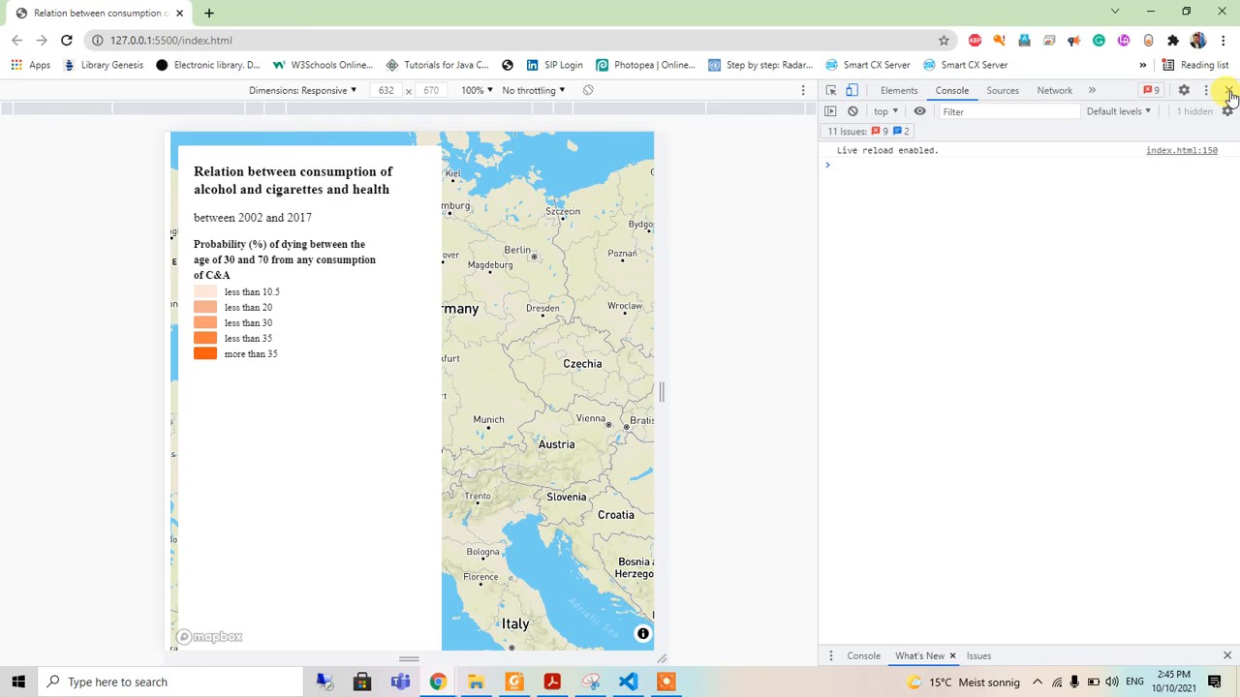
{"action": "left_click", "coordinate": [1229, 90]}
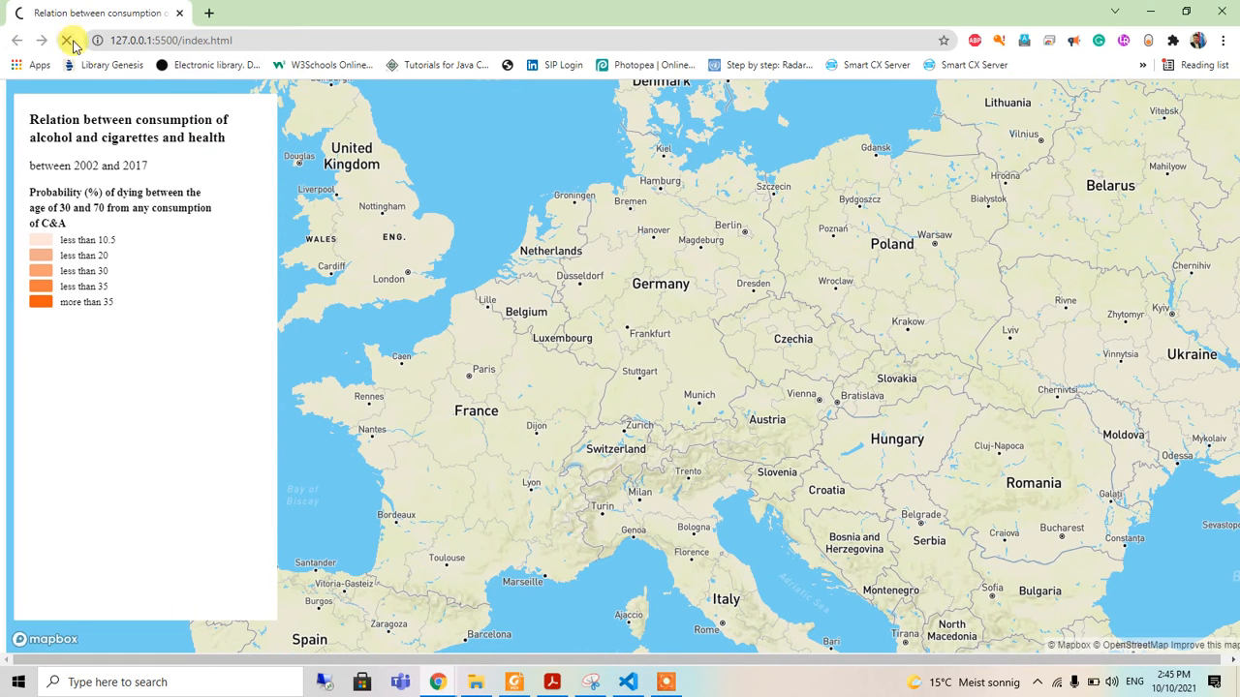
{"action": "left_click", "coordinate": [73, 40]}
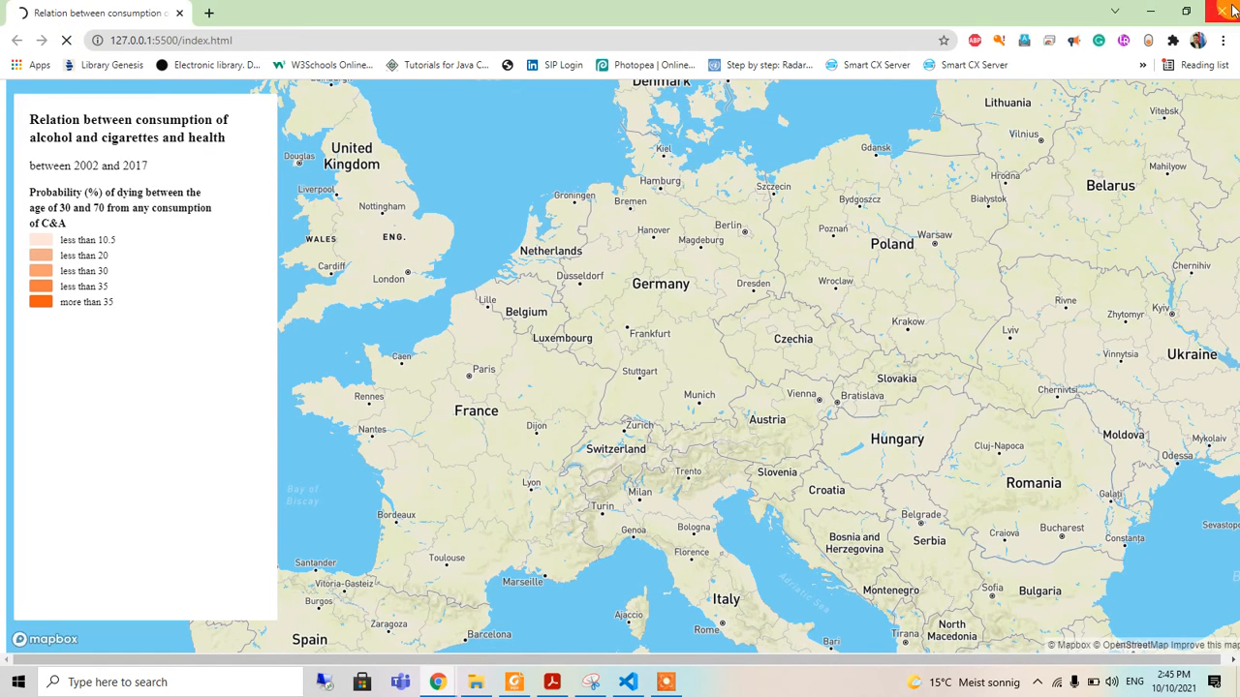
{"action": "mouse_move", "coordinate": [1215, 31]}
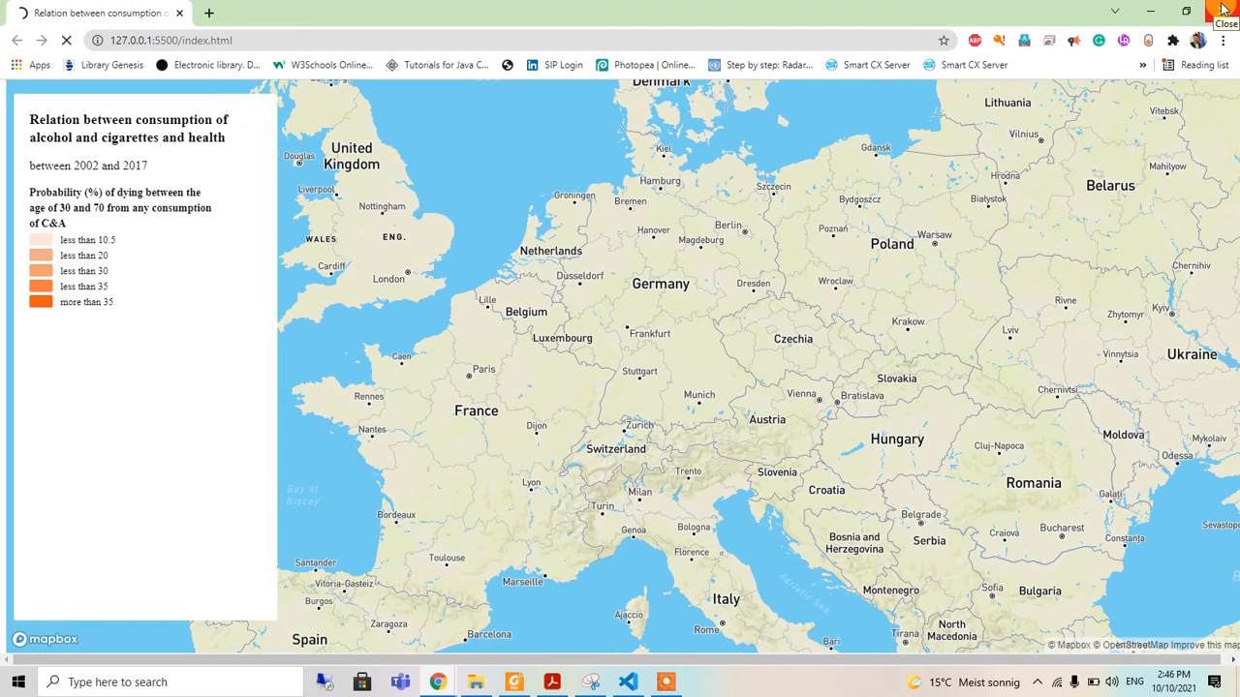
{"action": "left_click", "coordinate": [628, 682]}
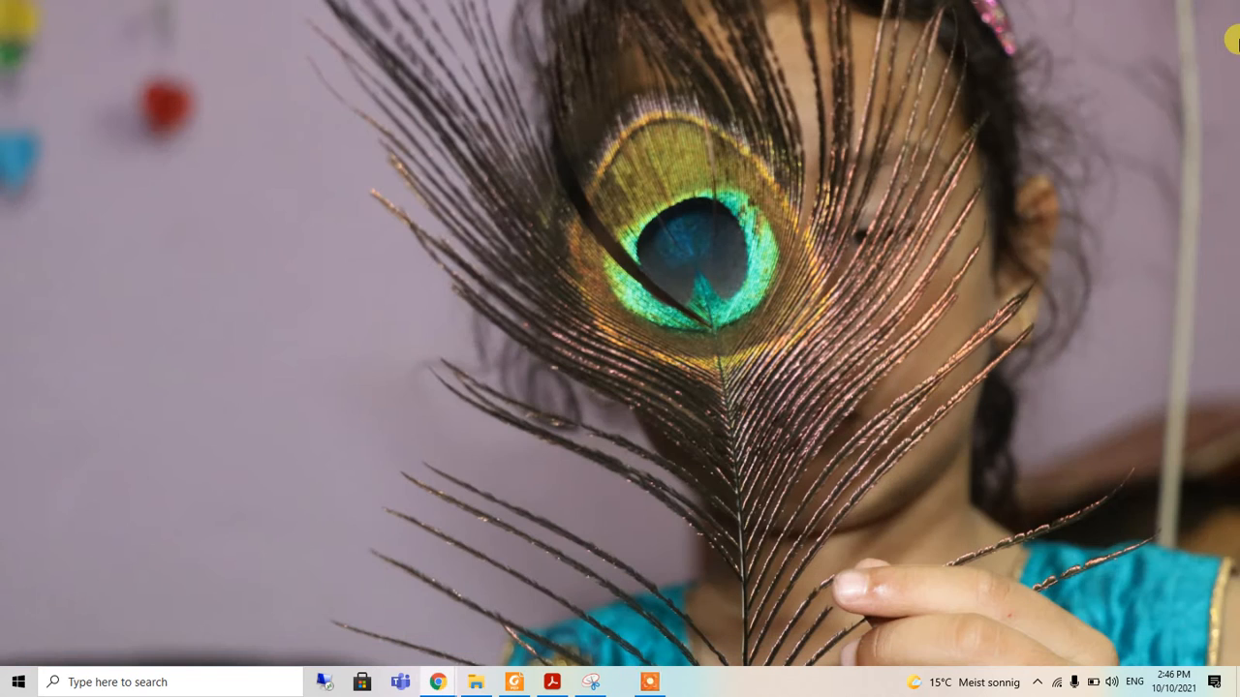
Search the Start menu for 'vs code' to relaunch Visual Studio Code
{"action": "left_click", "coordinate": [17, 682]}
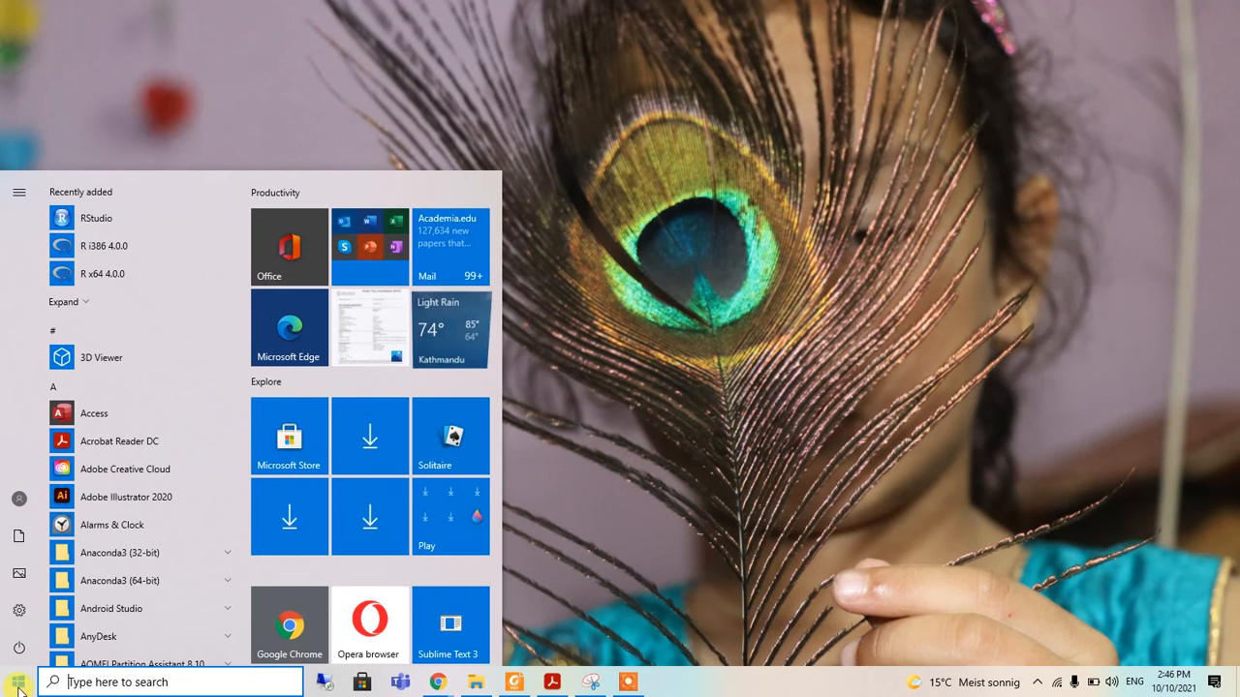
{"action": "type", "text": "vs"}
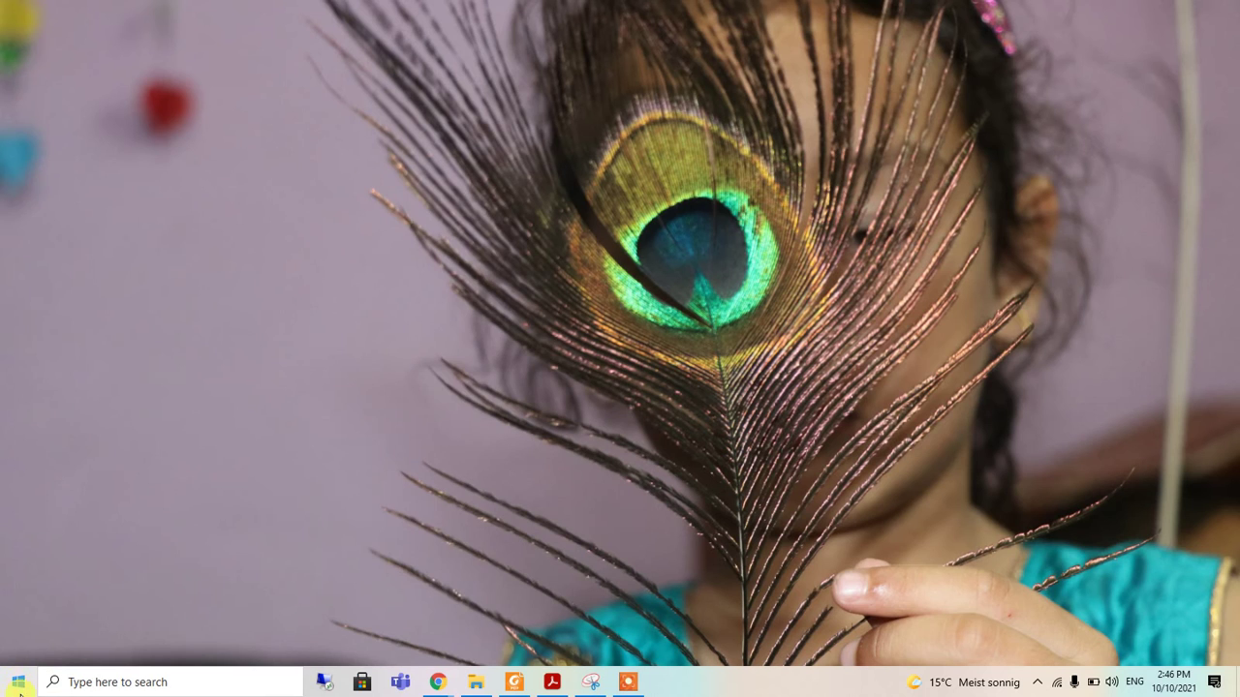
{"action": "type", "text": "code"}
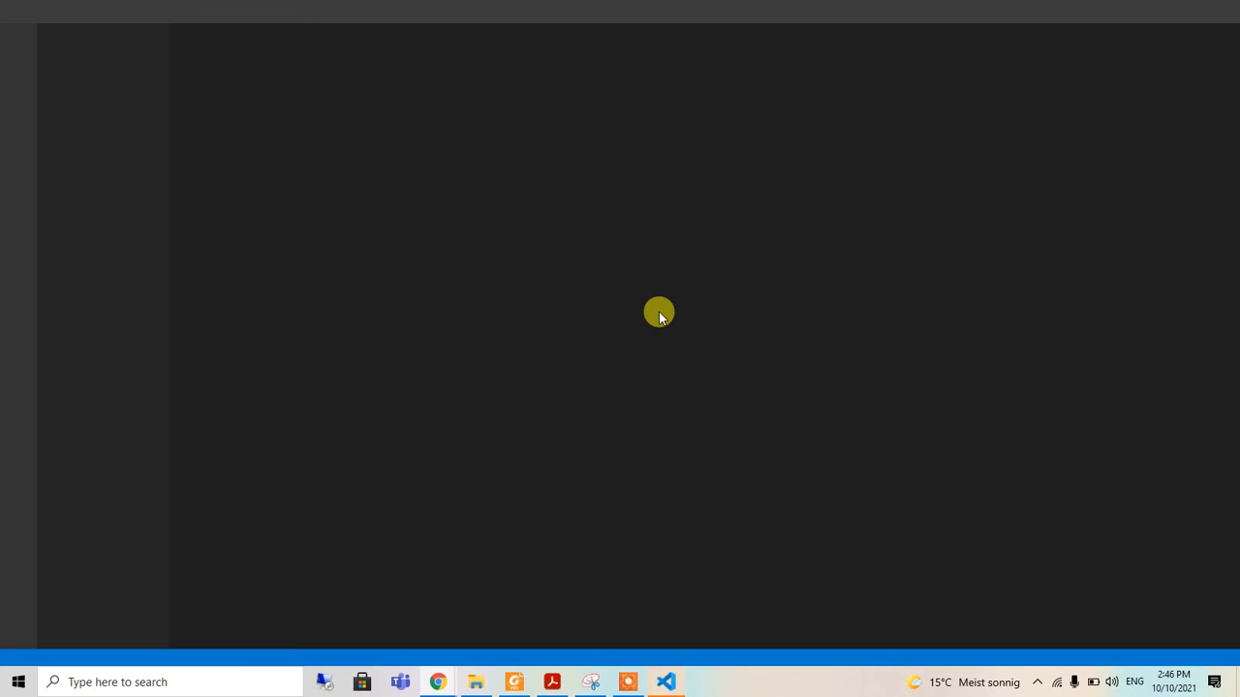
{"action": "mouse_move", "coordinate": [516, 275]}
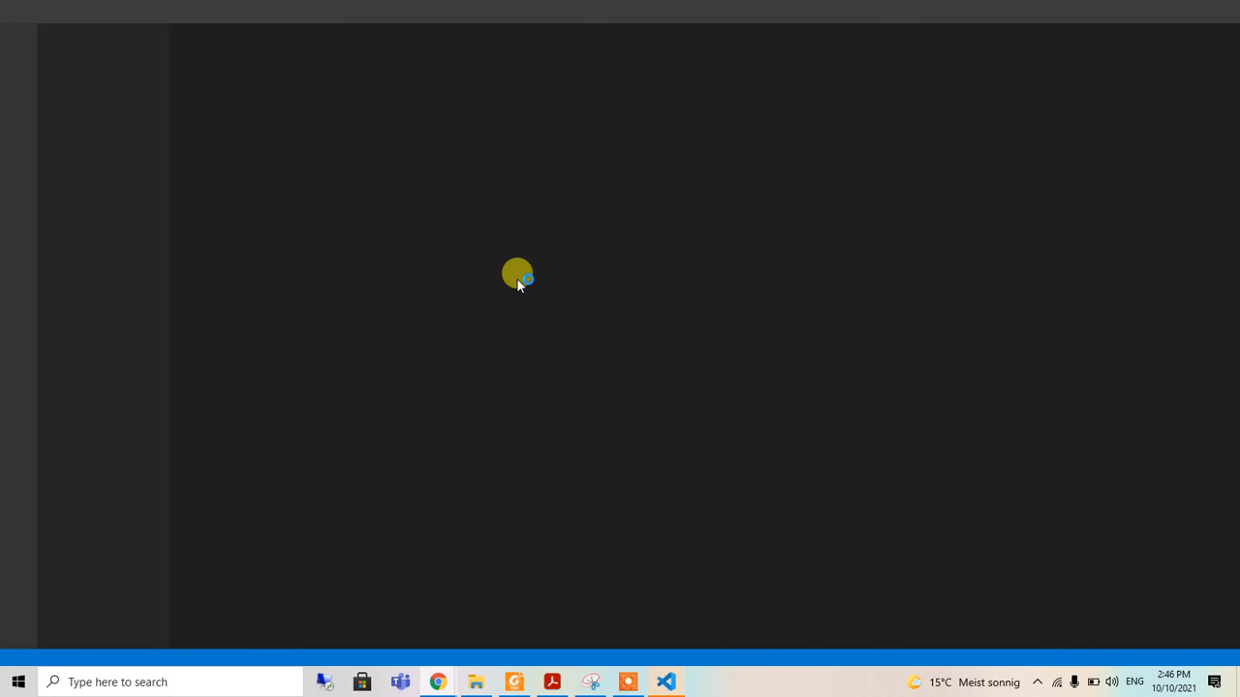
Serve index.html via 'Open with Live Server' to show the orange-shaded Europe map
{"action": "left_click", "coordinate": [666, 681]}
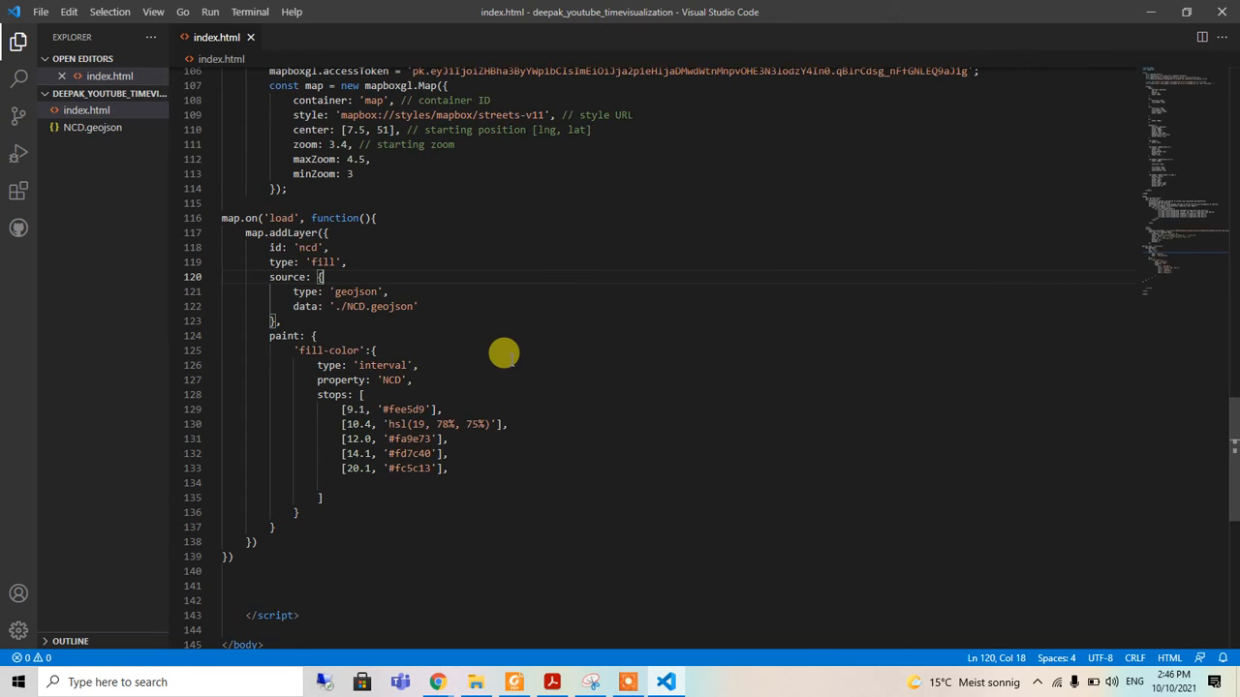
{"action": "scroll", "scroll_direction": "up", "scroll_amount": 3}
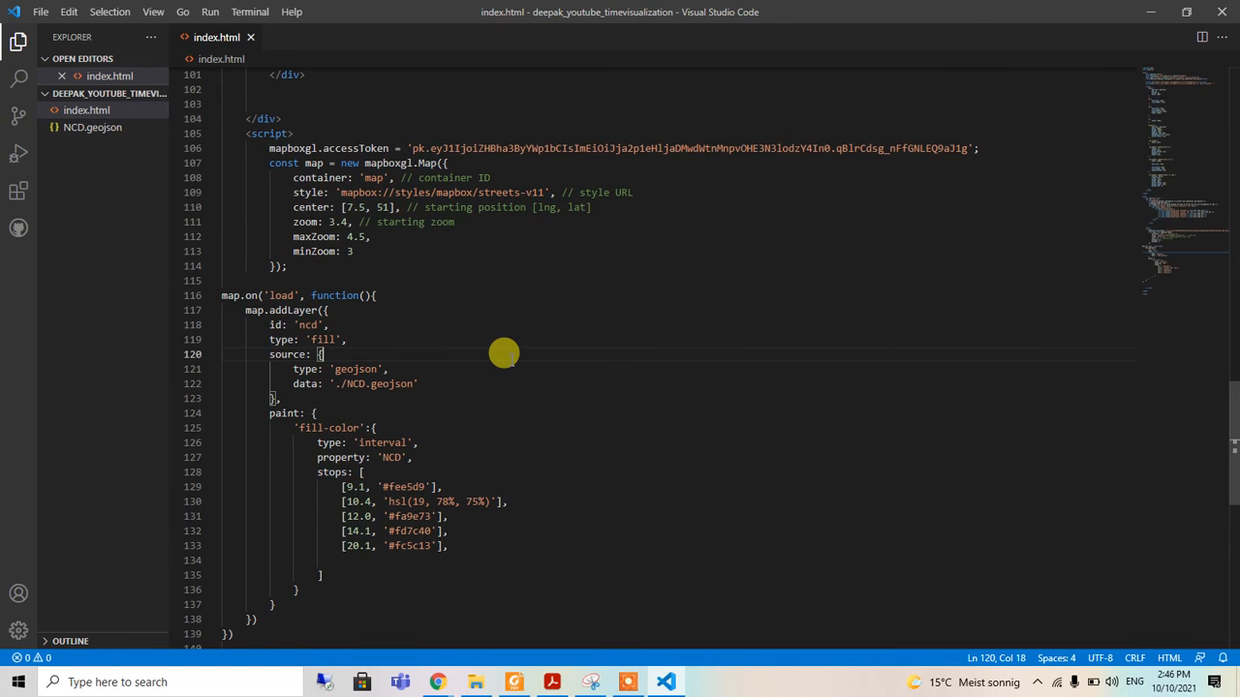
{"action": "right_click", "coordinate": [504, 354]}
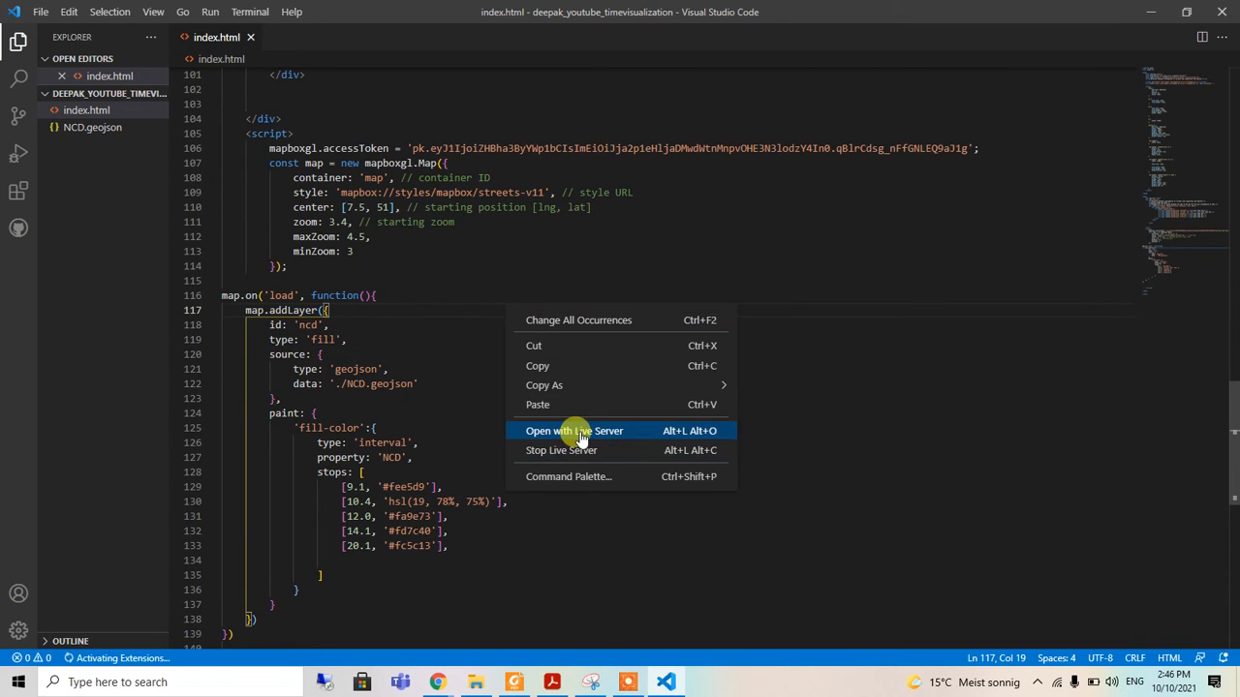
{"action": "left_click", "coordinate": [574, 430]}
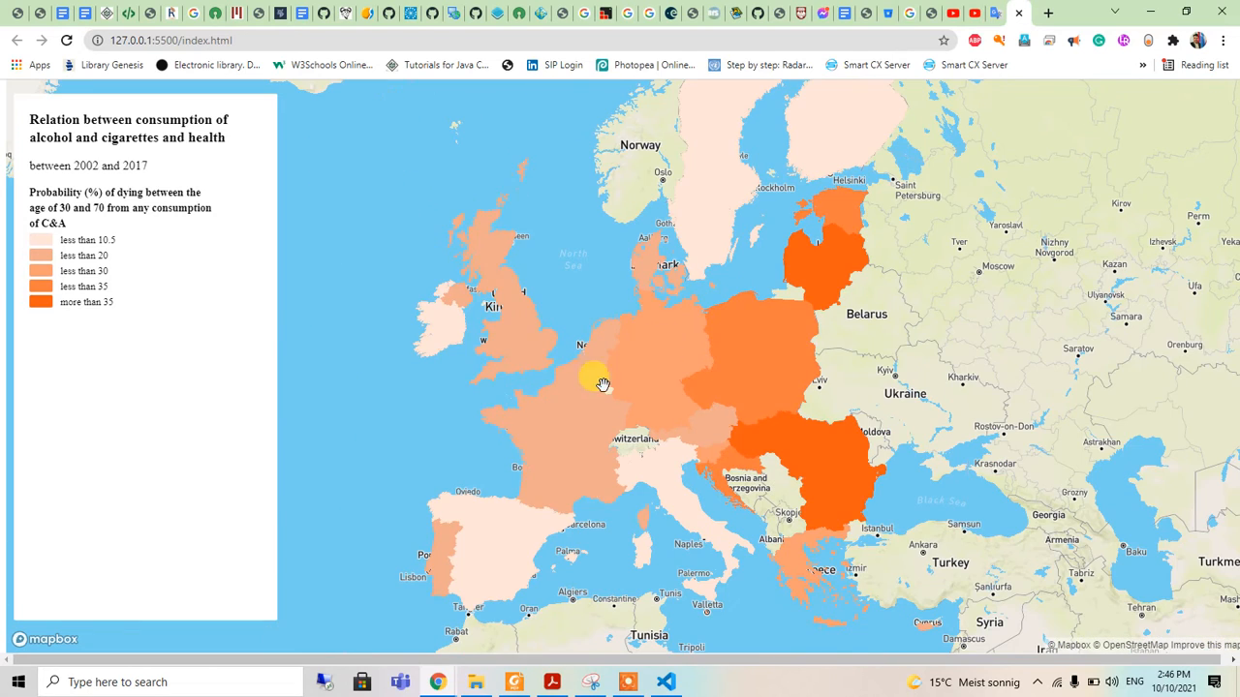
Pan the Europe map to inspect the orange interval-shaded NCD countries
{"action": "left_click_drag", "start_coordinate": [600, 382], "coordinate": [501, 279]}
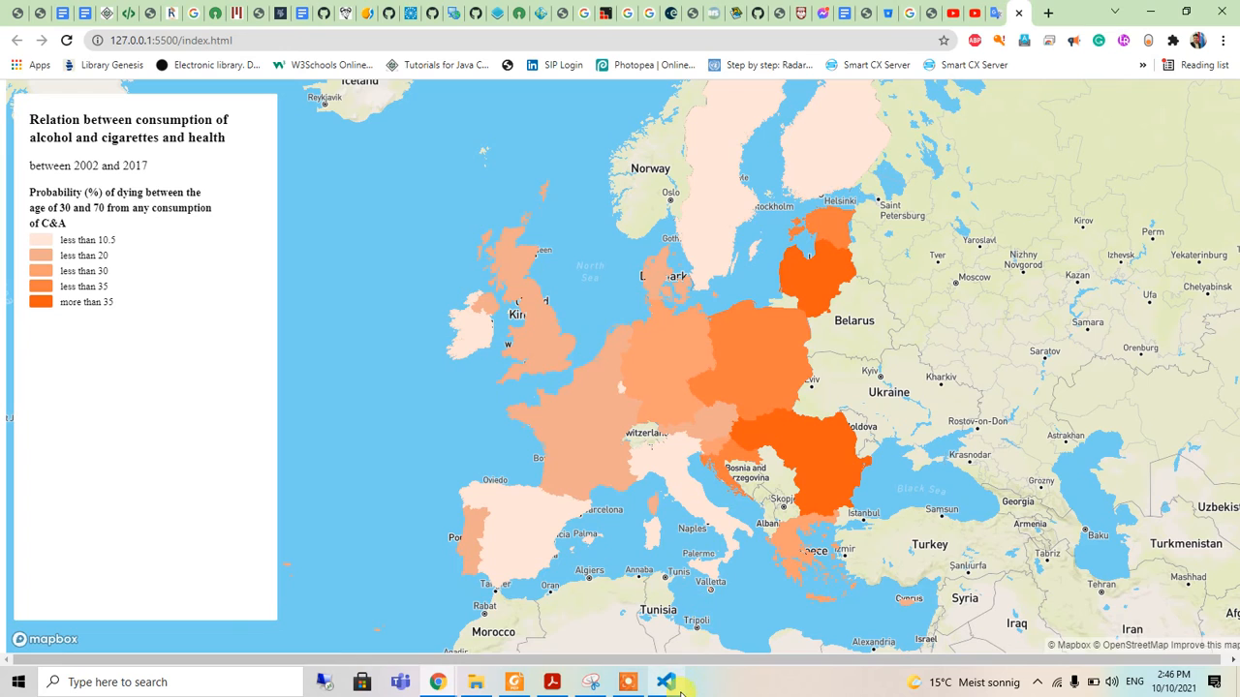
{"action": "left_click", "coordinate": [665, 682]}
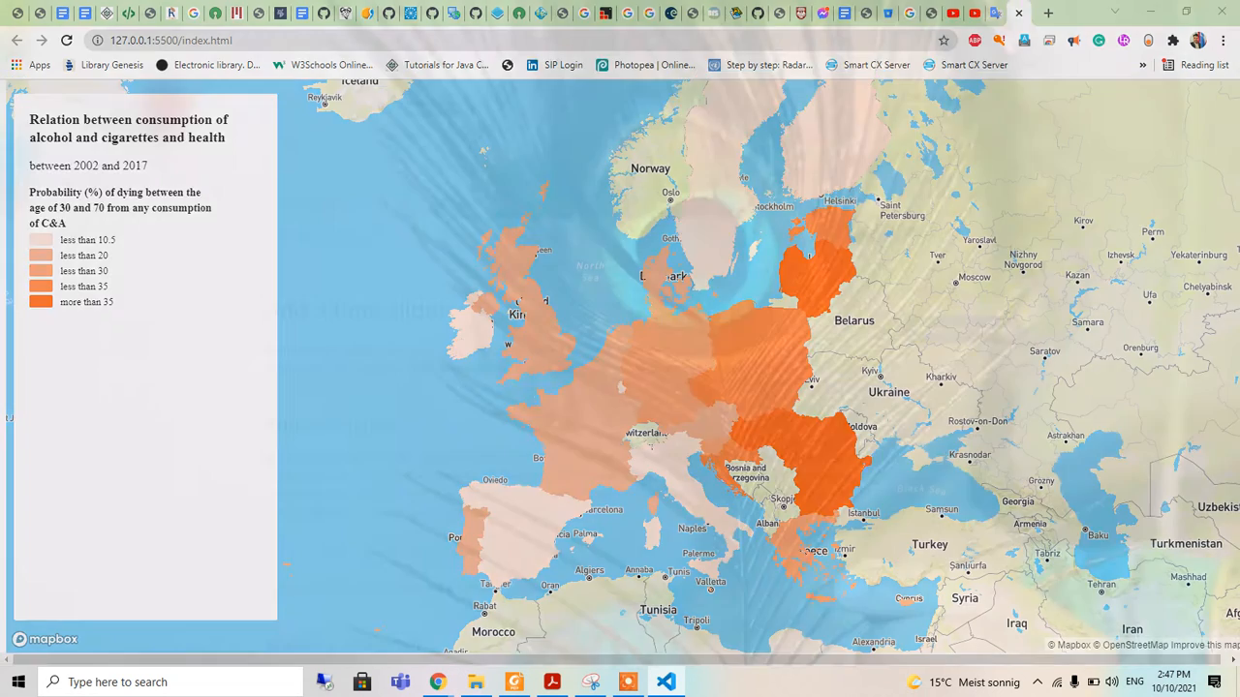
After the fill colour, add 'fill-outline-color': '#ffffff' to the ncd layer's paint
{"action": "left_click", "coordinate": [665, 681]}
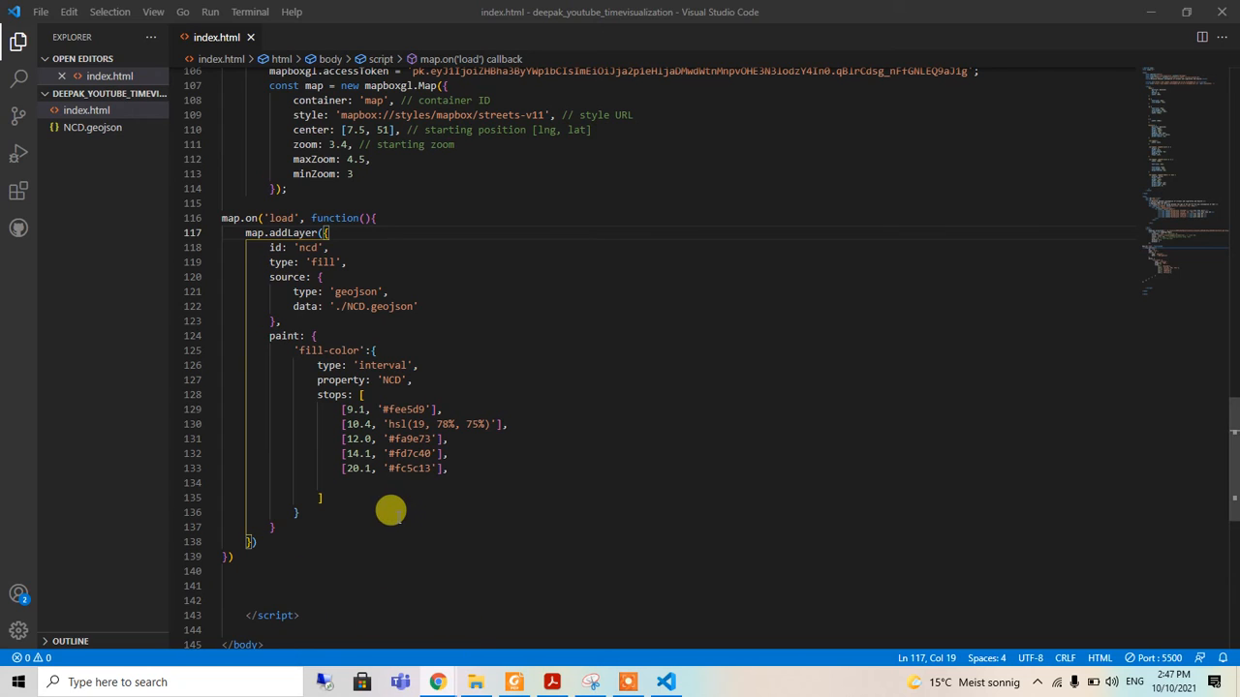
{"action": "mouse_move", "coordinate": [450, 478]}
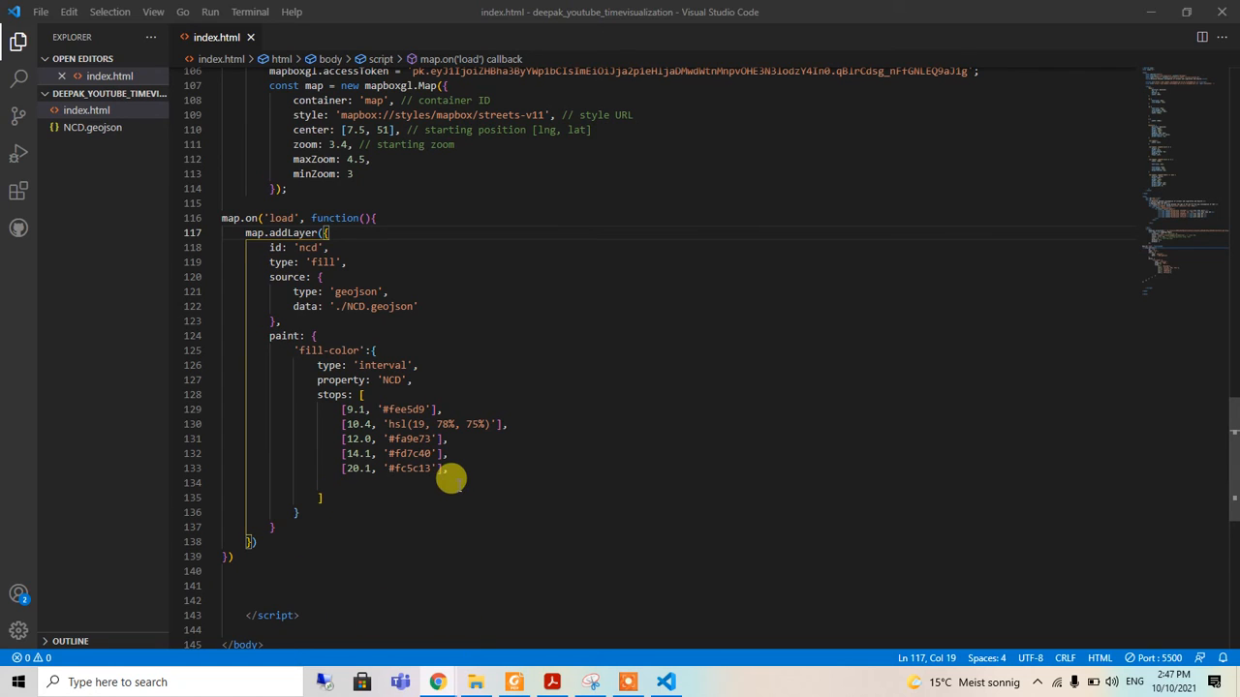
{"action": "mouse_move", "coordinate": [360, 492]}
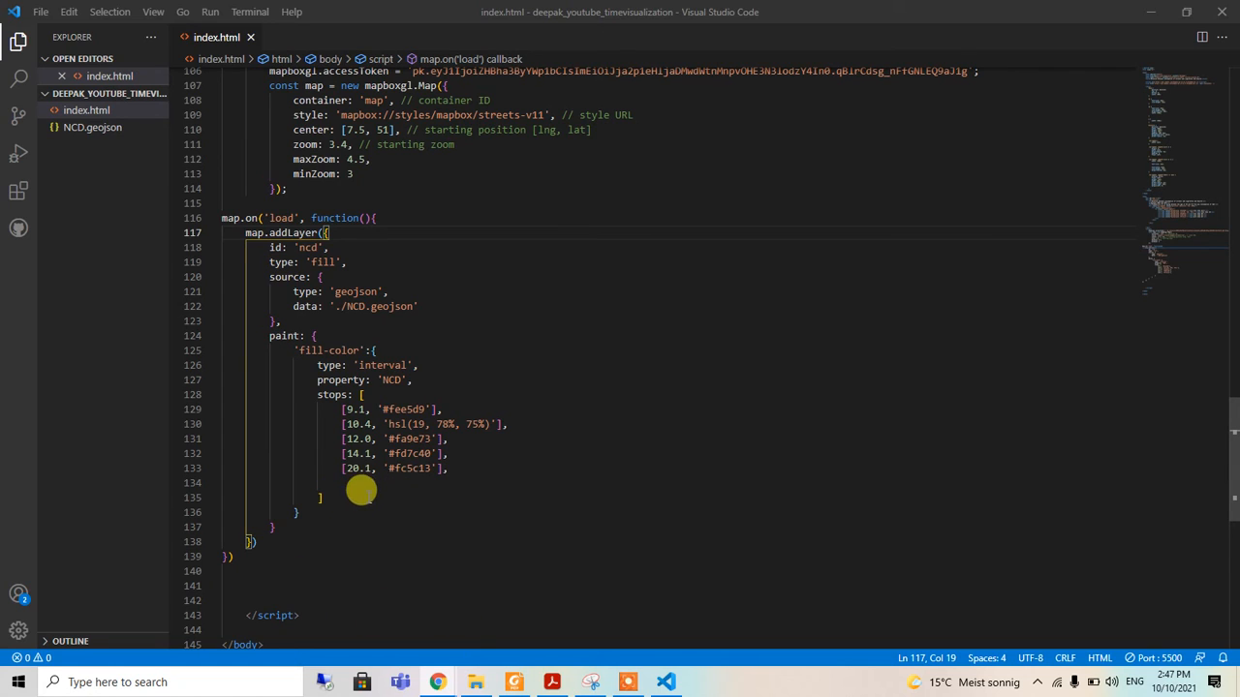
{"action": "left_click", "coordinate": [323, 497]}
{"action": "type", "text": "'fill-c"}
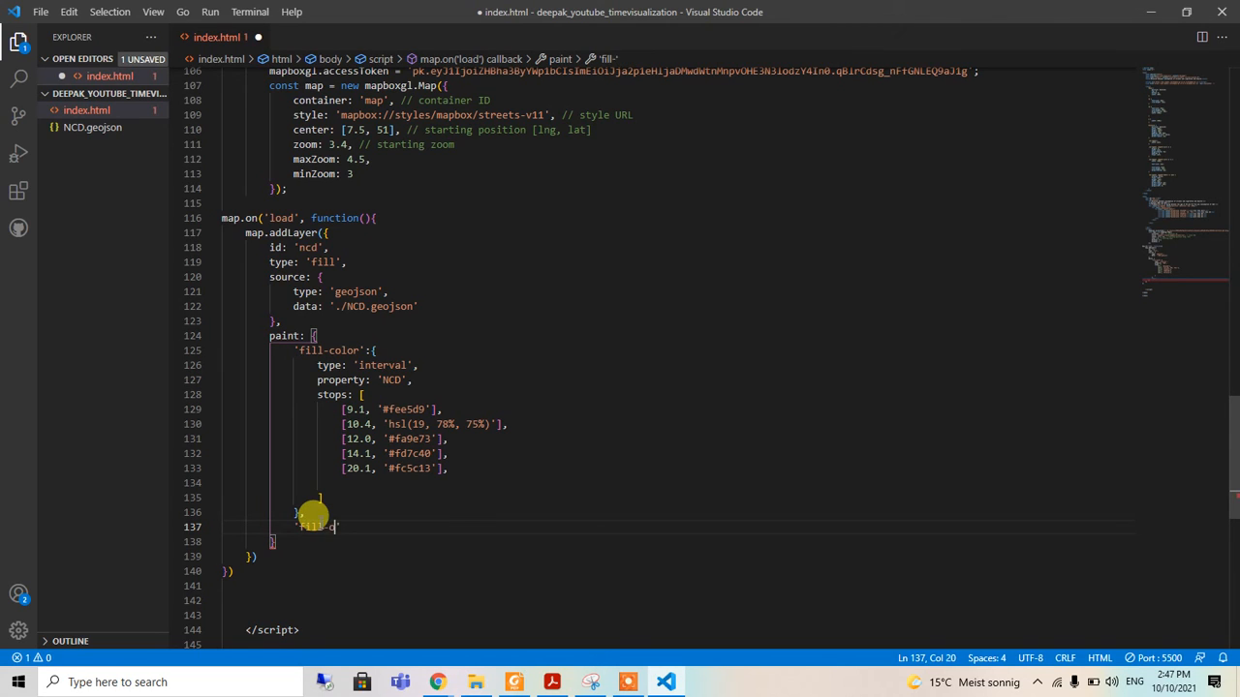
{"action": "type", "text": "outline-co"}
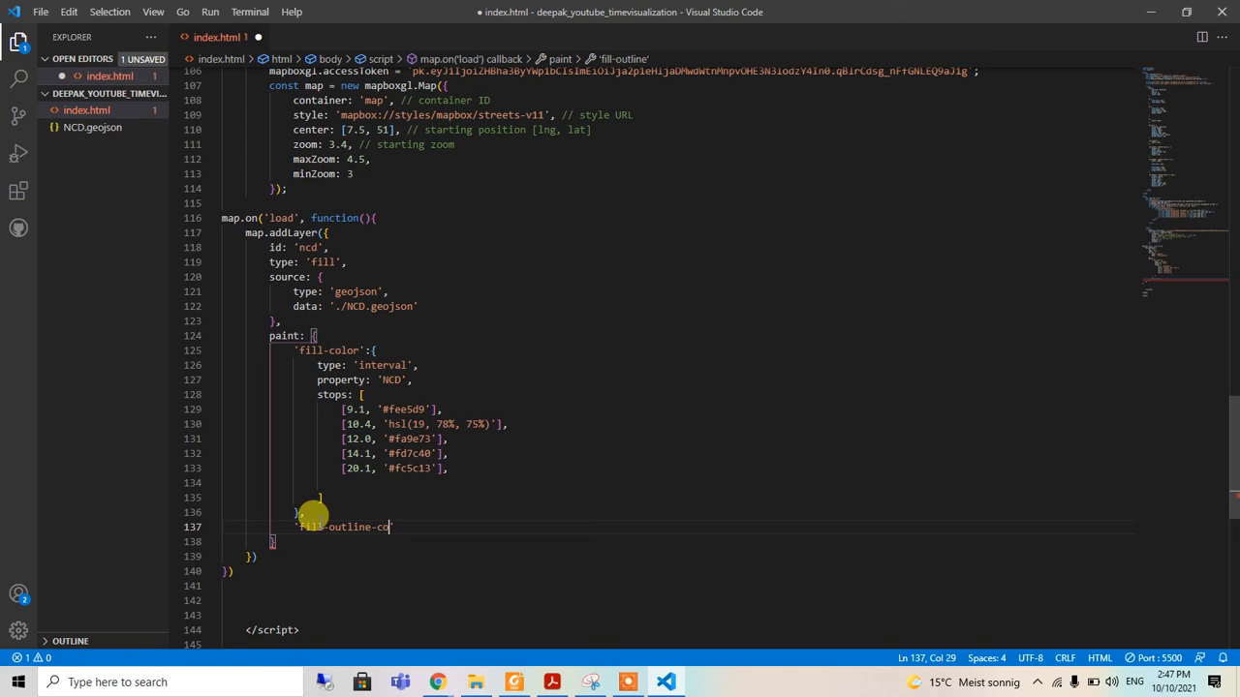
{"action": "type", "text": "lor"}
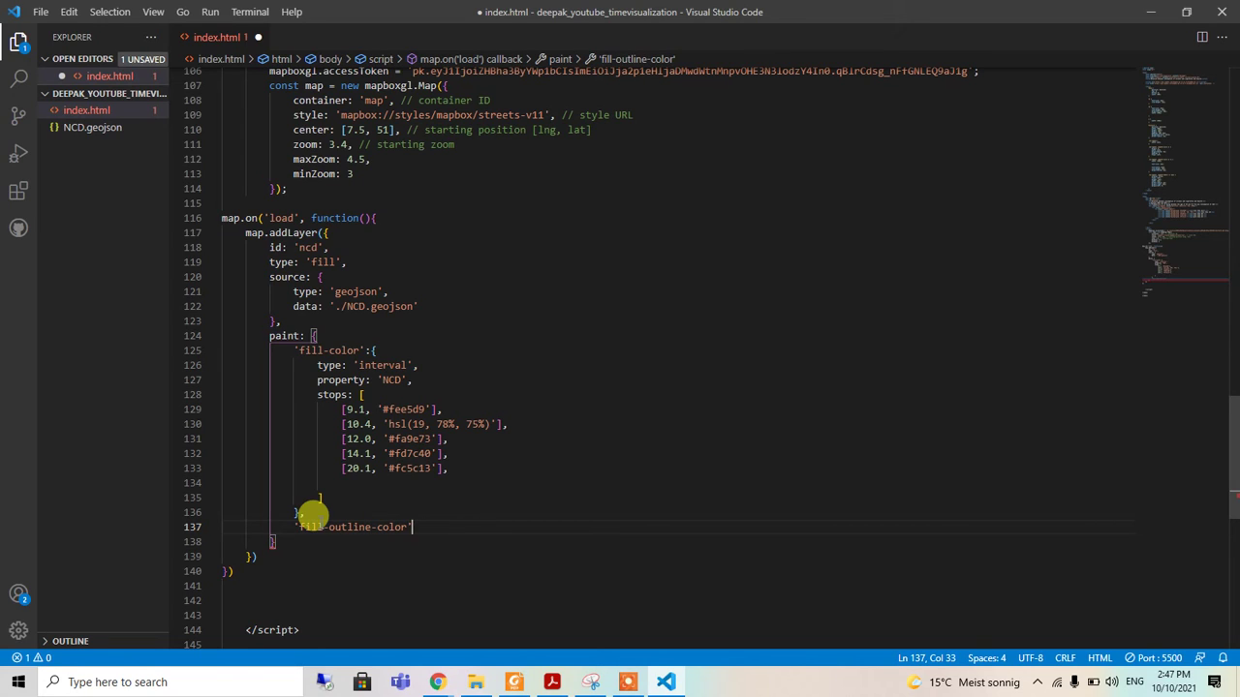
{"action": "type", "text": ": '"}
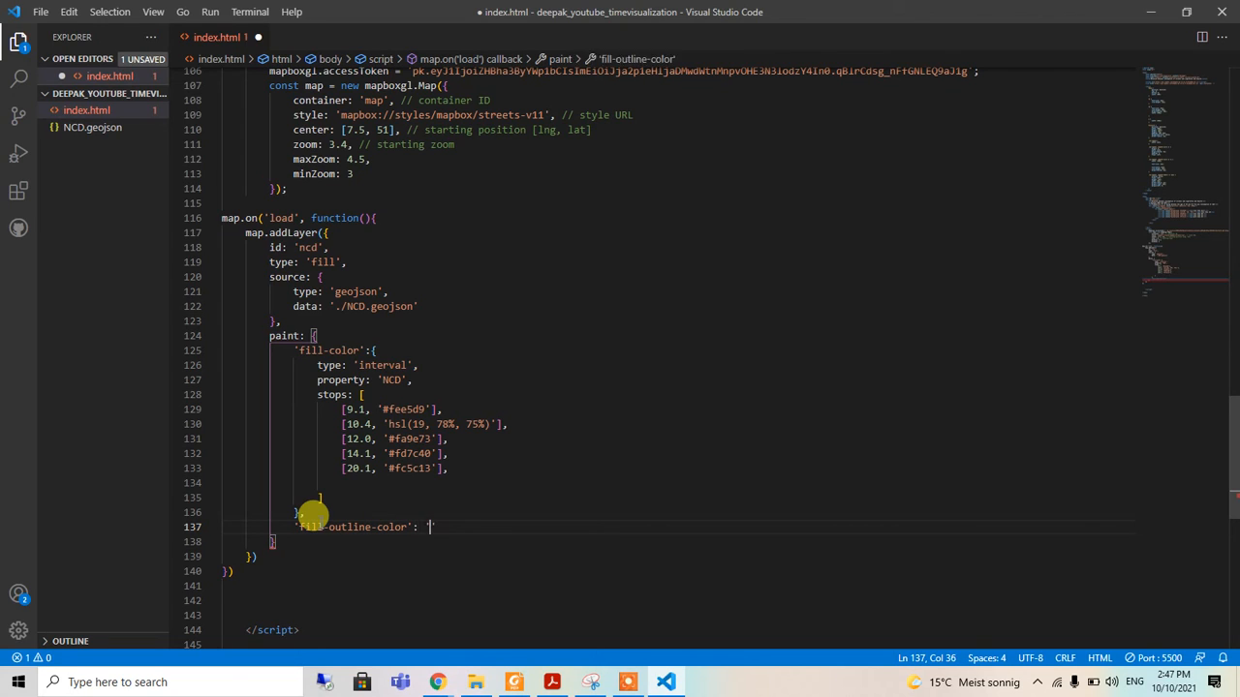
{"action": "type", "text": "#ff"}
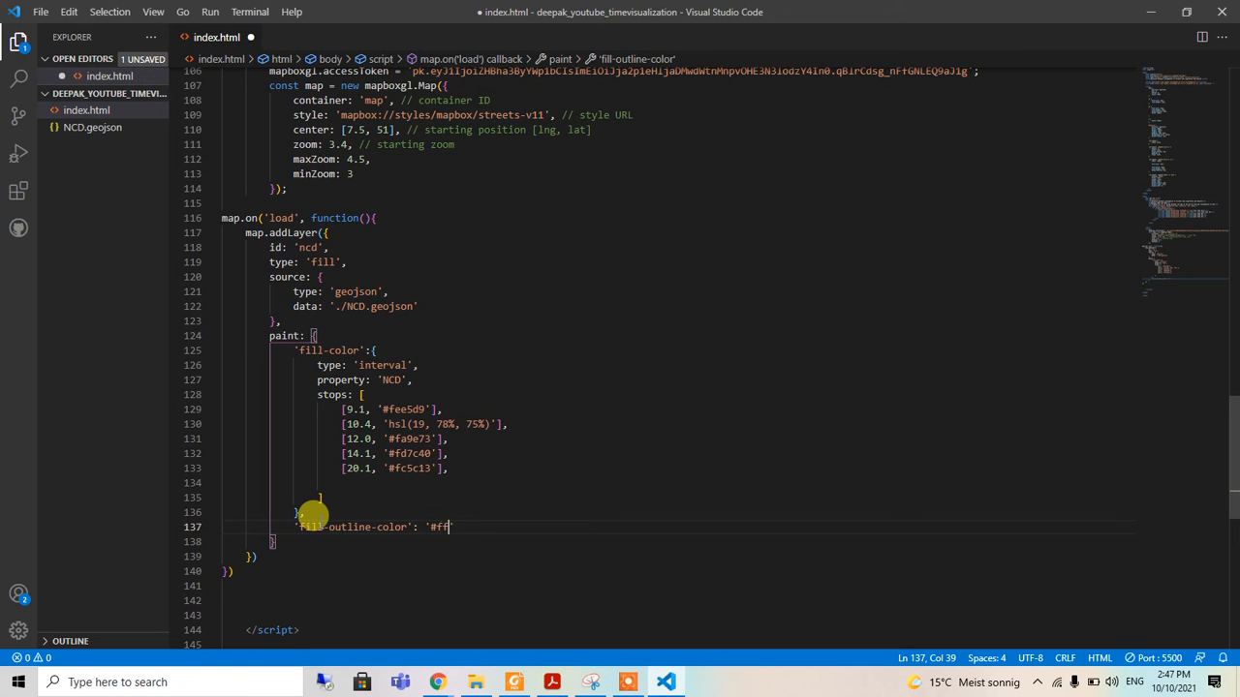
{"action": "type", "text": "ffff"}
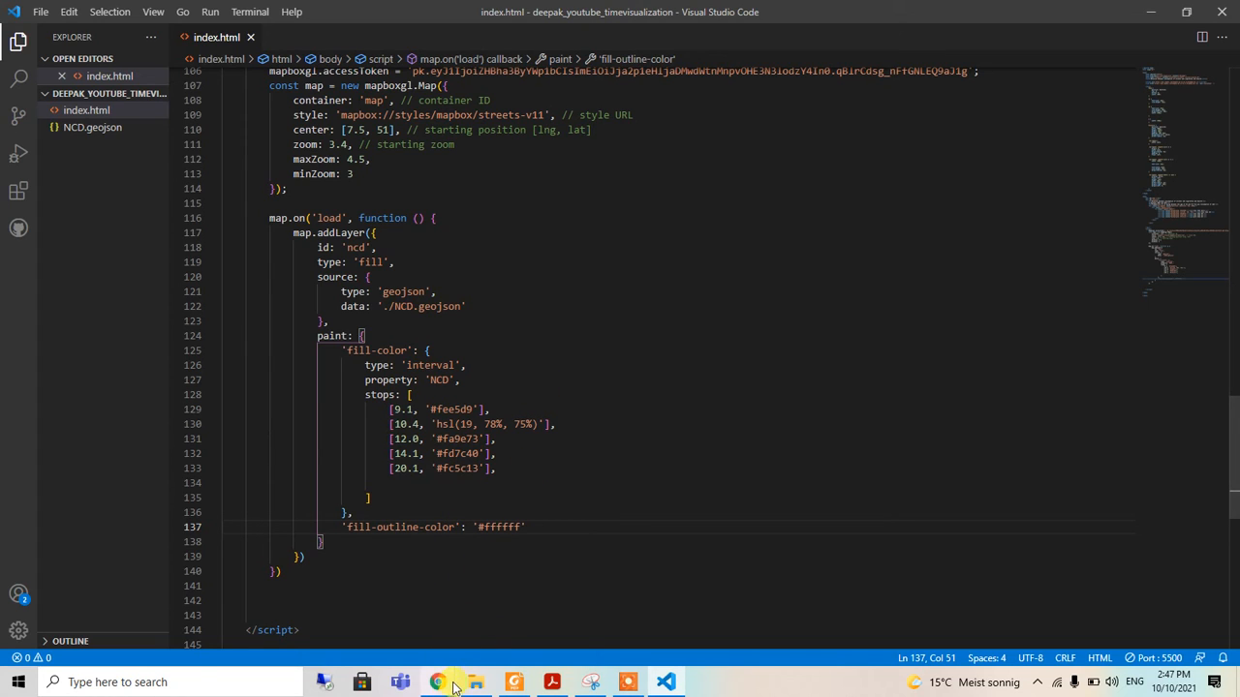
{"action": "mouse_move", "coordinate": [437, 681]}
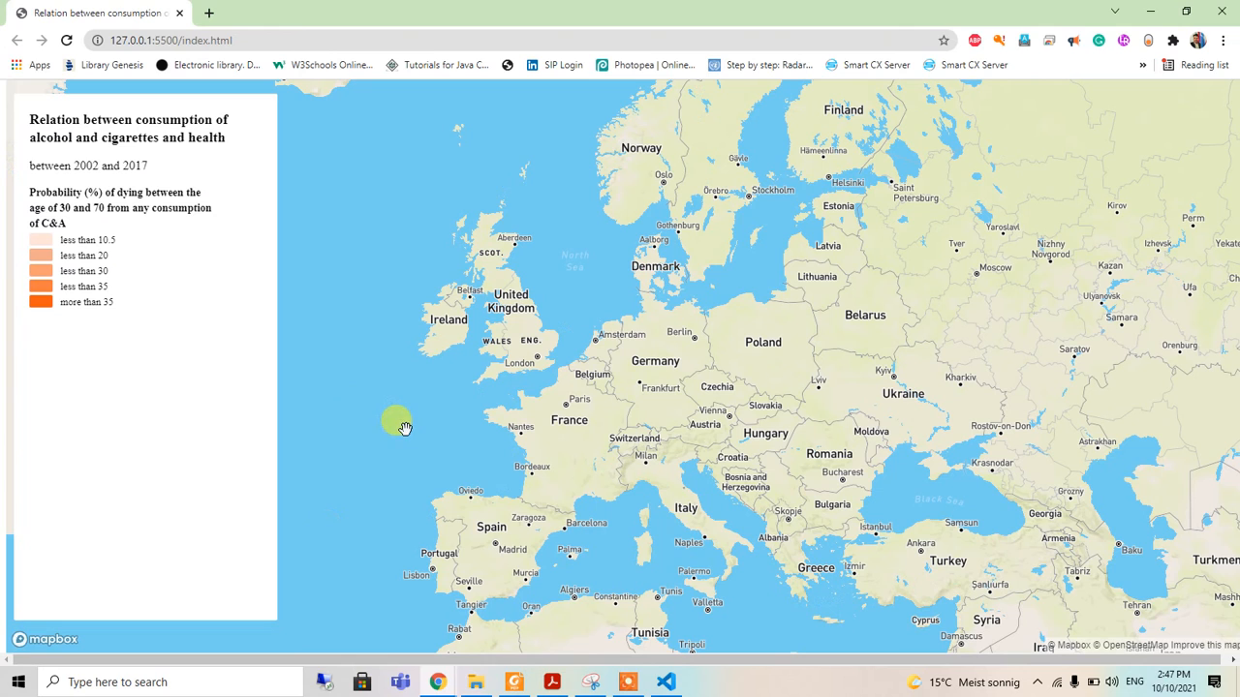
{"action": "mouse_move", "coordinate": [487, 505]}
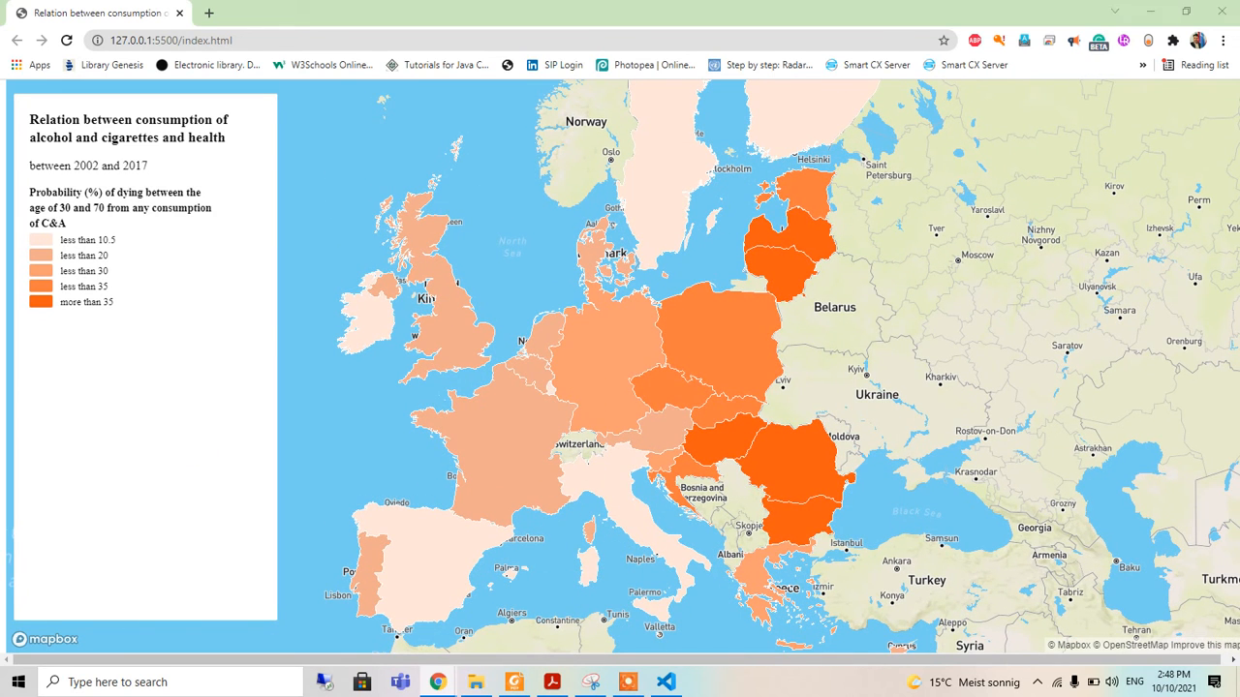
{"action": "mouse_move", "coordinate": [666, 682]}
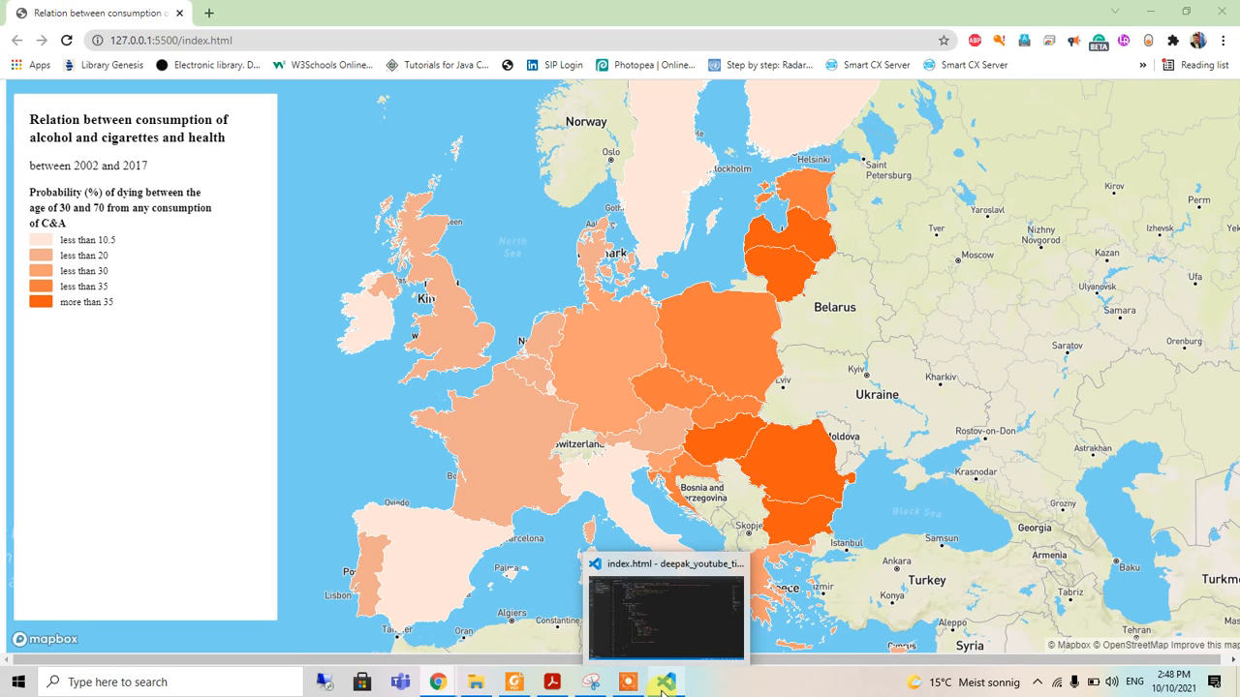
Add 'fill-opacity': 1 below the outline colour, fix a stray character, and save
{"action": "left_click", "coordinate": [666, 681]}
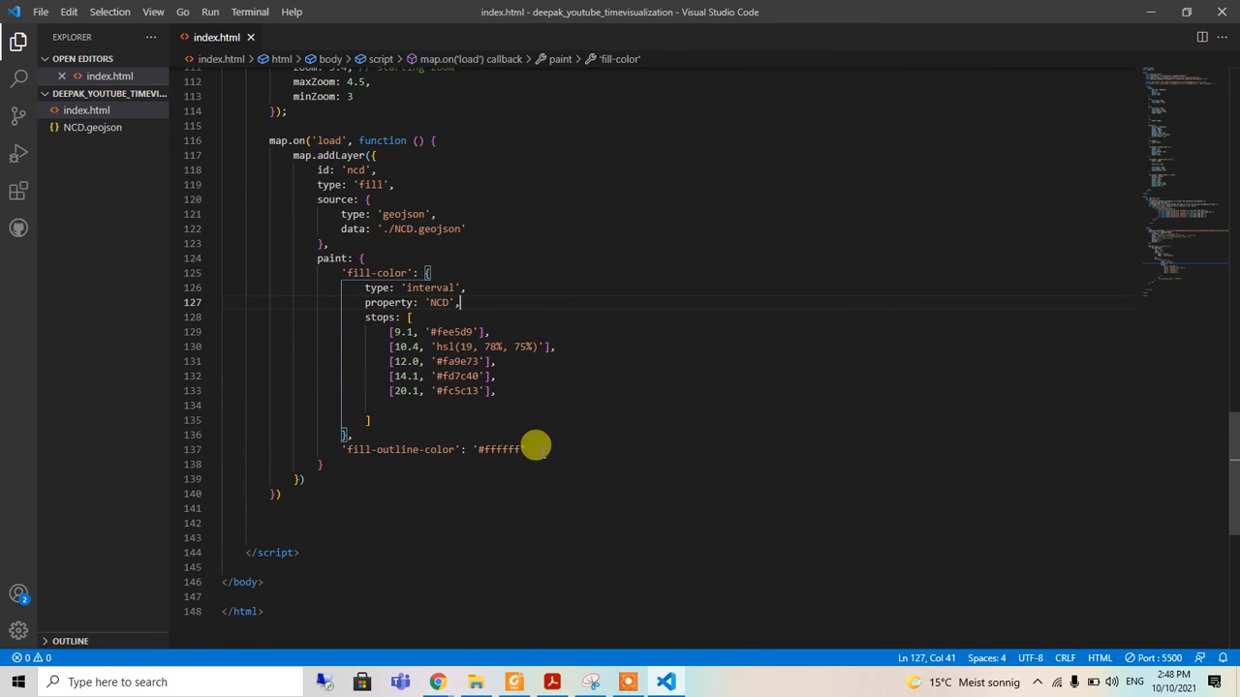
{"action": "key", "text": "Enter"}
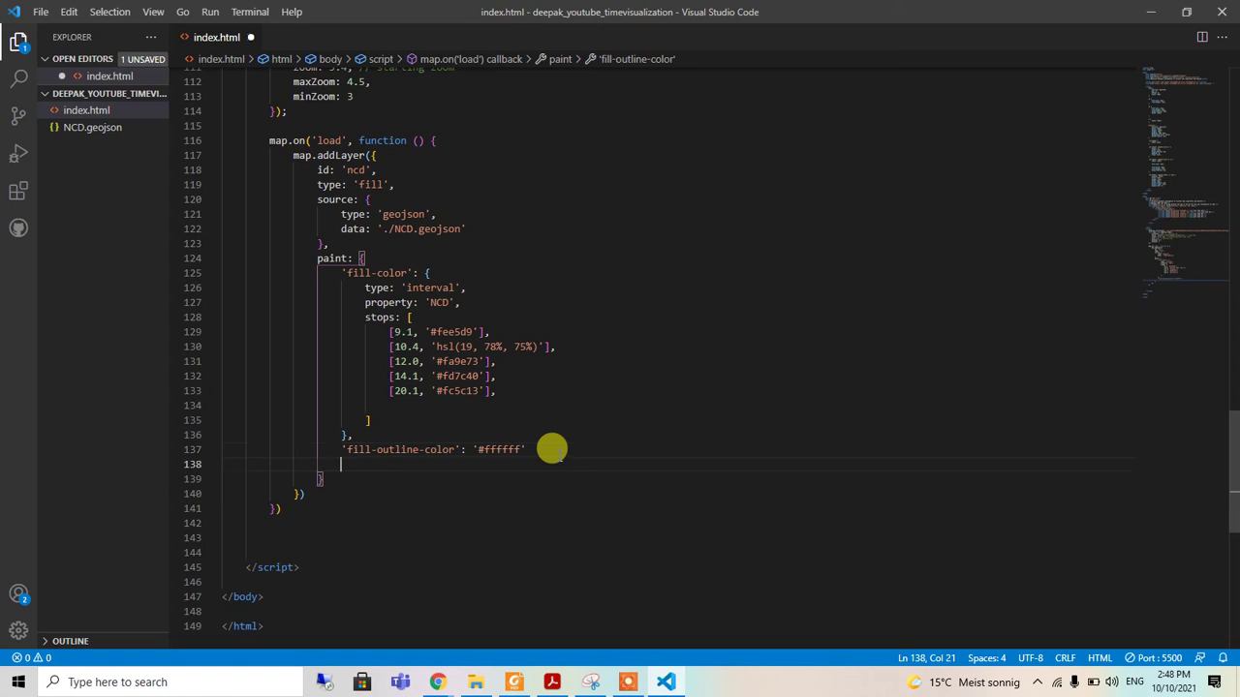
{"action": "type", "text": "'fill'"}
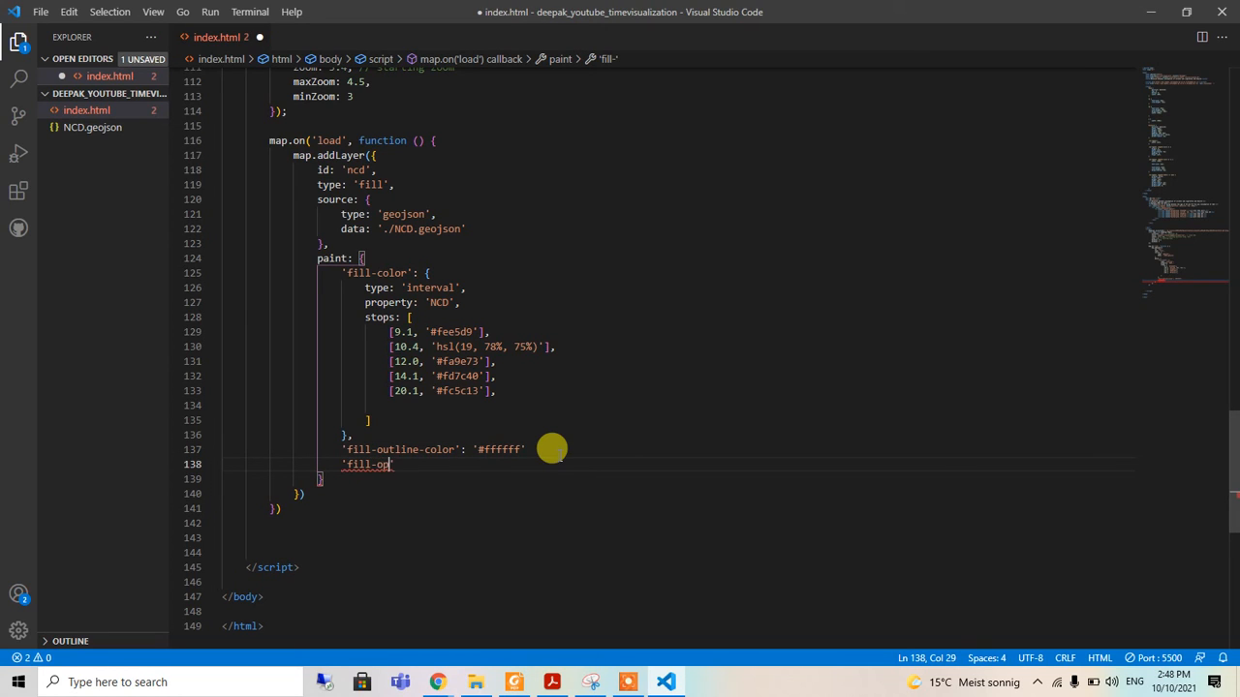
{"action": "type", "text": "acity'"}
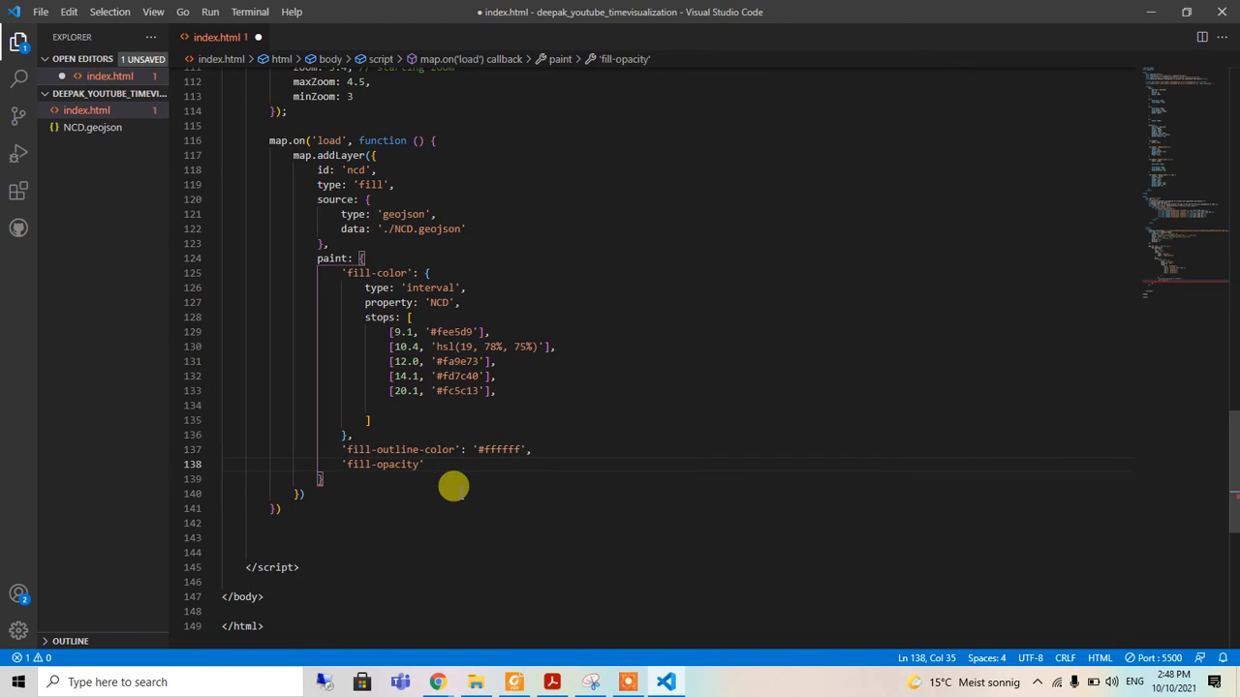
{"action": "type", "text": ": 1"}
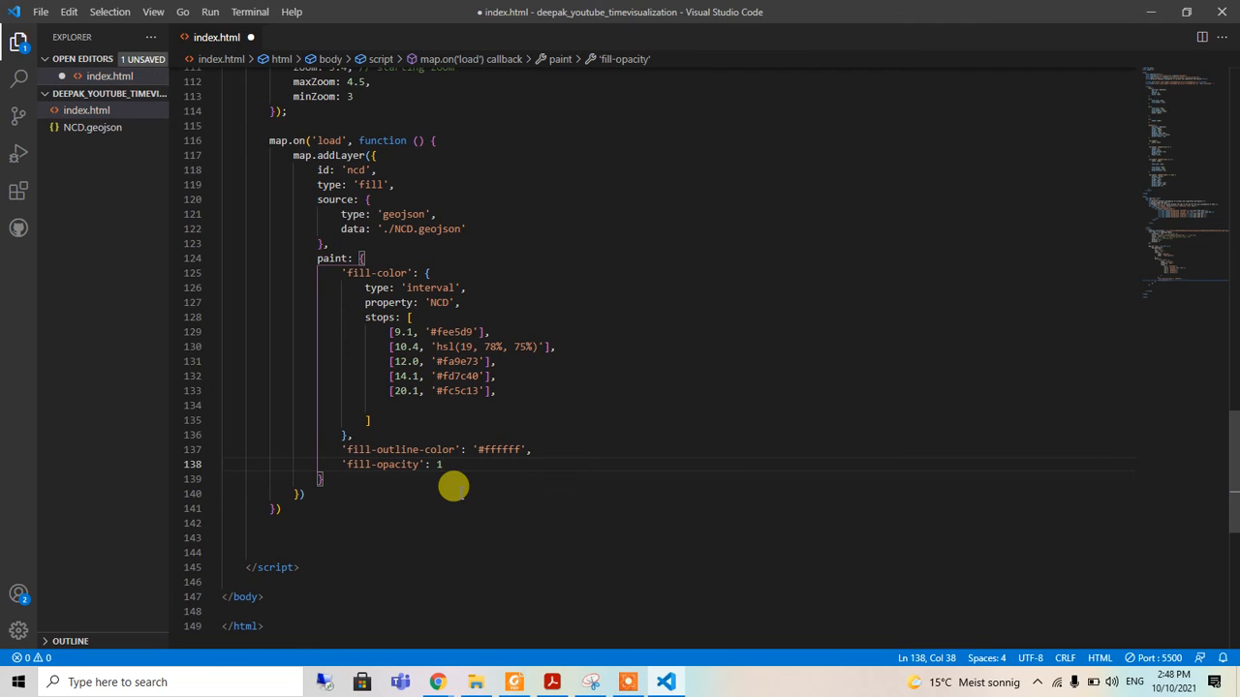
{"action": "type", "text": "s"}
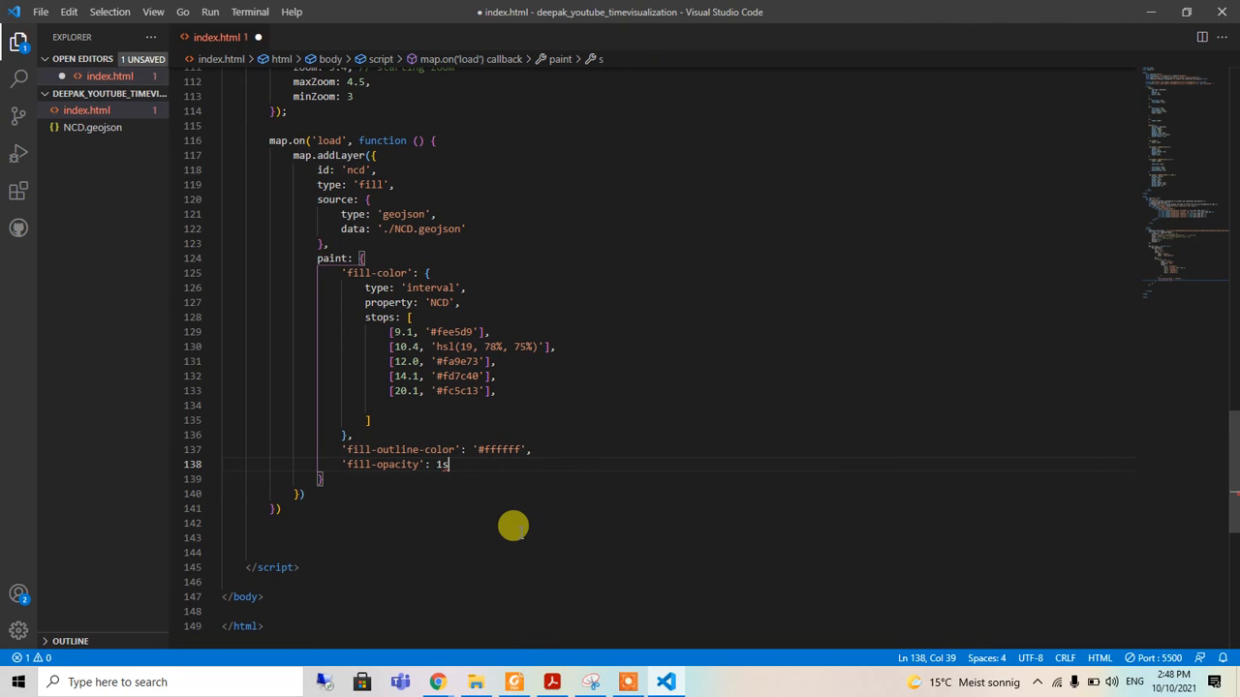
{"action": "key", "text": "Backspace"}
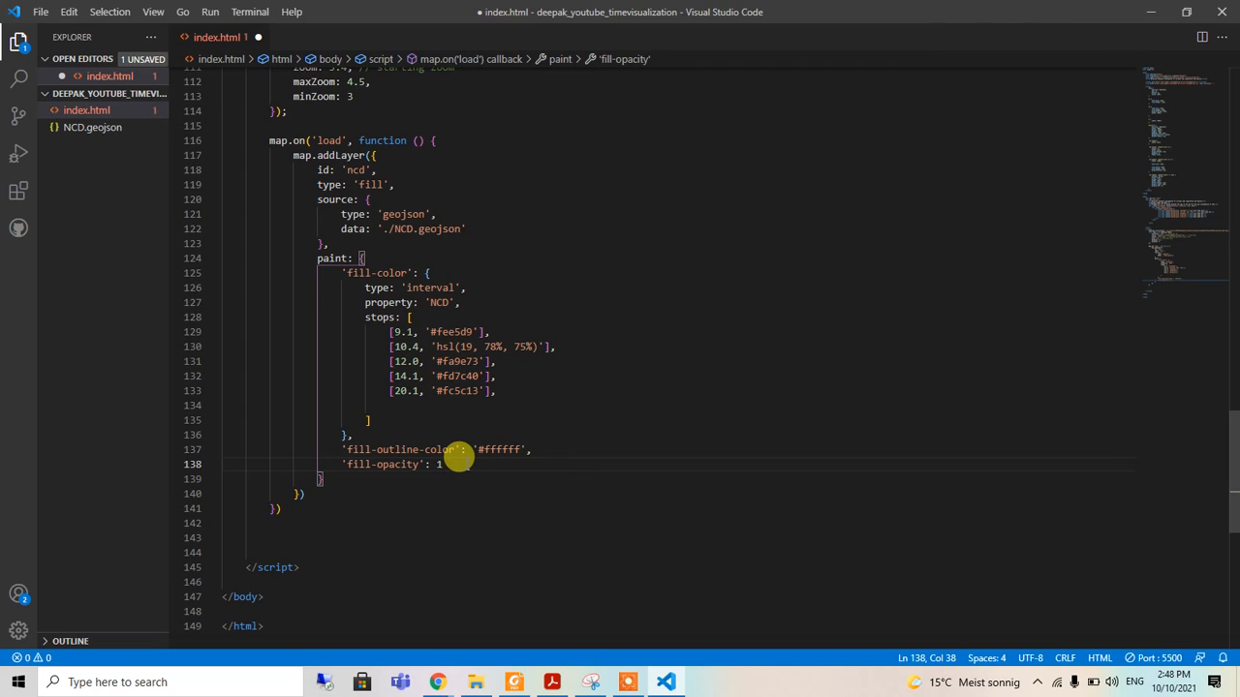
{"action": "key", "text": "ctrl+s"}
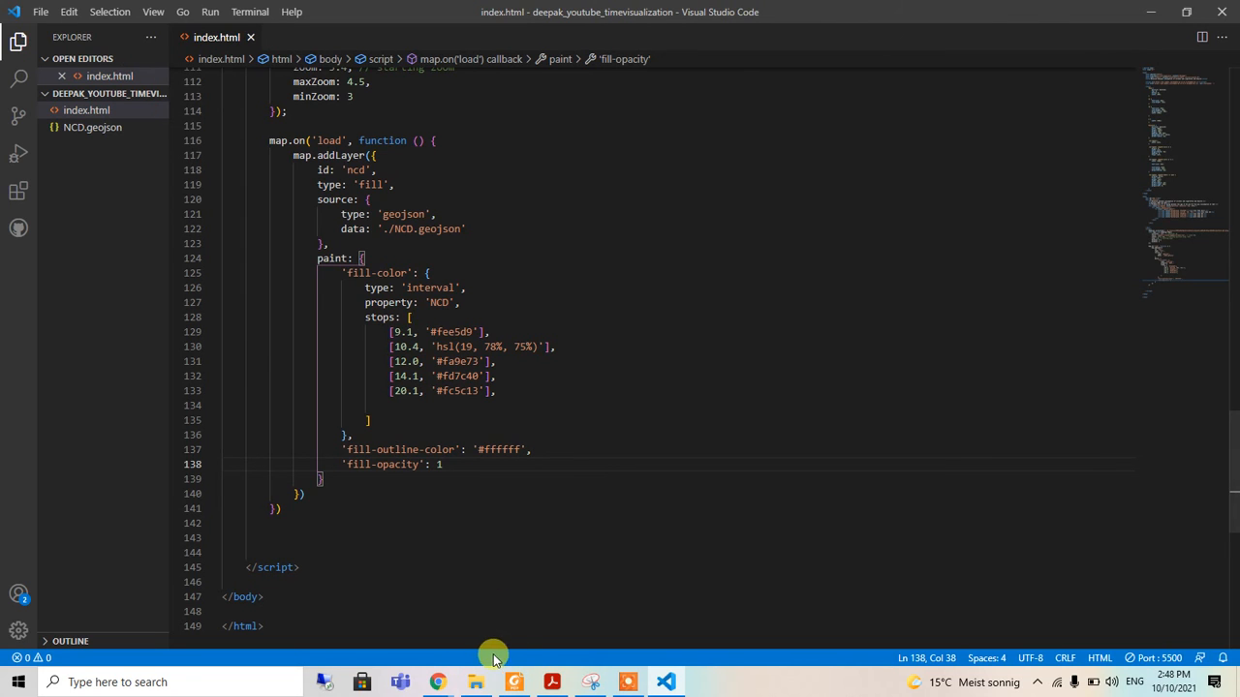
Pan the map over Germany, eastern Europe and the Balkans to inspect opaque polygons
{"action": "left_click", "coordinate": [438, 682]}
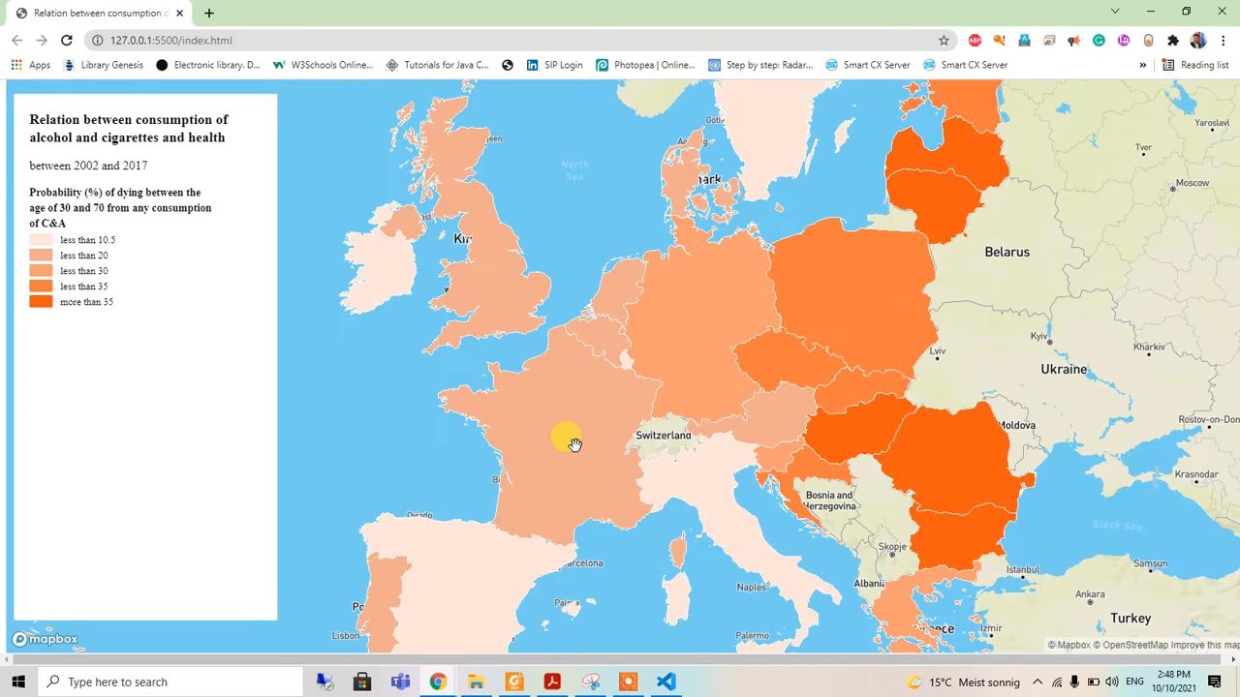
{"action": "left_click_drag", "start_coordinate": [565, 443], "coordinate": [746, 366]}
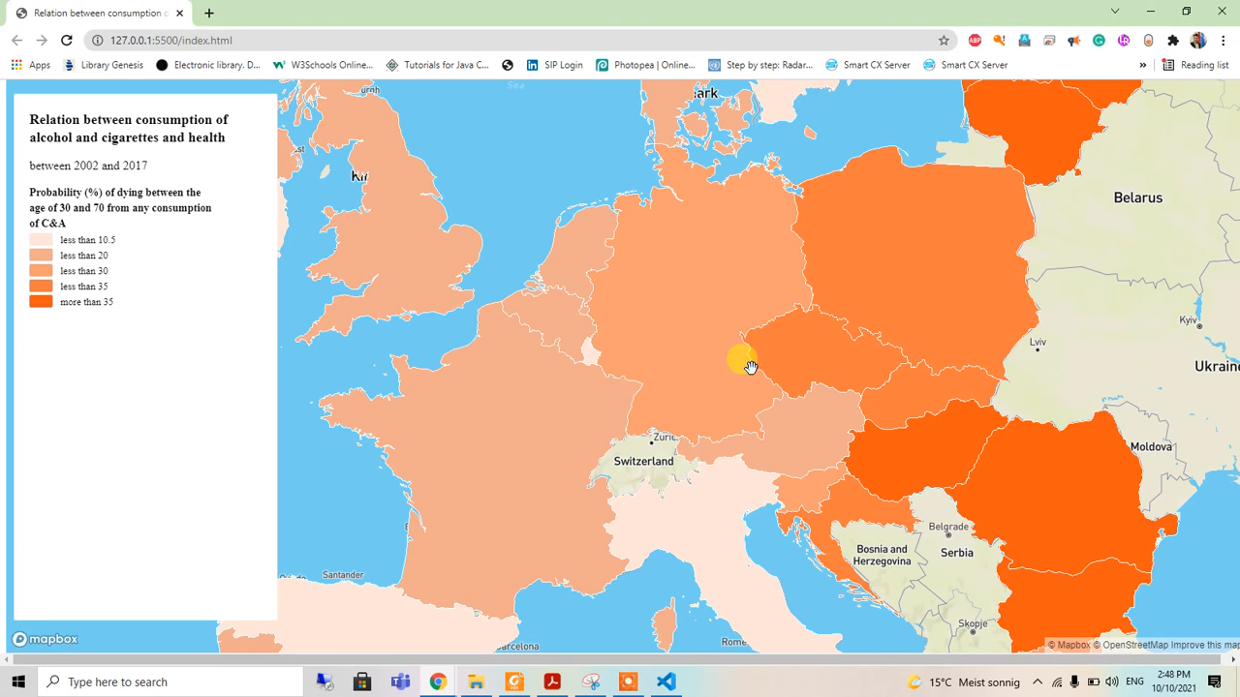
{"action": "left_click_drag", "start_coordinate": [745, 363], "coordinate": [494, 351]}
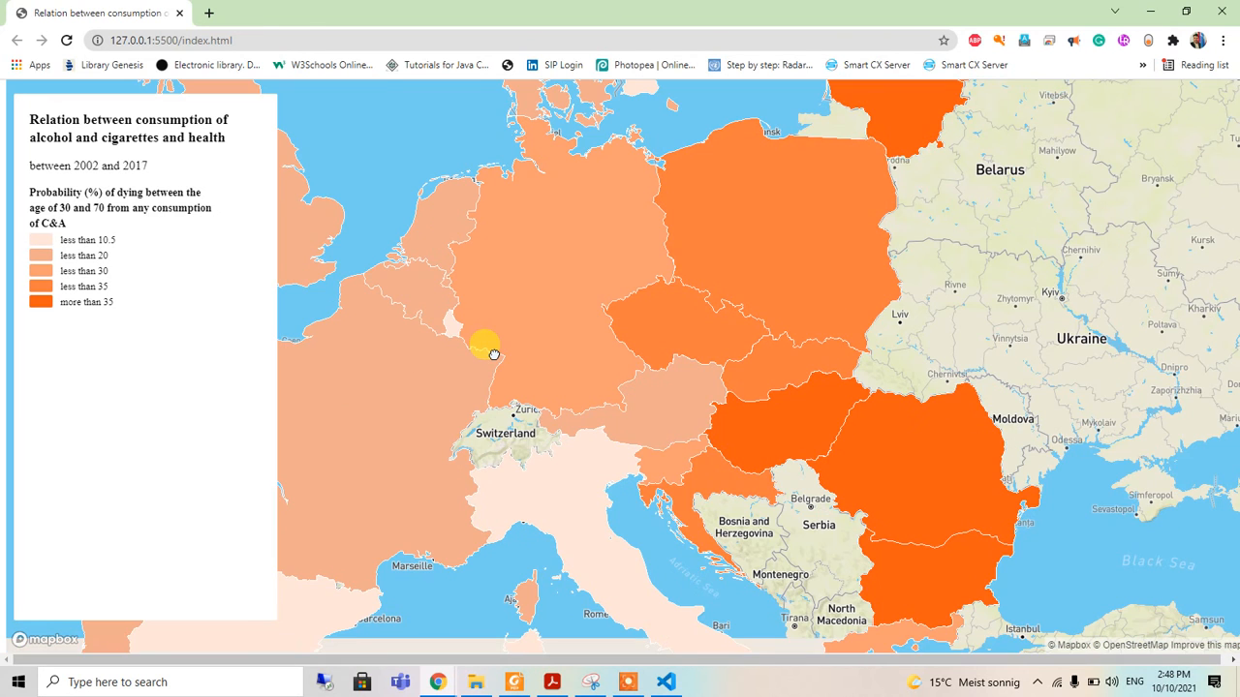
{"action": "left_click_drag", "start_coordinate": [492, 350], "coordinate": [666, 409]}
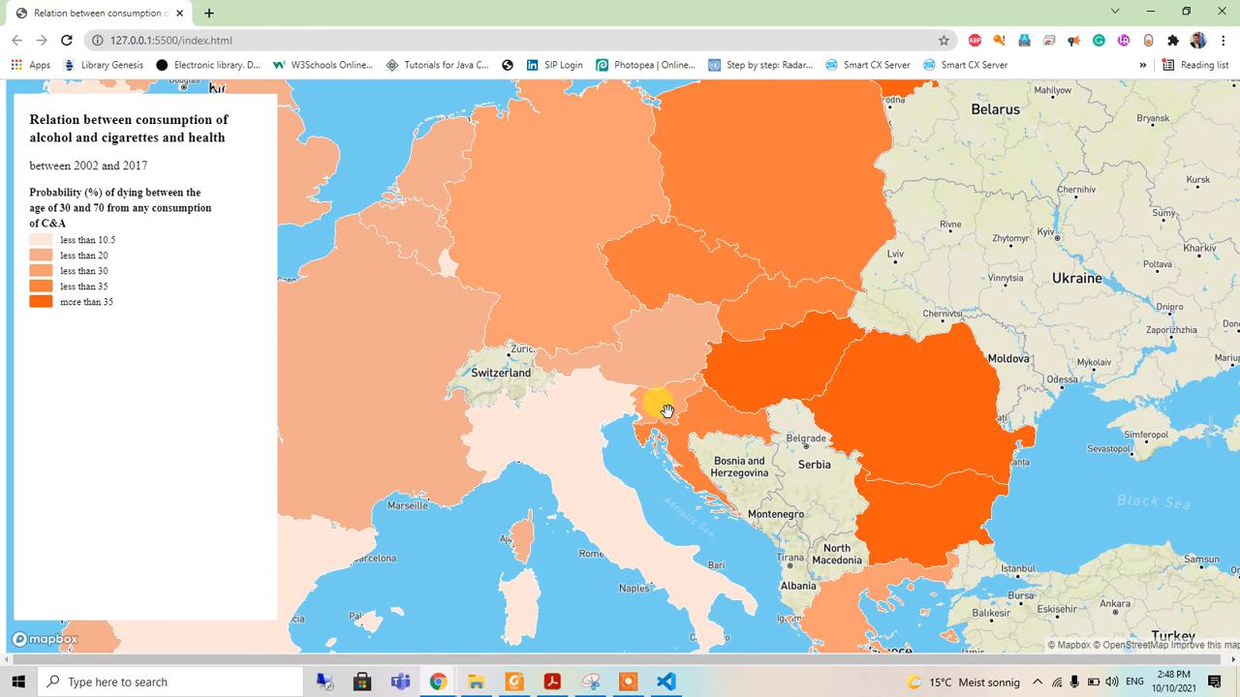
{"action": "mouse_move", "coordinate": [731, 305]}
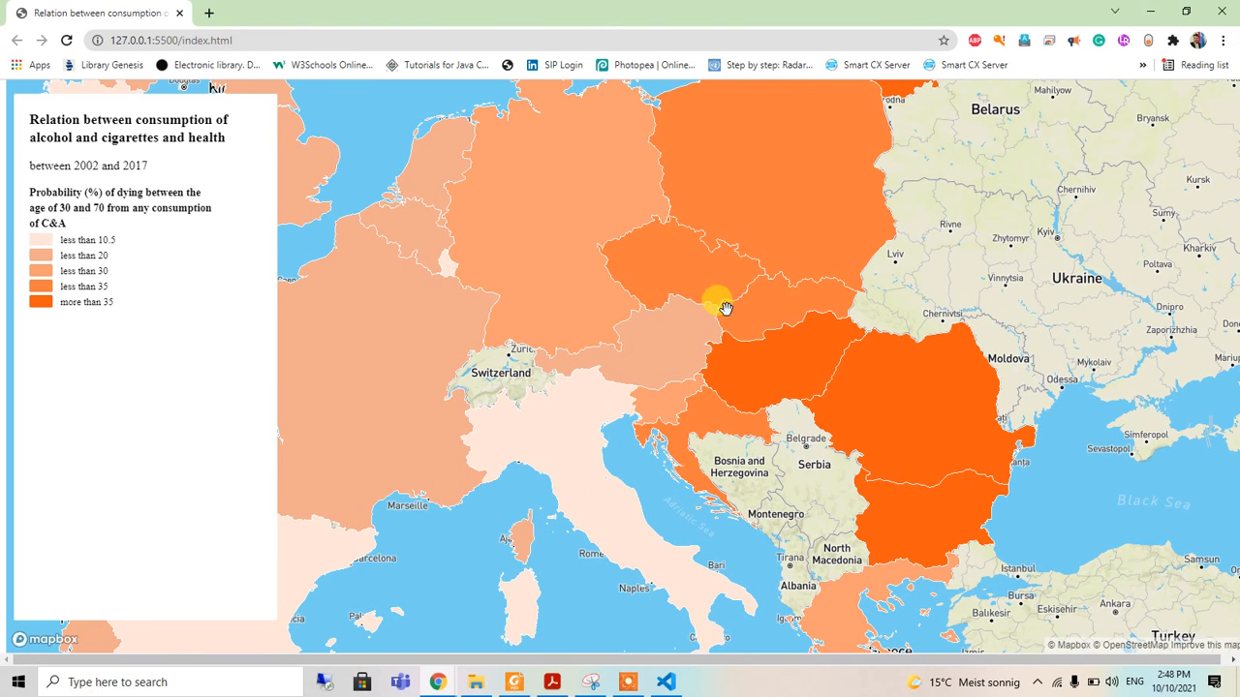
{"action": "mouse_move", "coordinate": [513, 339]}
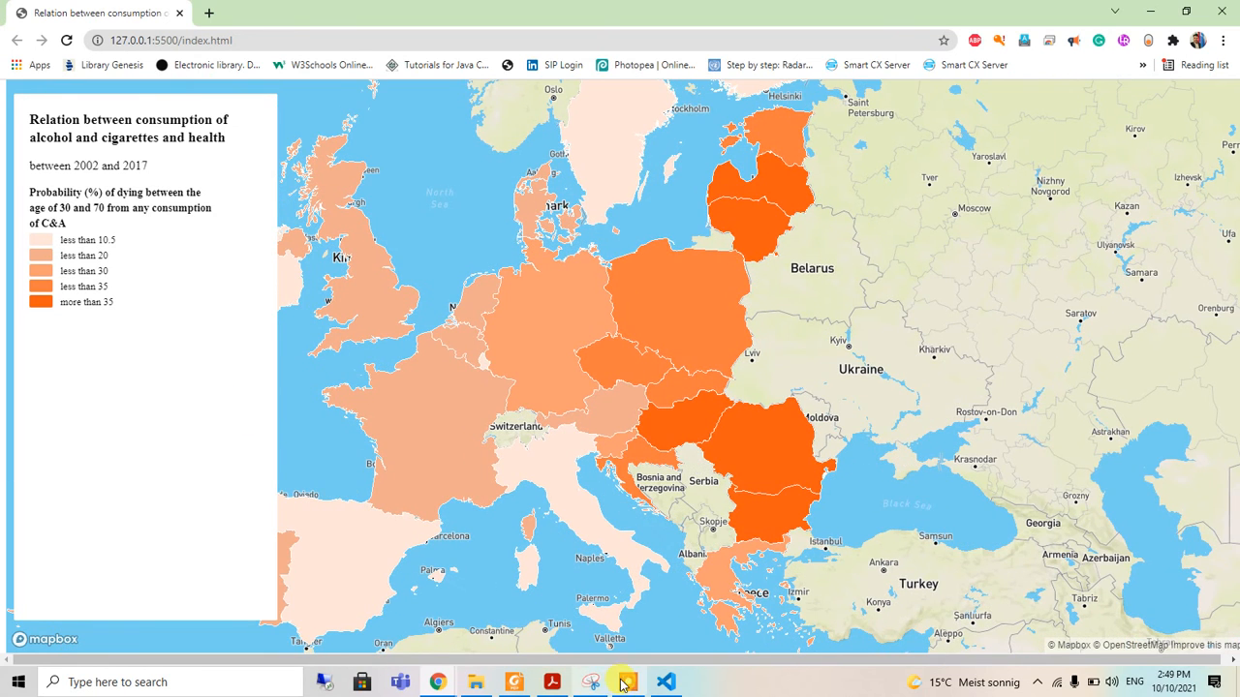
Change the ncd layer's 'fill-opacity' value from 1 to 0.5
{"action": "left_click", "coordinate": [666, 681]}
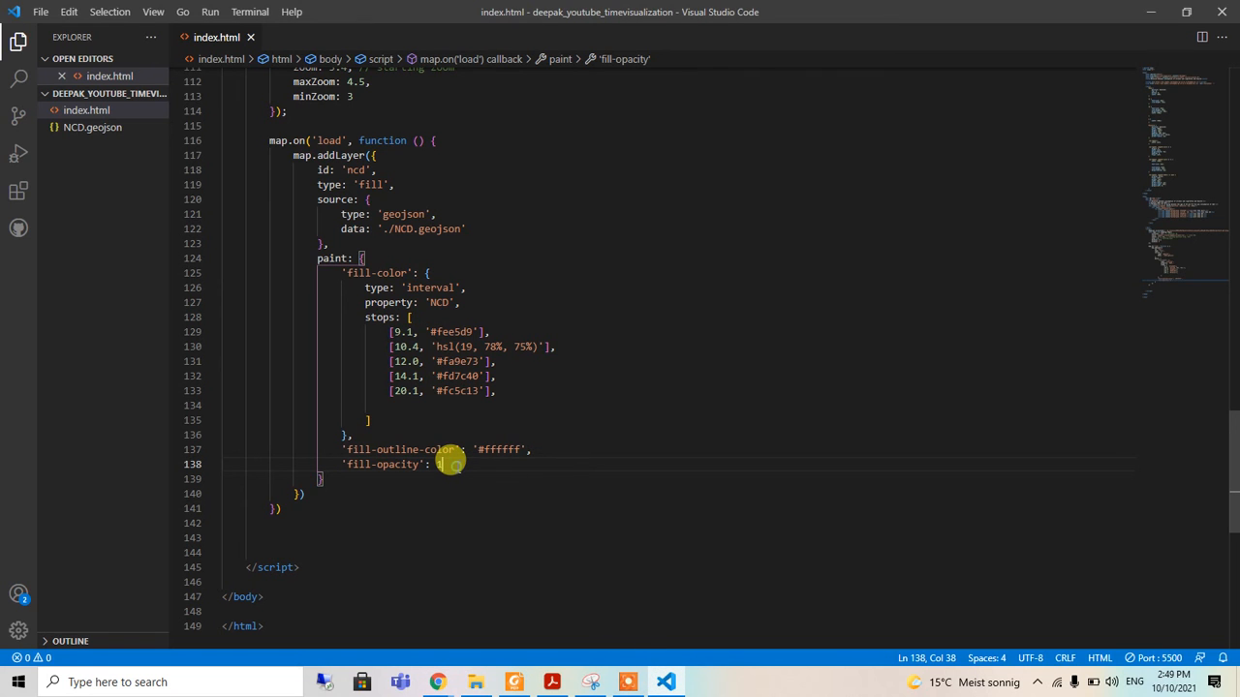
{"action": "type", "text": "0."}
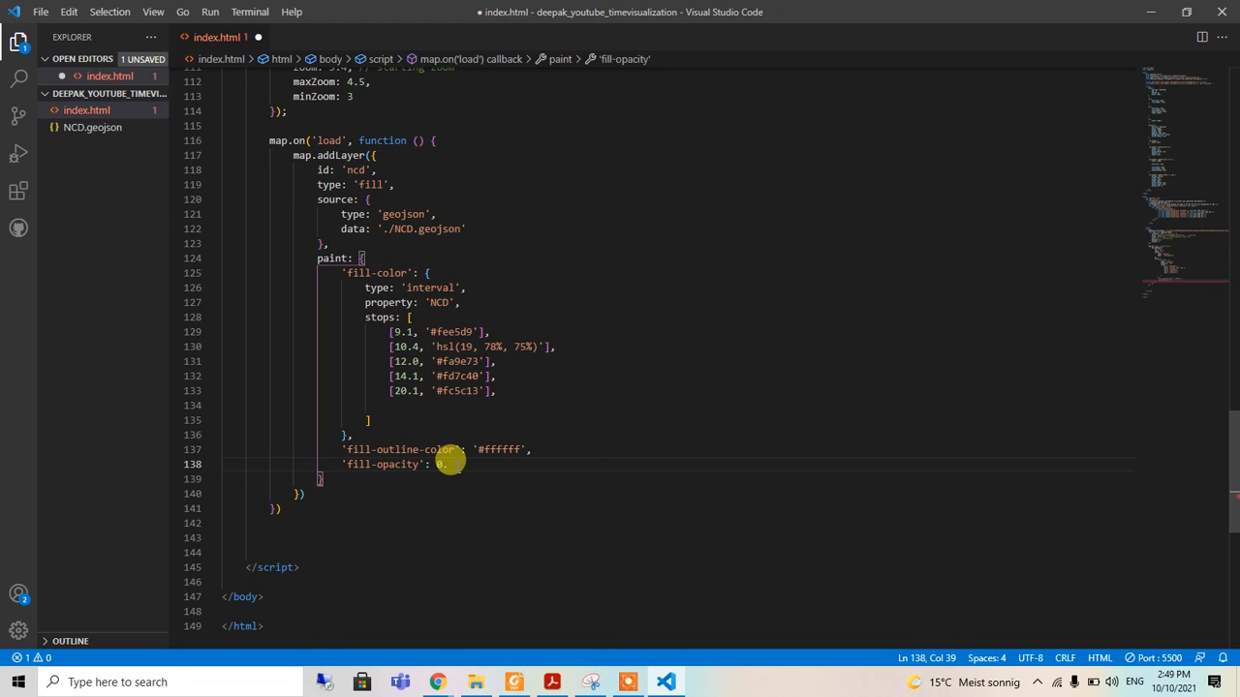
{"action": "type", "text": "5"}
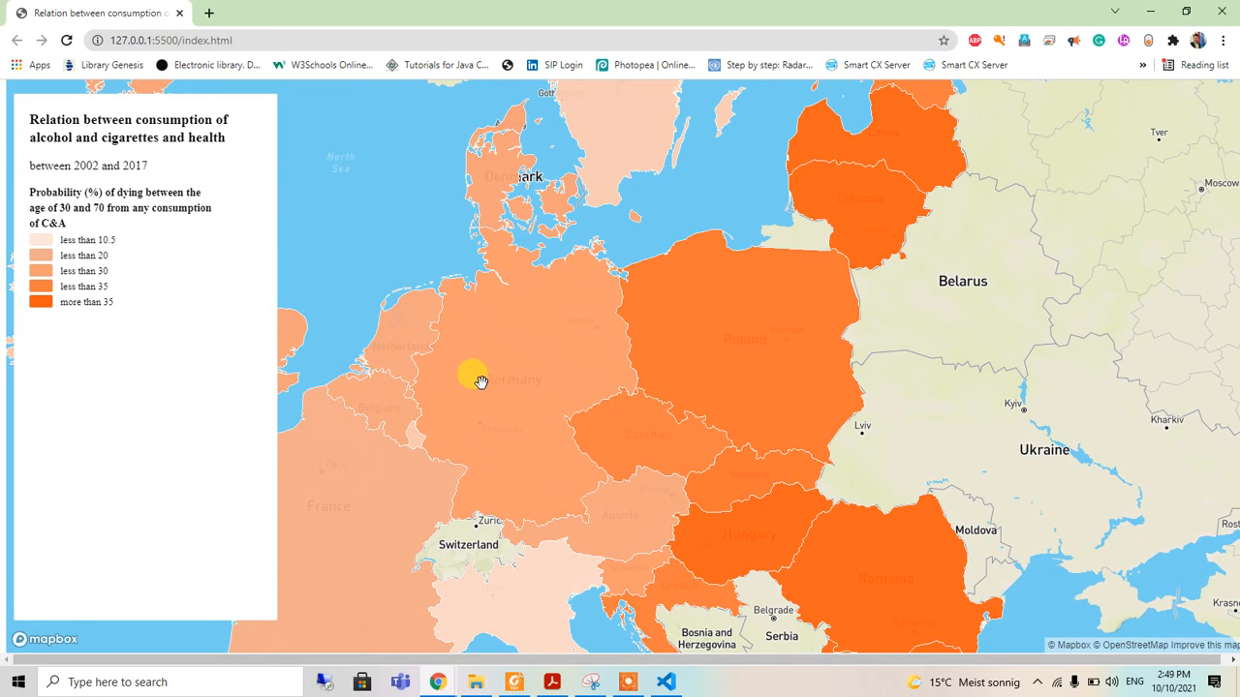
{"action": "left_click", "coordinate": [665, 682]}
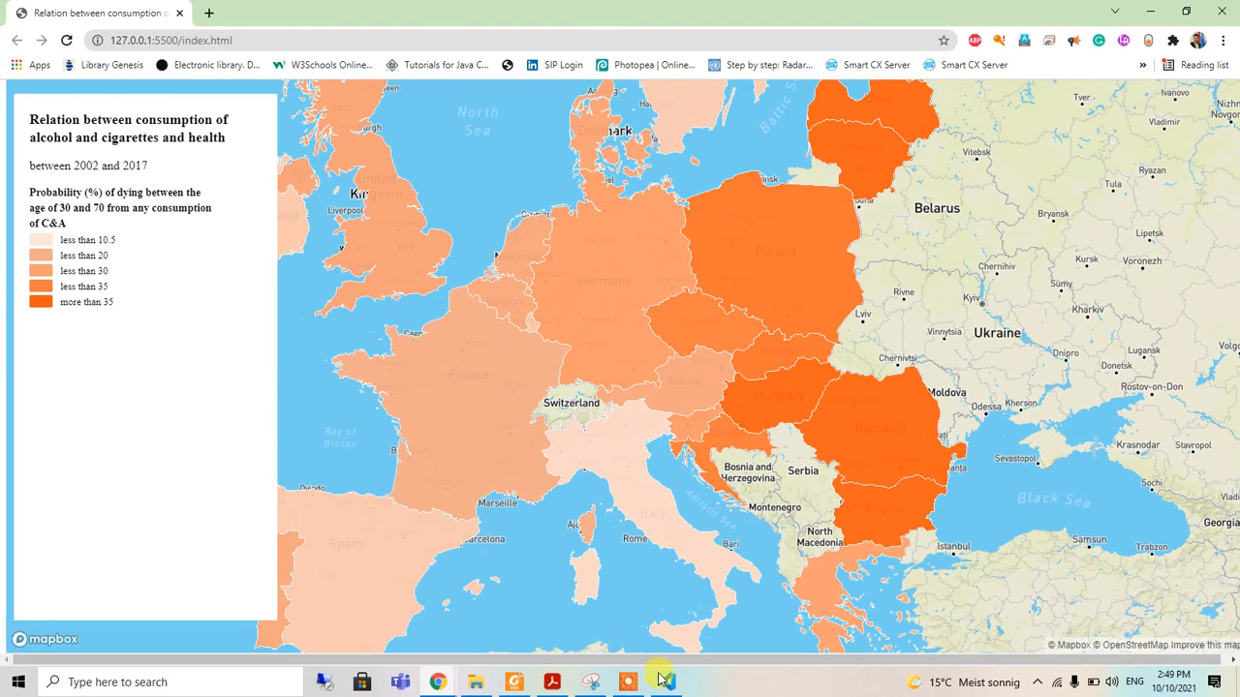
Set 'fill-opacity' back to 1, save, and scroll the refreshed map
{"action": "left_click", "coordinate": [665, 682]}
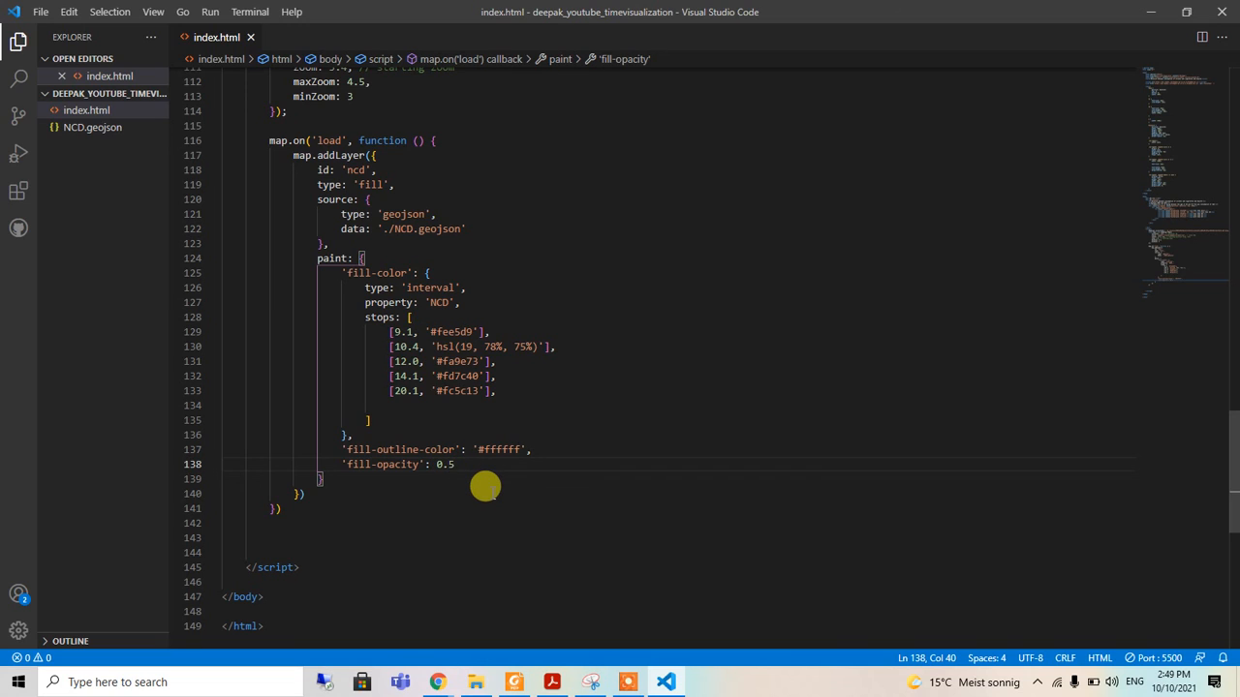
{"action": "type", "text": "1"}
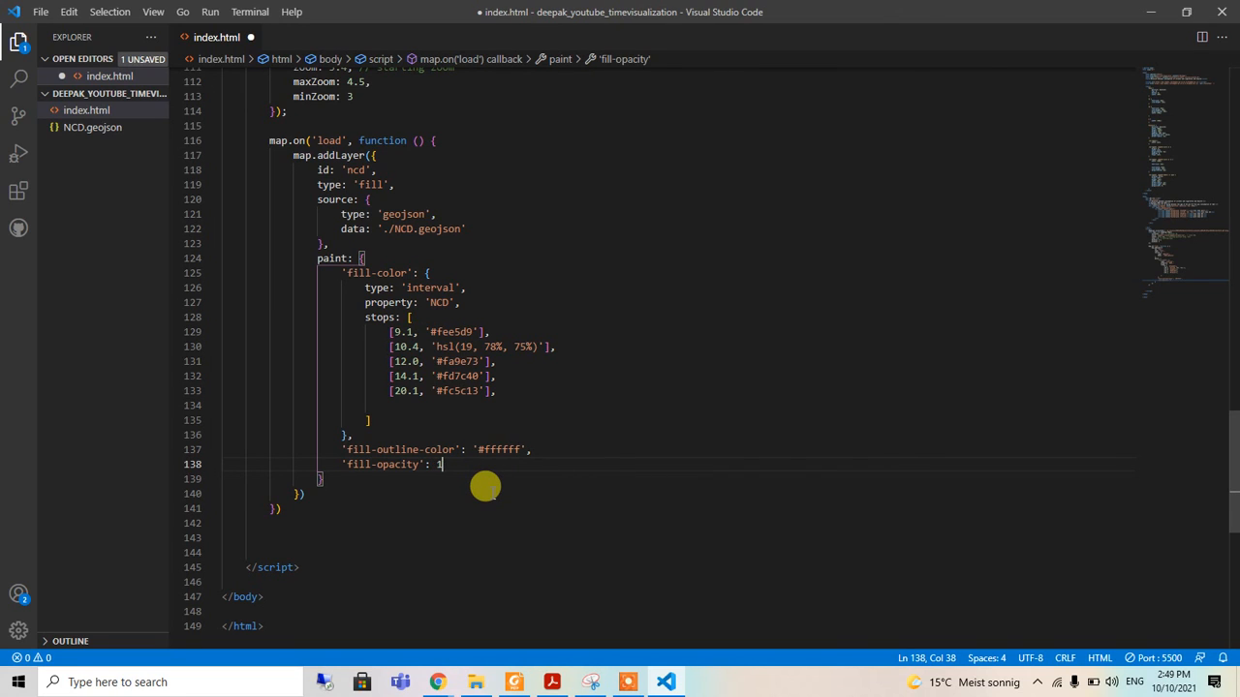
{"action": "key", "text": "ctrl+s"}
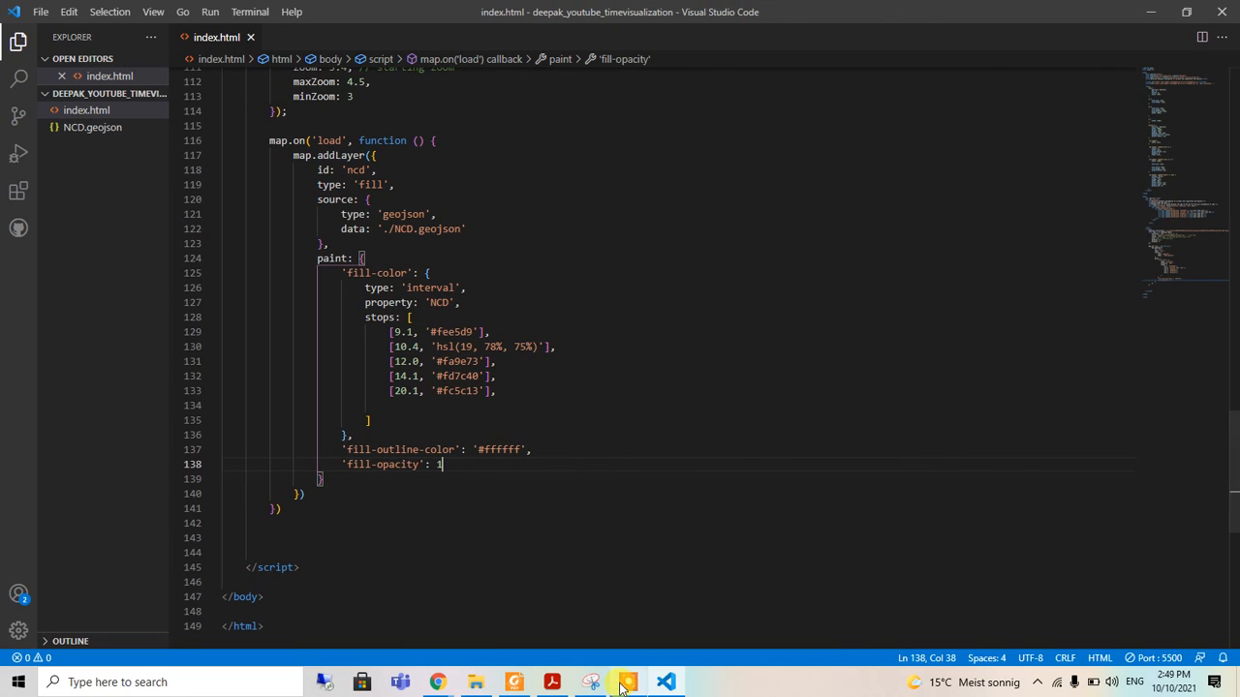
{"action": "mouse_move", "coordinate": [438, 682]}
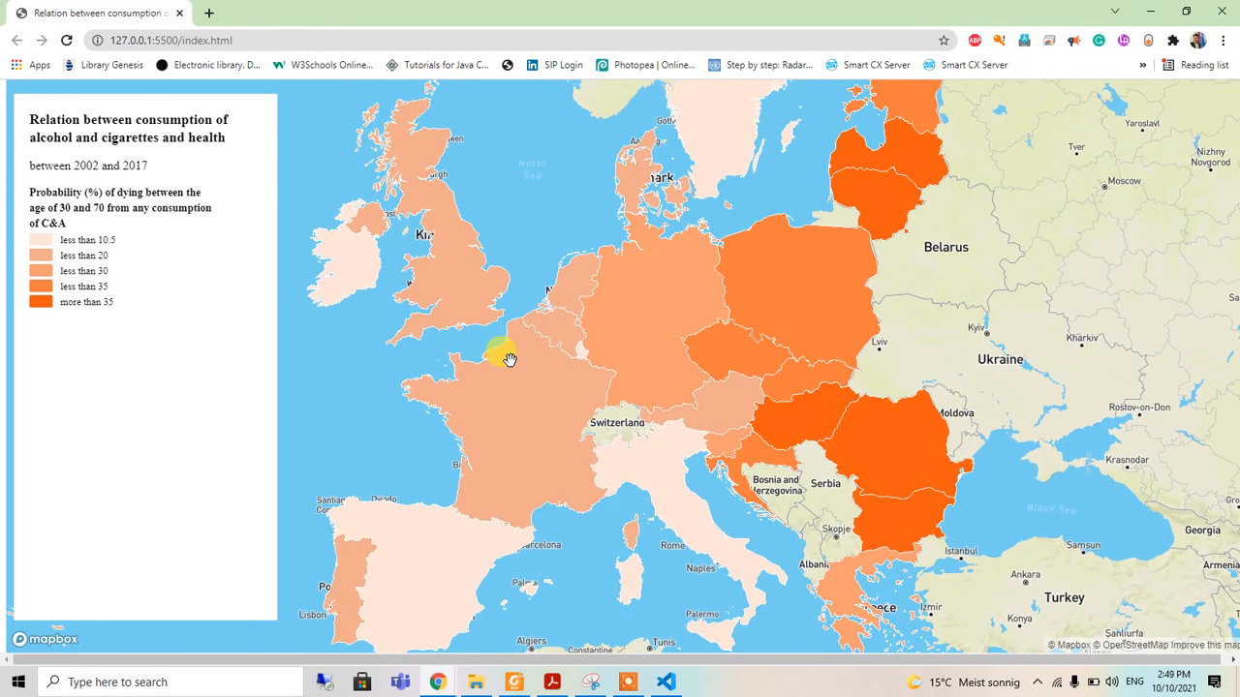
{"action": "scroll", "scroll_direction": "up", "scroll_amount": 3}
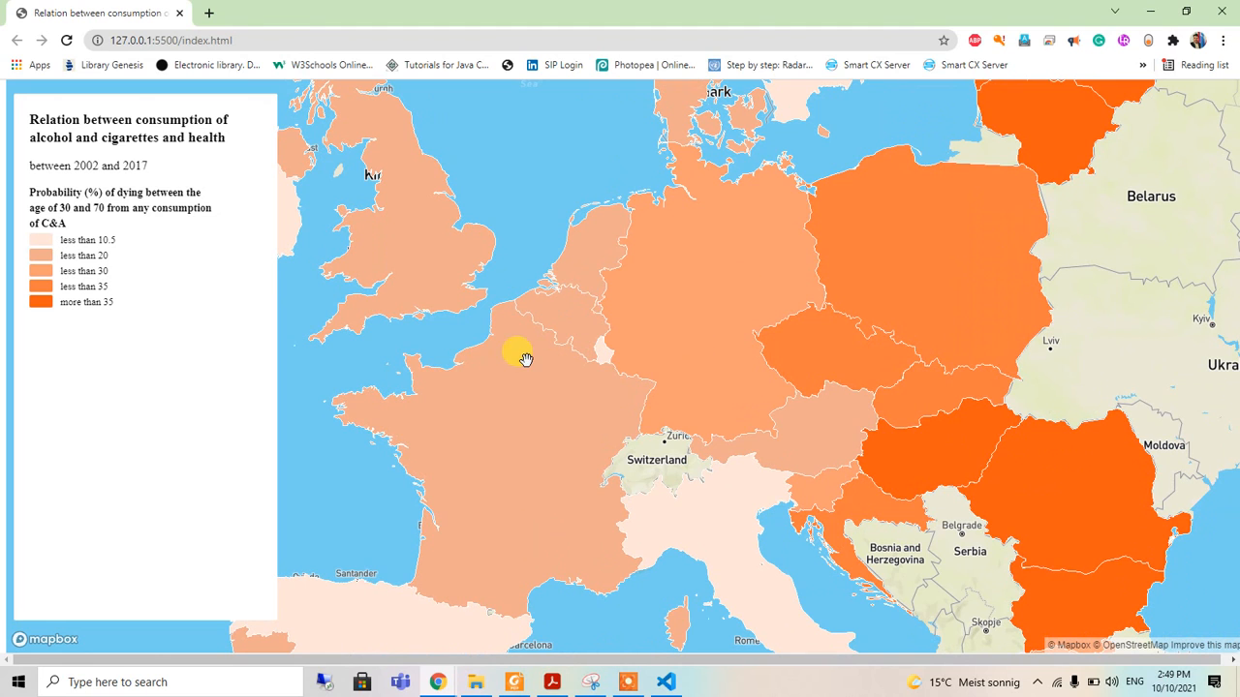